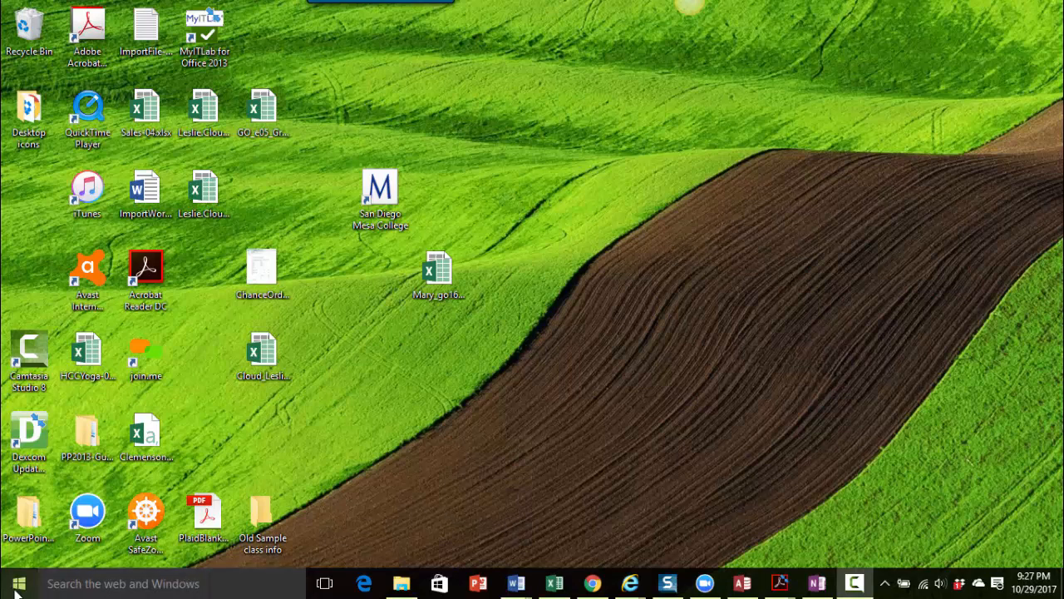
# Step: Launch Excel 2016 from the taskbar and maximize its start window
pyautogui.click(17, 583)
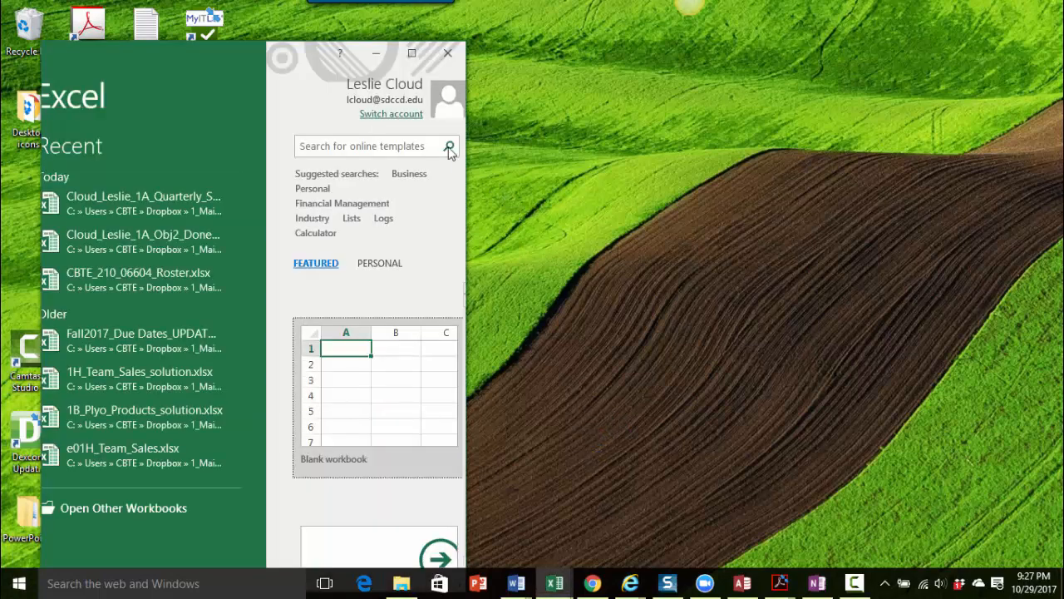
pyautogui.click(412, 52)
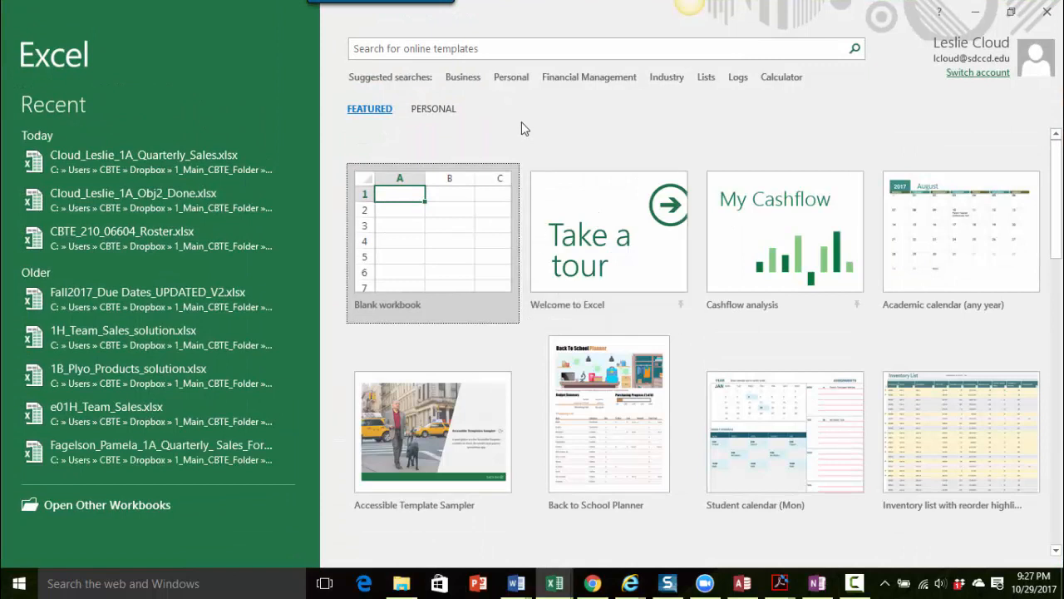
pyautogui.moveTo(599, 503)
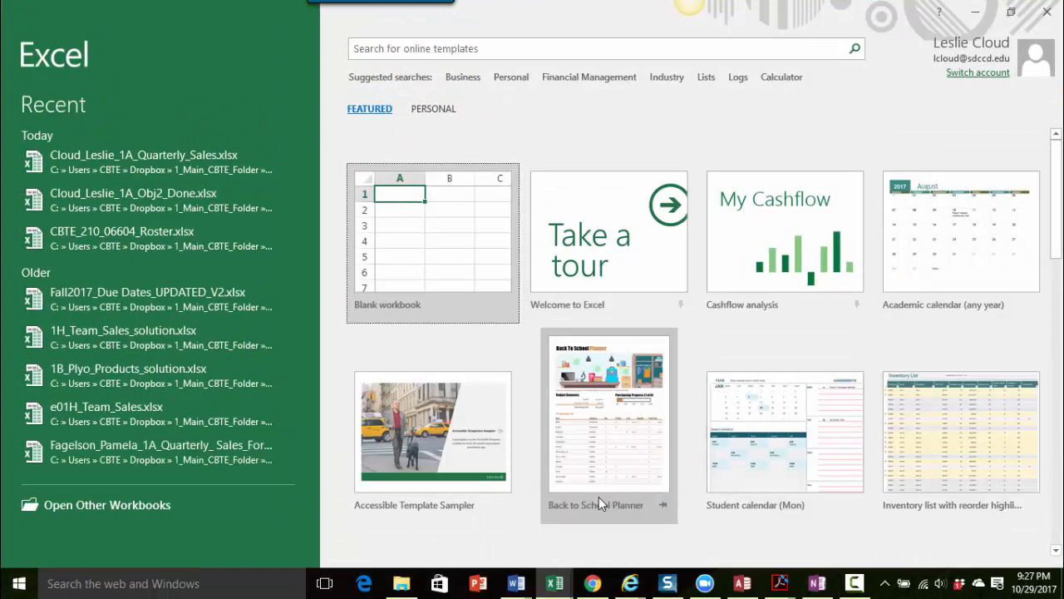
pyautogui.moveTo(524, 474)
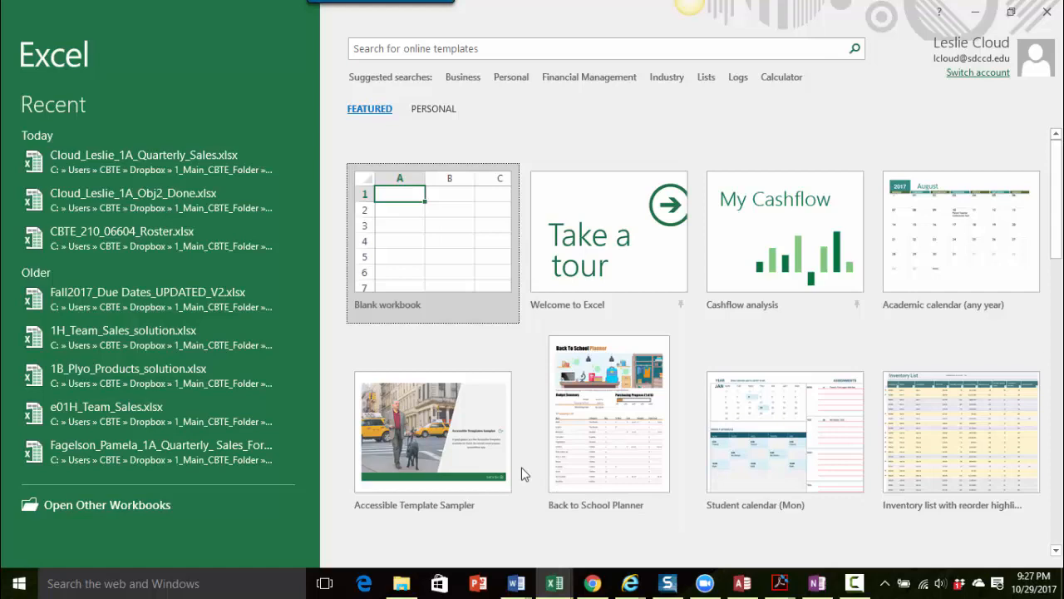
pyautogui.moveTo(470, 286)
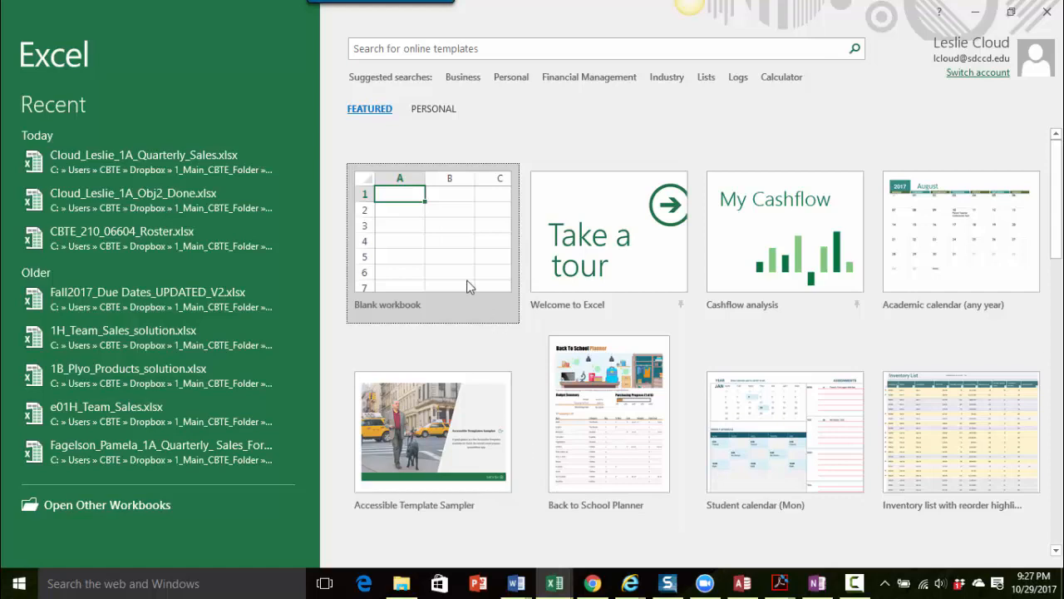
pyautogui.moveTo(425, 247)
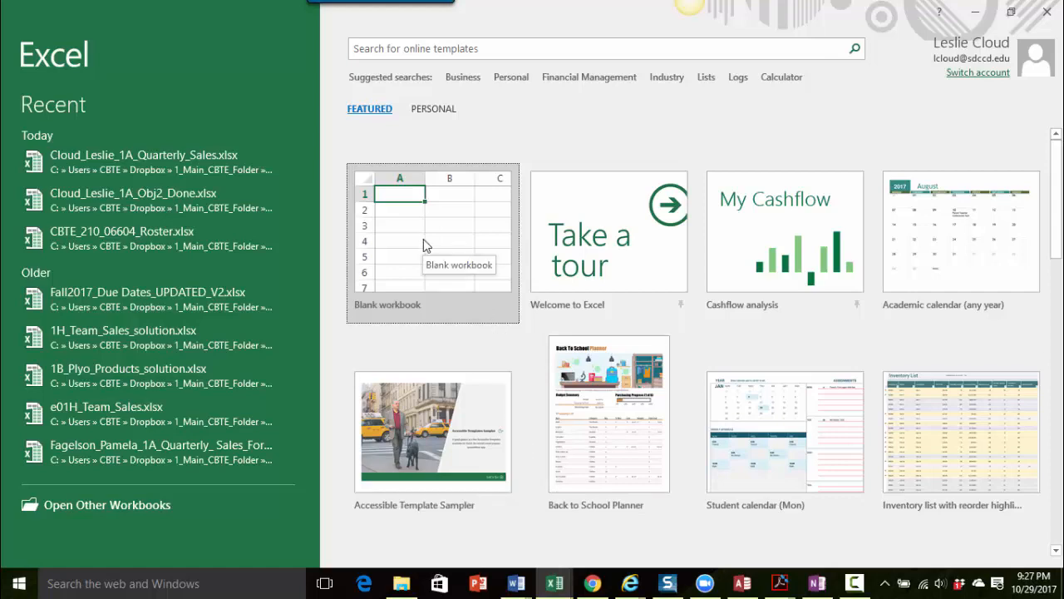
# Step: Create a new blank workbook, Book5, from the start screen
pyautogui.click(432, 241)
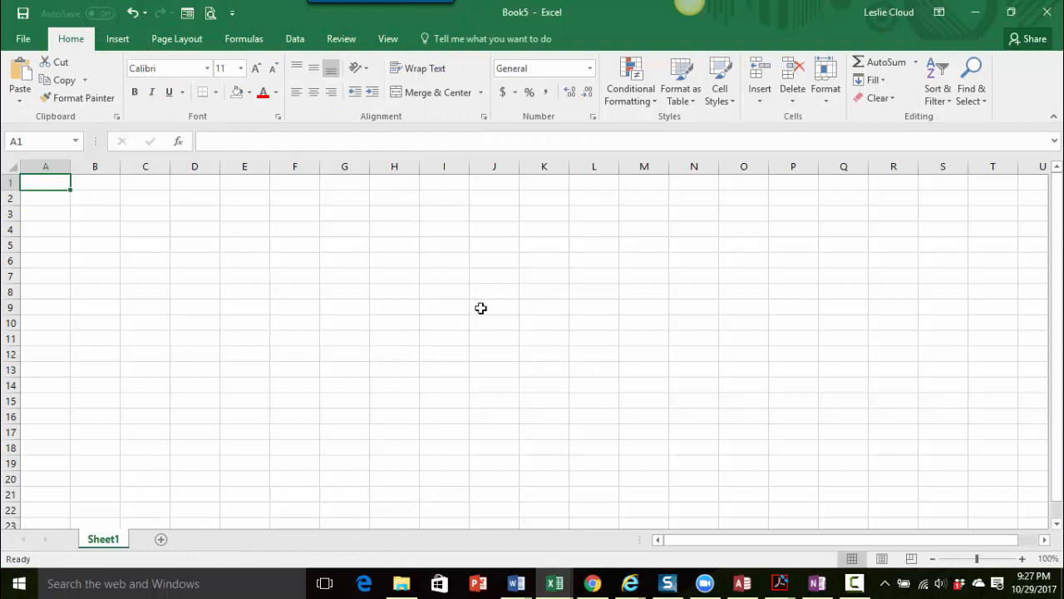
pyautogui.moveTo(510, 27)
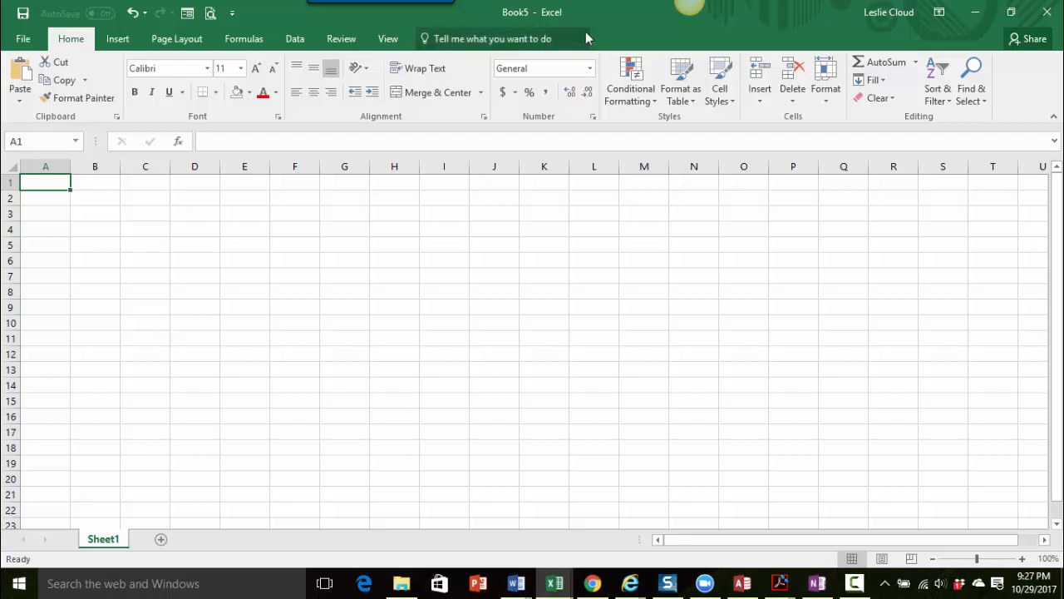
pyautogui.moveTo(625, 52)
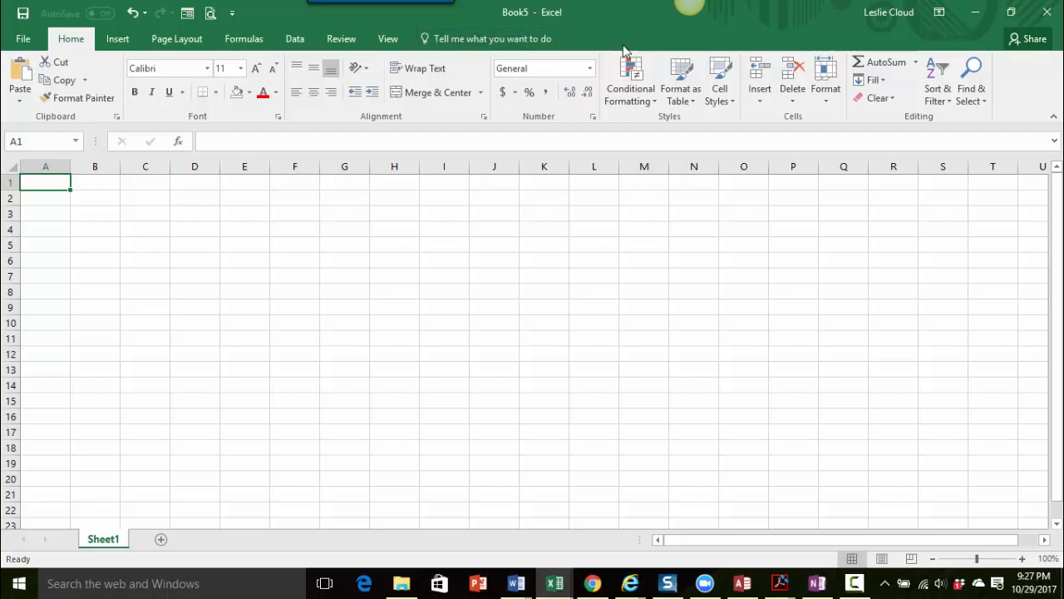
pyautogui.moveTo(553, 254)
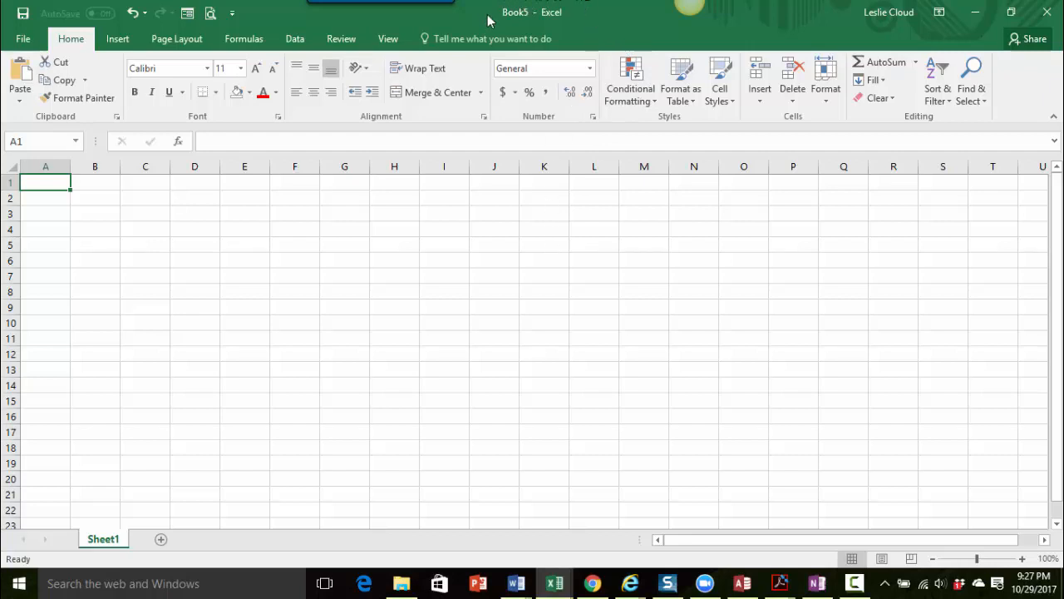
pyautogui.moveTo(569, 263)
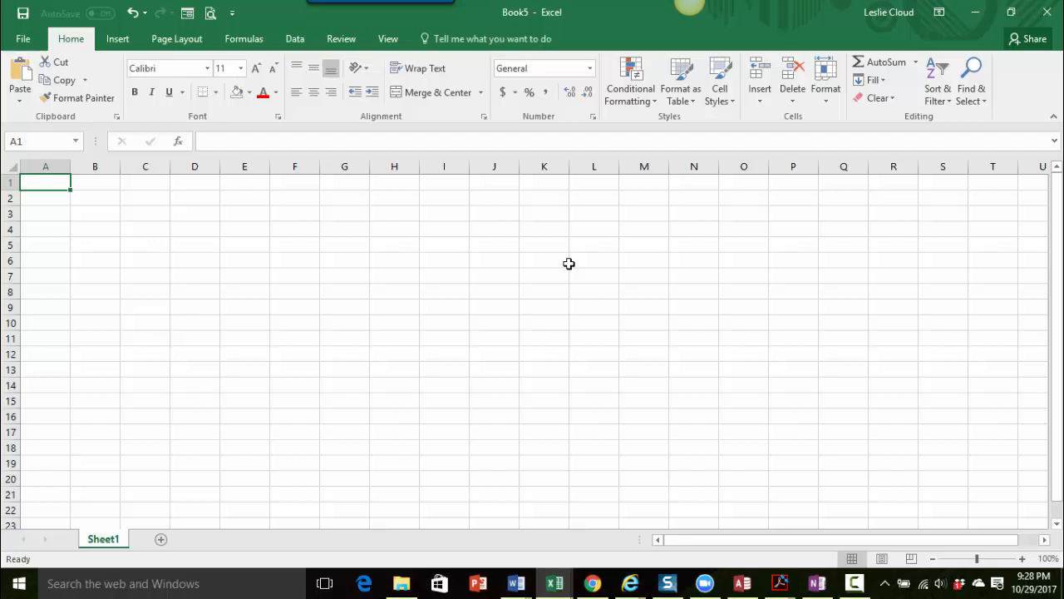
pyautogui.moveTo(585, 220)
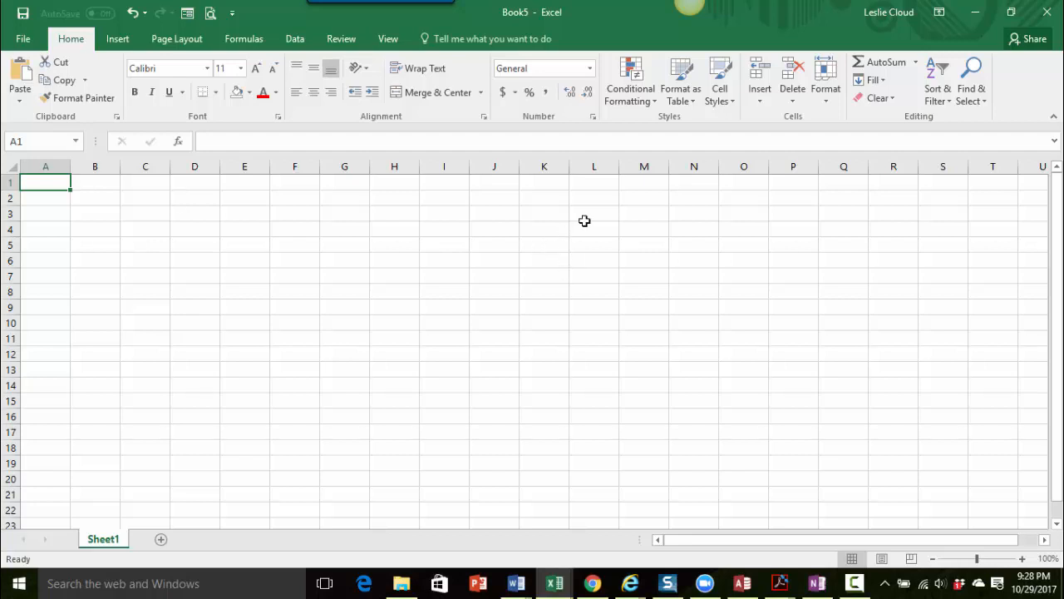
pyautogui.moveTo(582, 10)
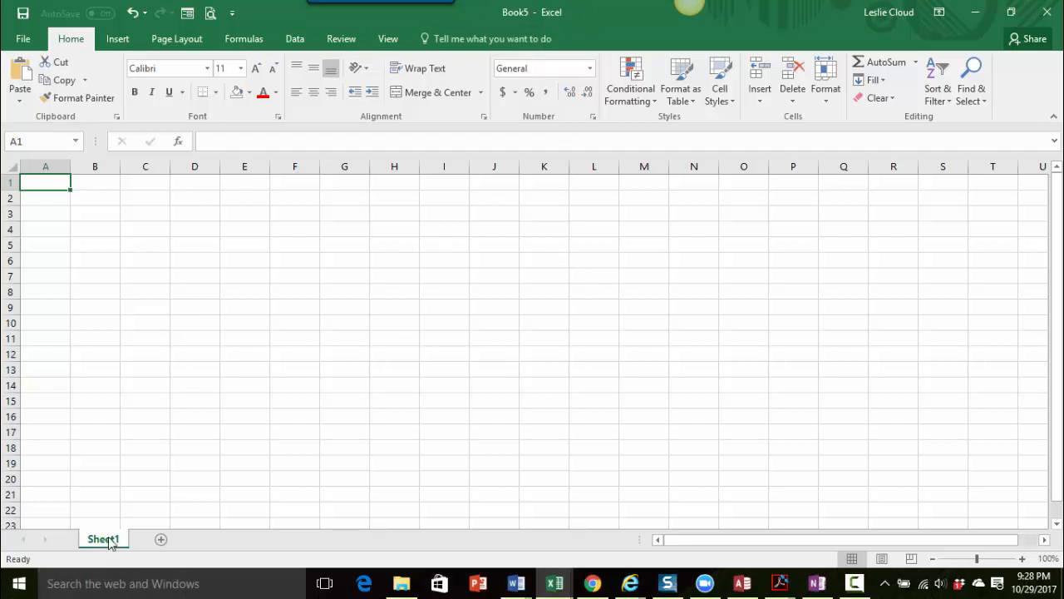
pyautogui.moveTo(109, 547)
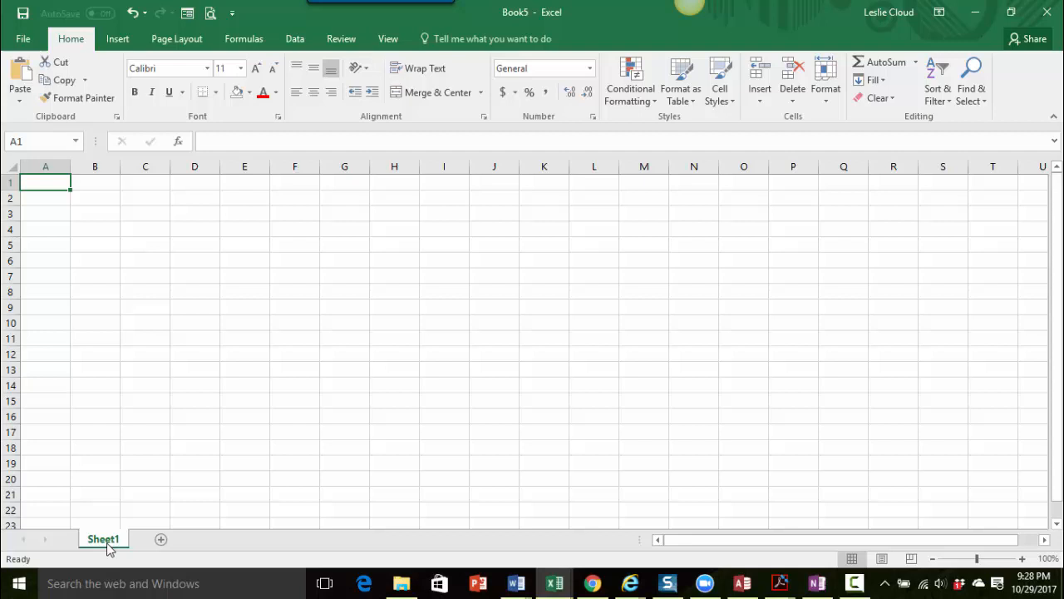
pyautogui.moveTo(279, 428)
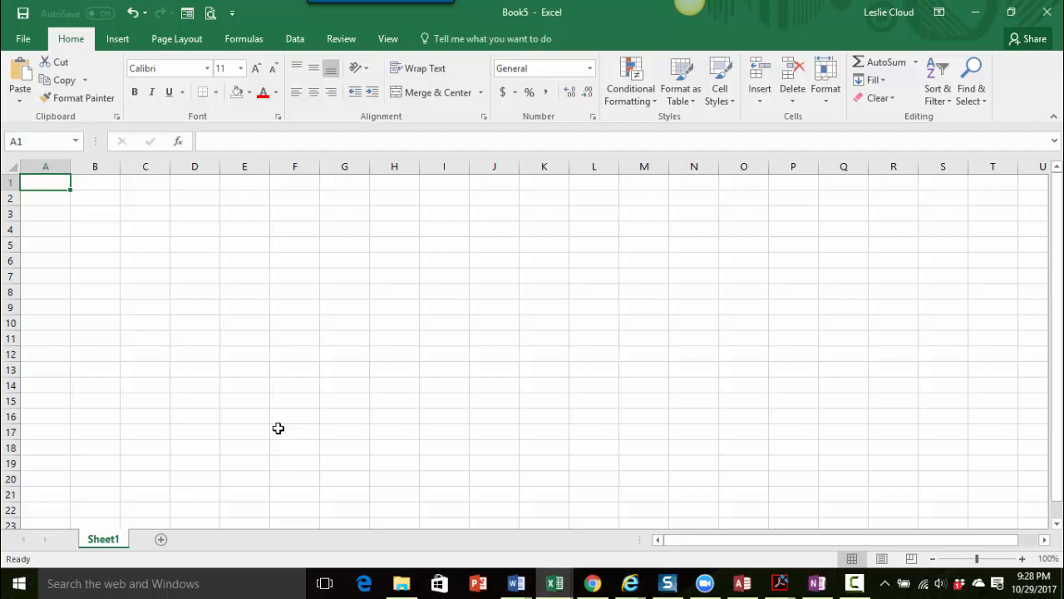
pyautogui.moveTo(206, 363)
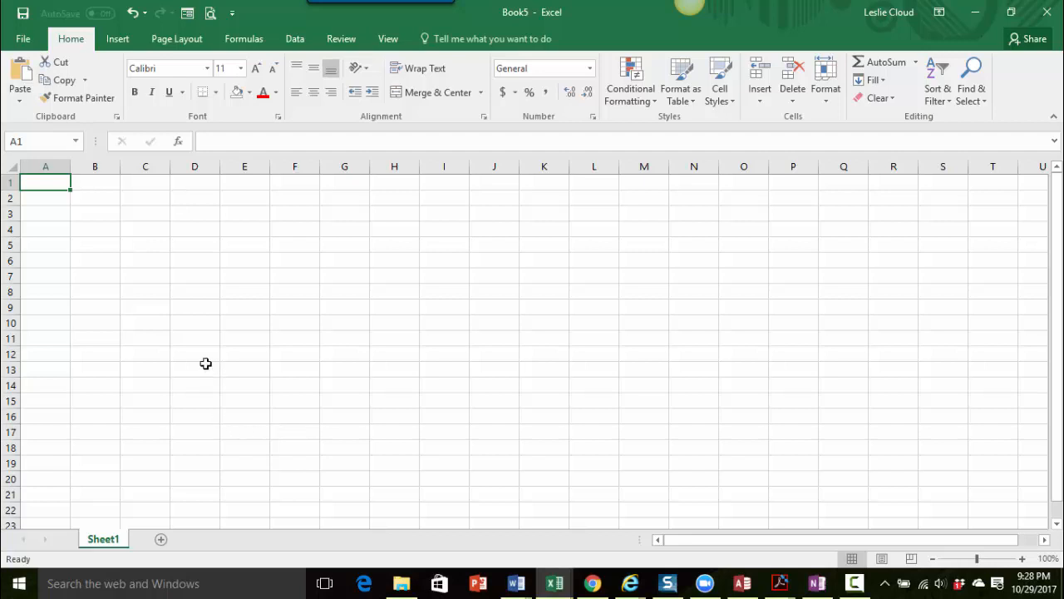
# Step: Open the Save As dialog for Book5 pointed at the Desktop folder
pyautogui.click(22, 38)
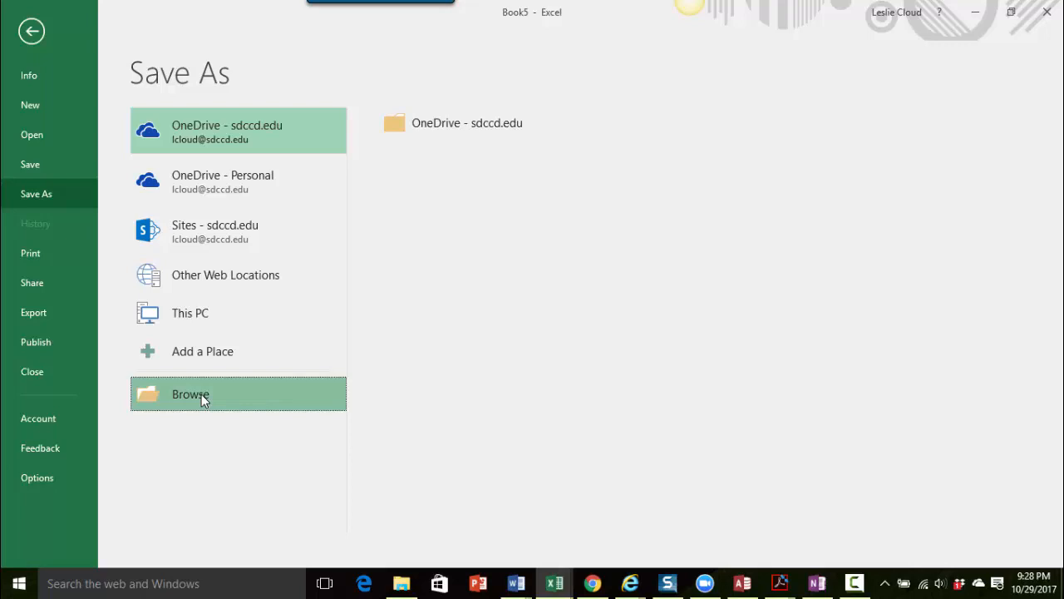
pyautogui.click(191, 393)
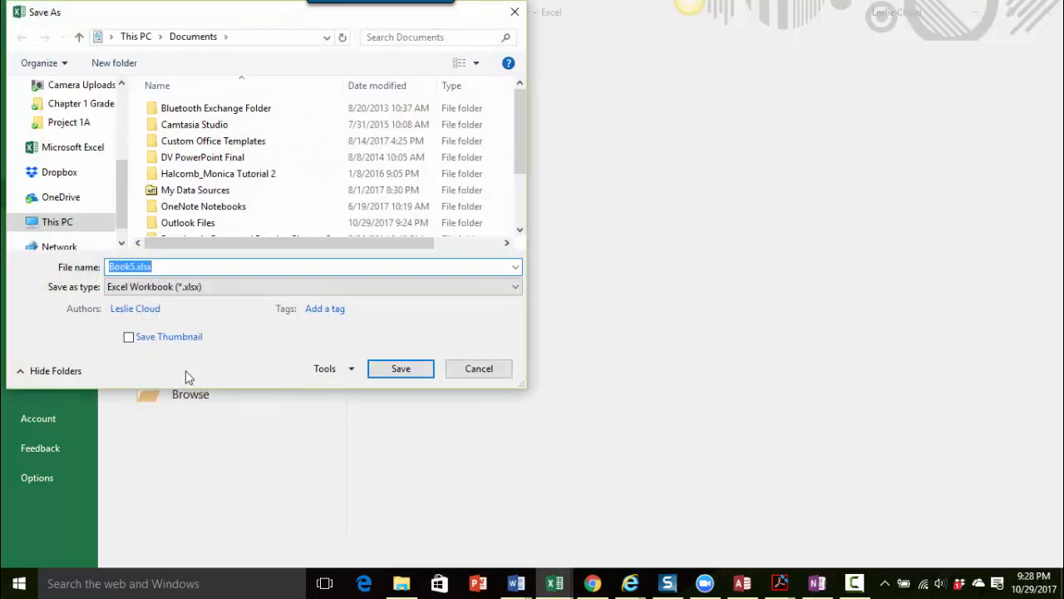
pyautogui.moveTo(121, 212)
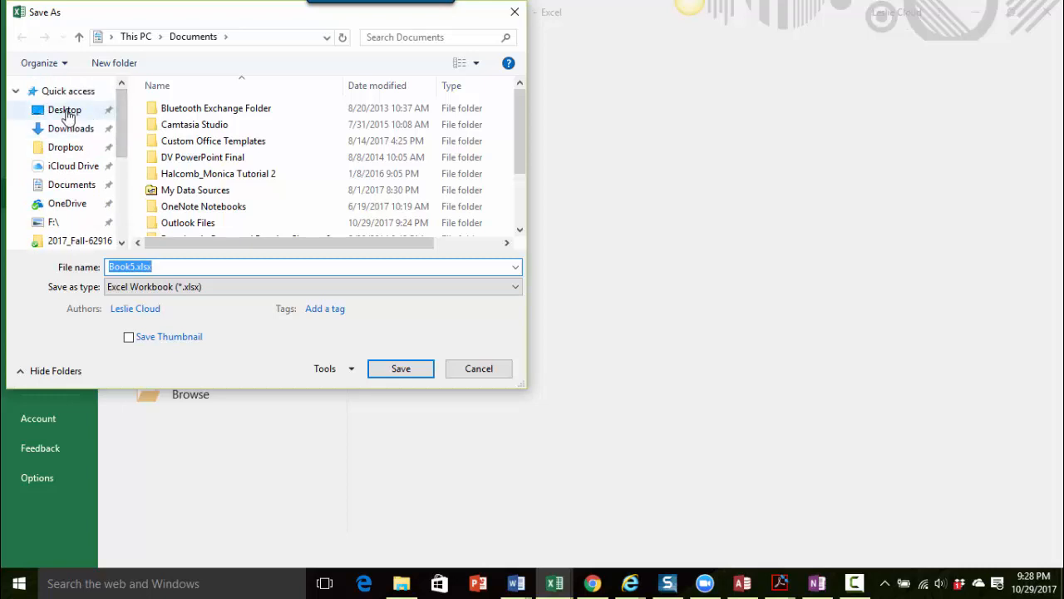
pyautogui.click(65, 110)
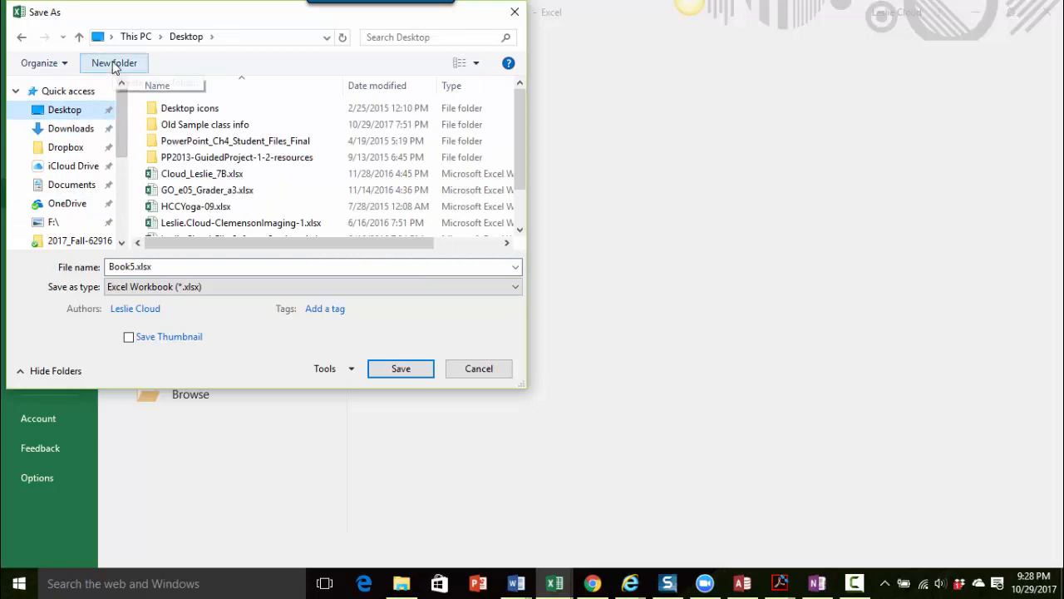
pyautogui.moveTo(114, 63)
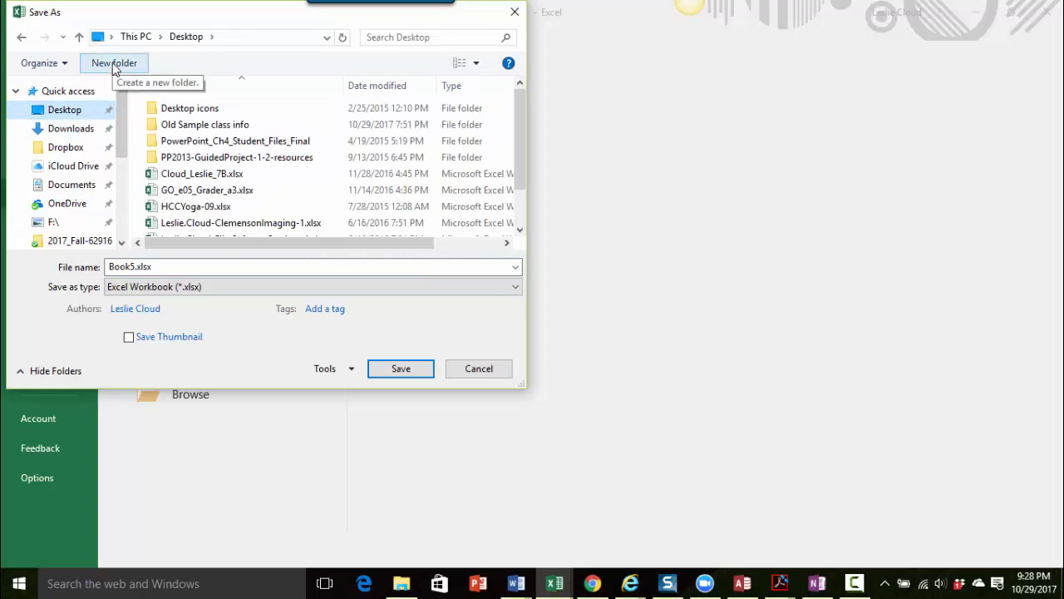
# Step: Create a 'CBTE 140 Class files' folder on the Desktop and open it
pyautogui.click(114, 63)
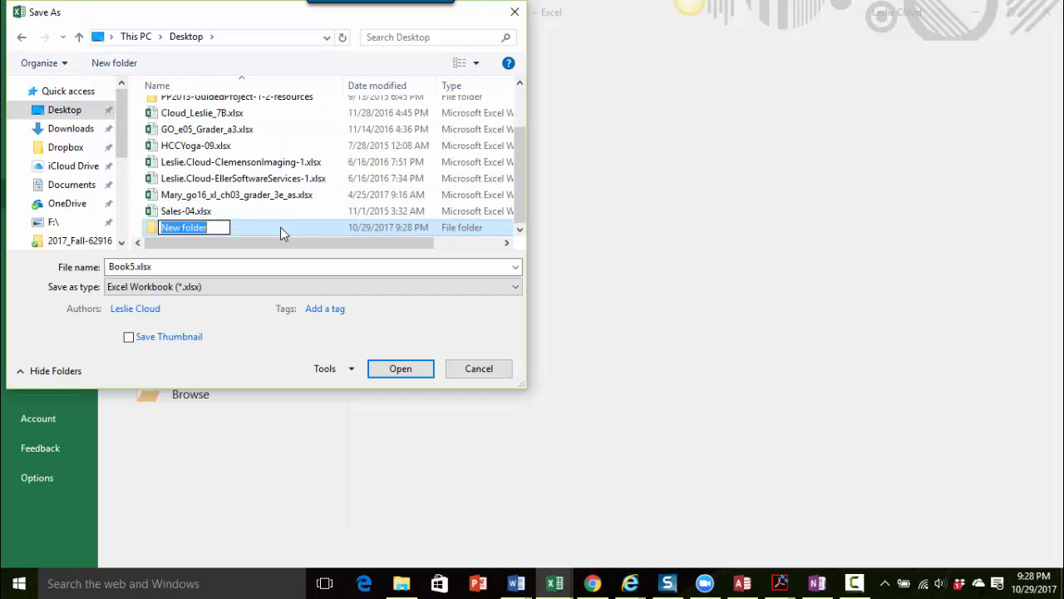
pyautogui.write('CBTE 140 Class files')
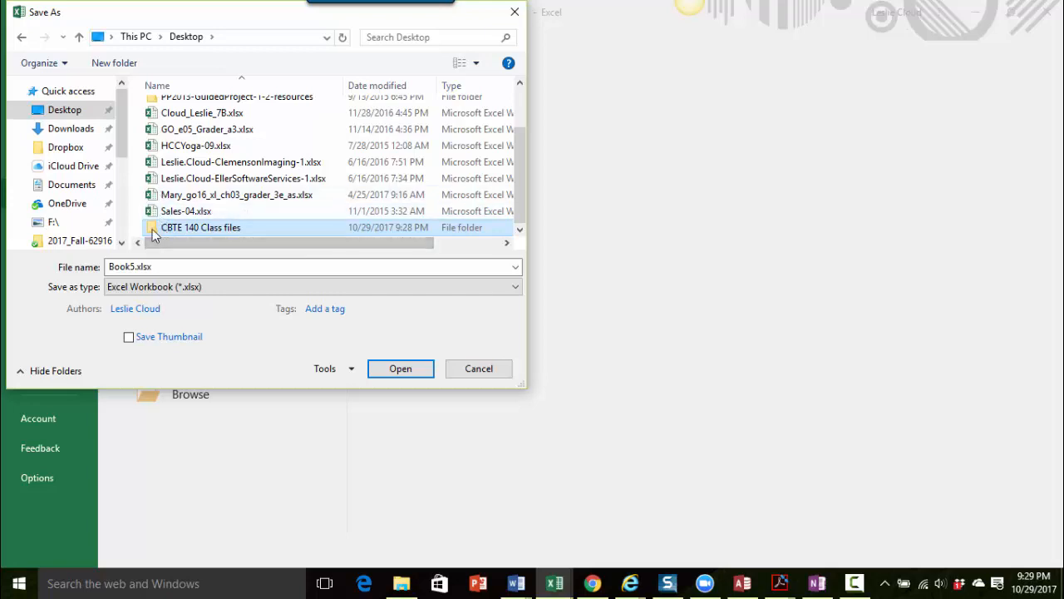
pyautogui.moveTo(200, 227)
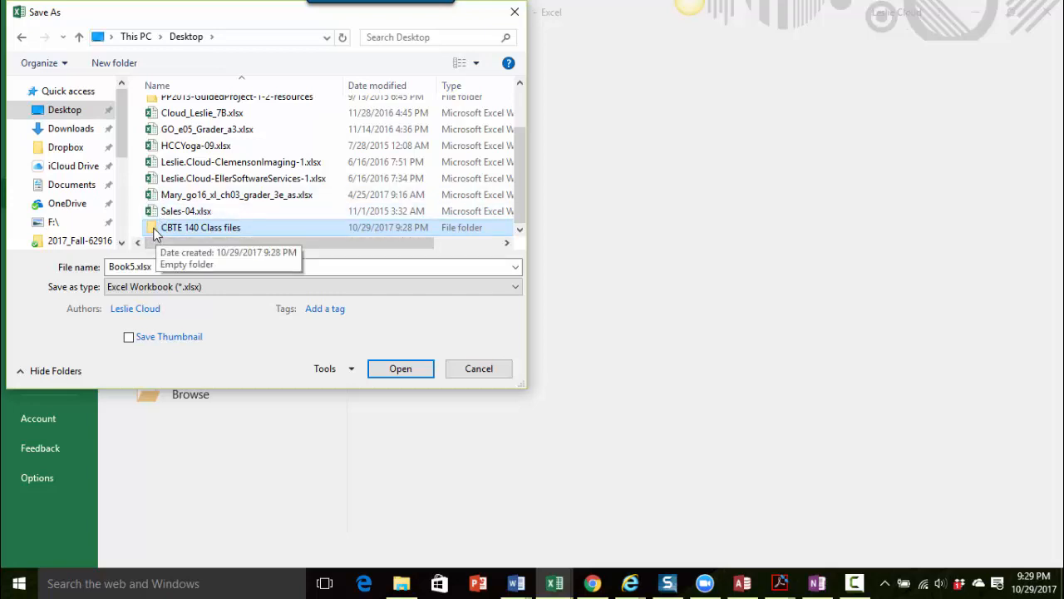
pyautogui.doubleClick(201, 227)
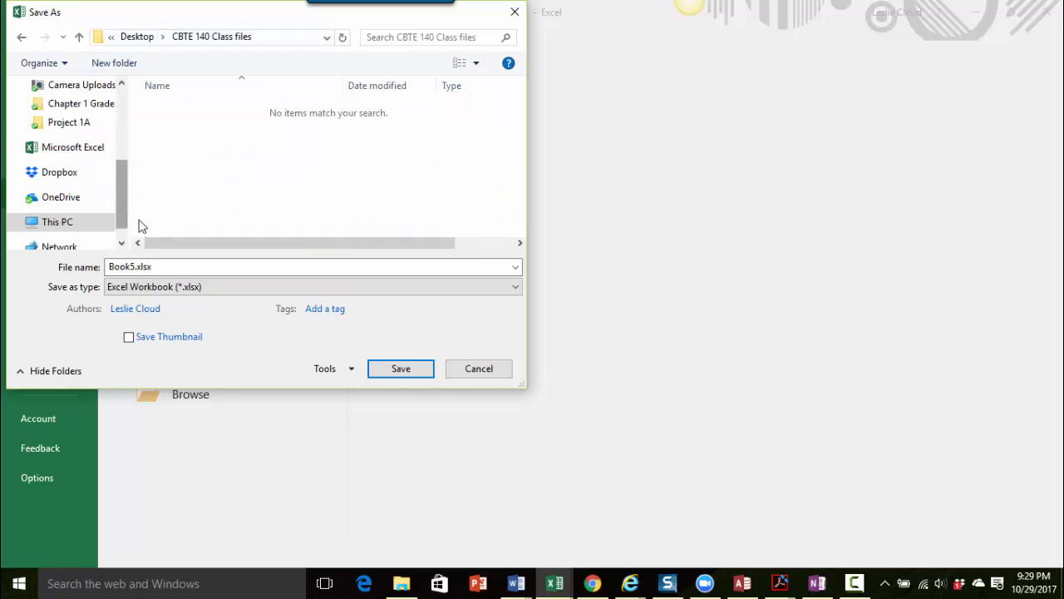
pyautogui.moveTo(114, 62)
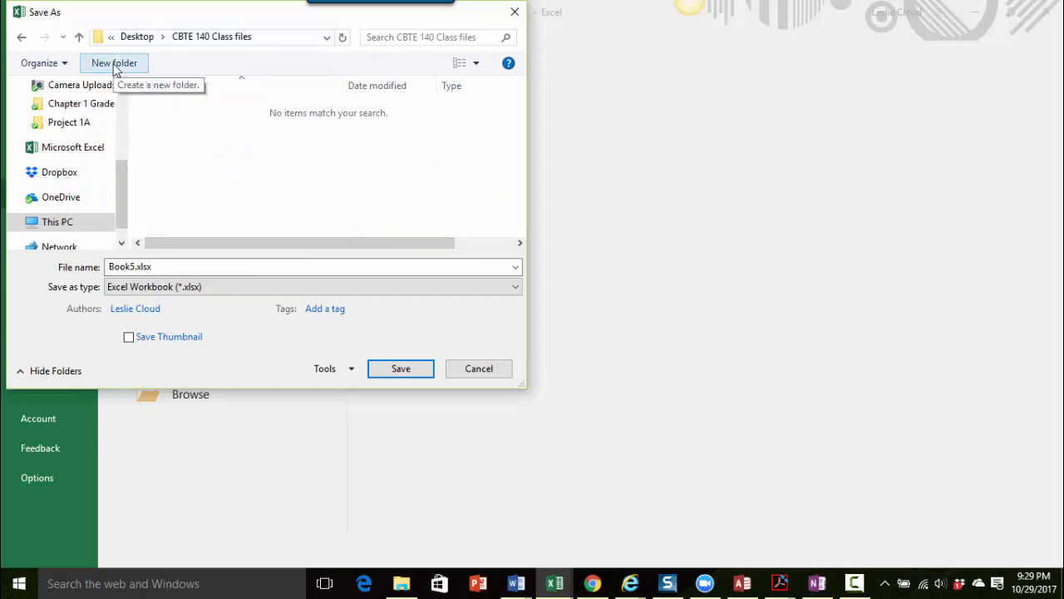
# Step: Create a 'Chapter 1' folder inside it and open that folder
pyautogui.click(113, 62)
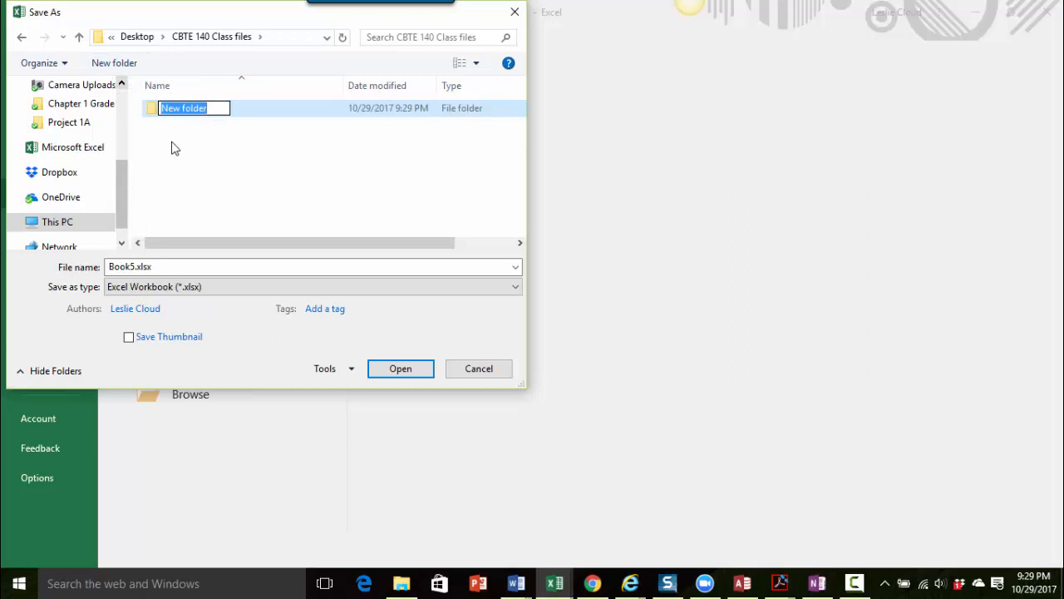
pyautogui.write('Chapter 1')
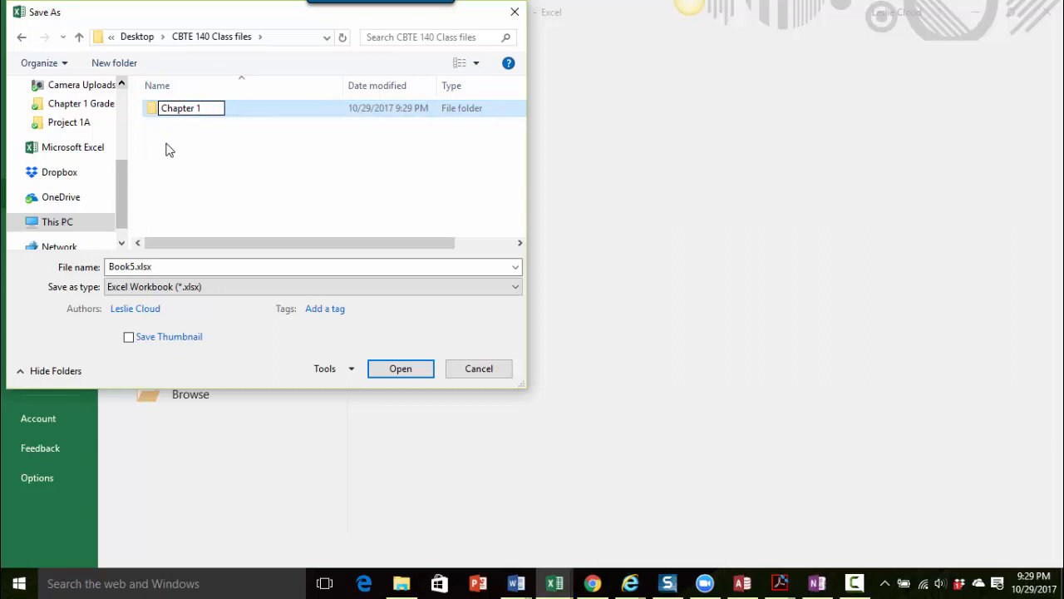
pyautogui.click(180, 108)
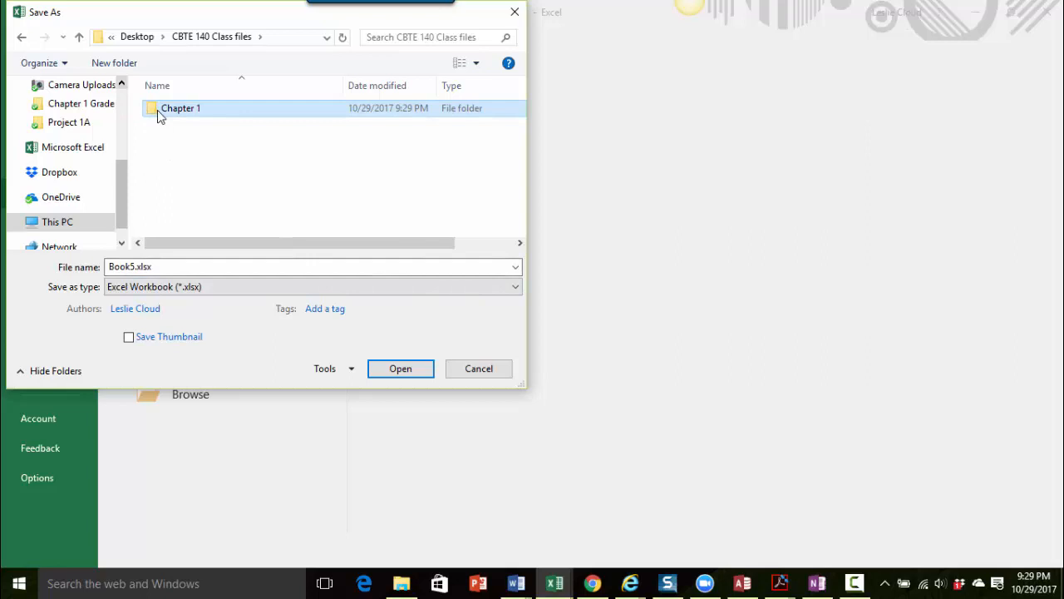
pyautogui.doubleClick(181, 108)
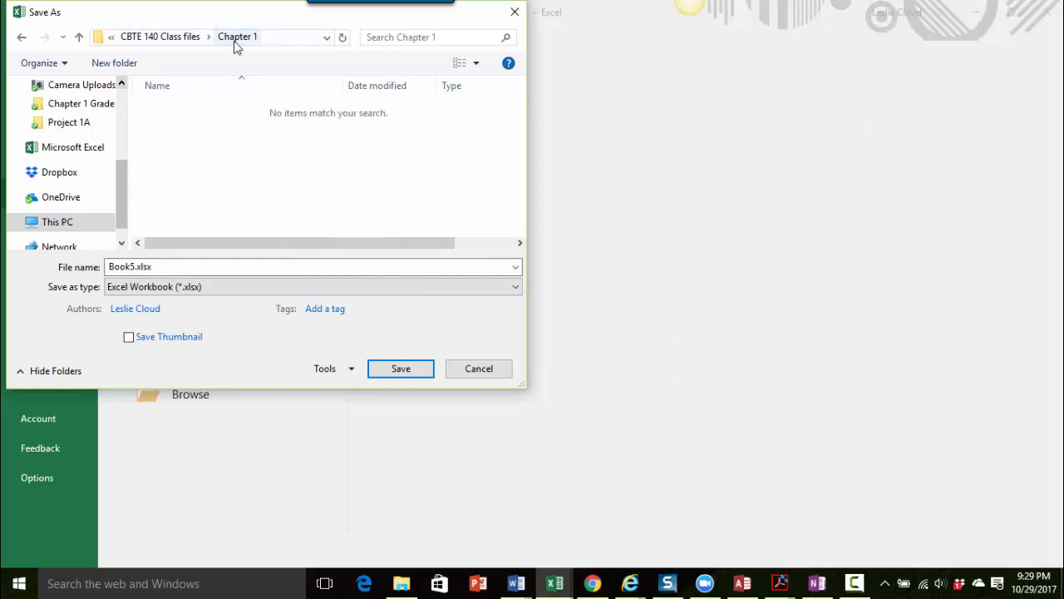
# Step: Save the workbook as Cloud_Leslie_1A_Quarterly_Sales in the Chapter 1 folder
pyautogui.click(250, 266)
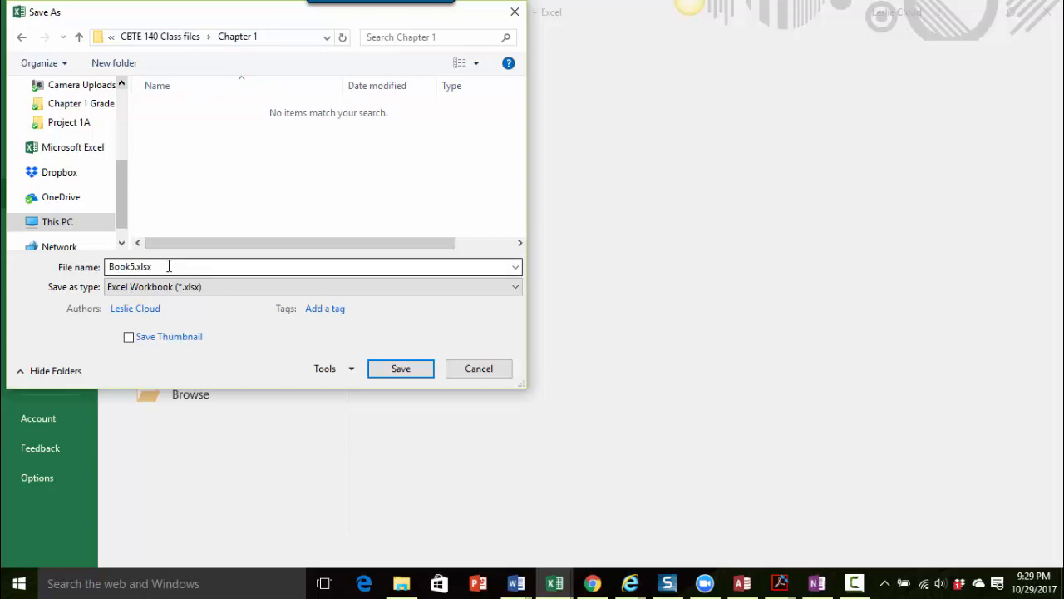
pyautogui.write('Cloud_L')
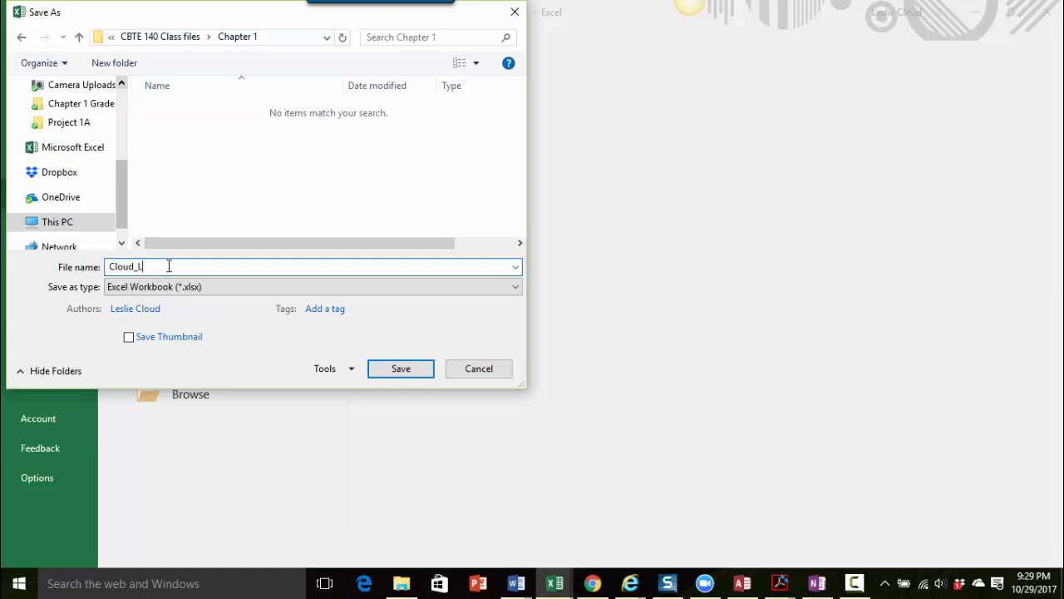
pyautogui.write('eslie_')
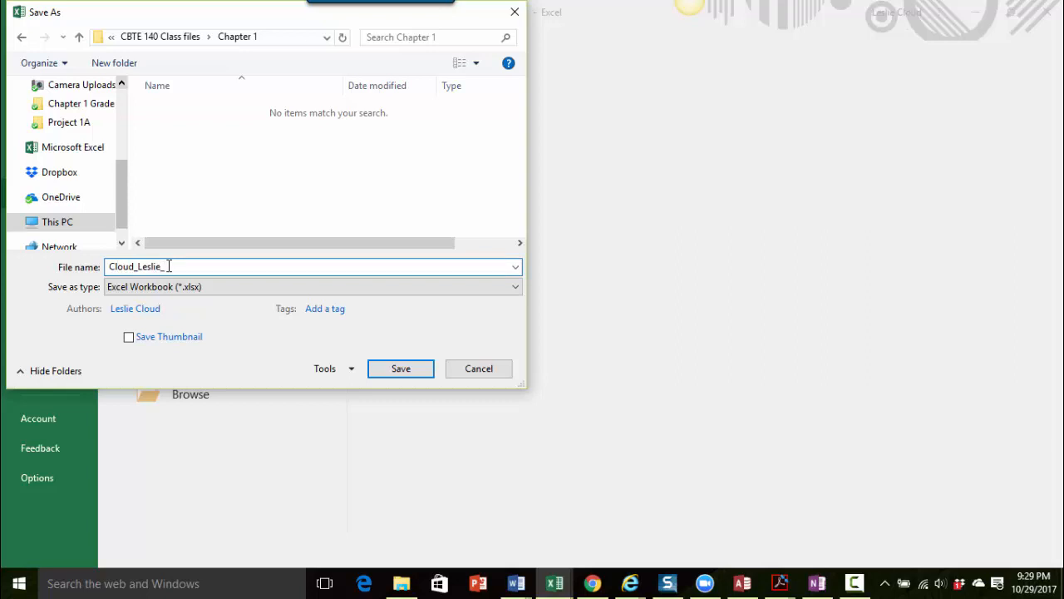
pyautogui.write('1')
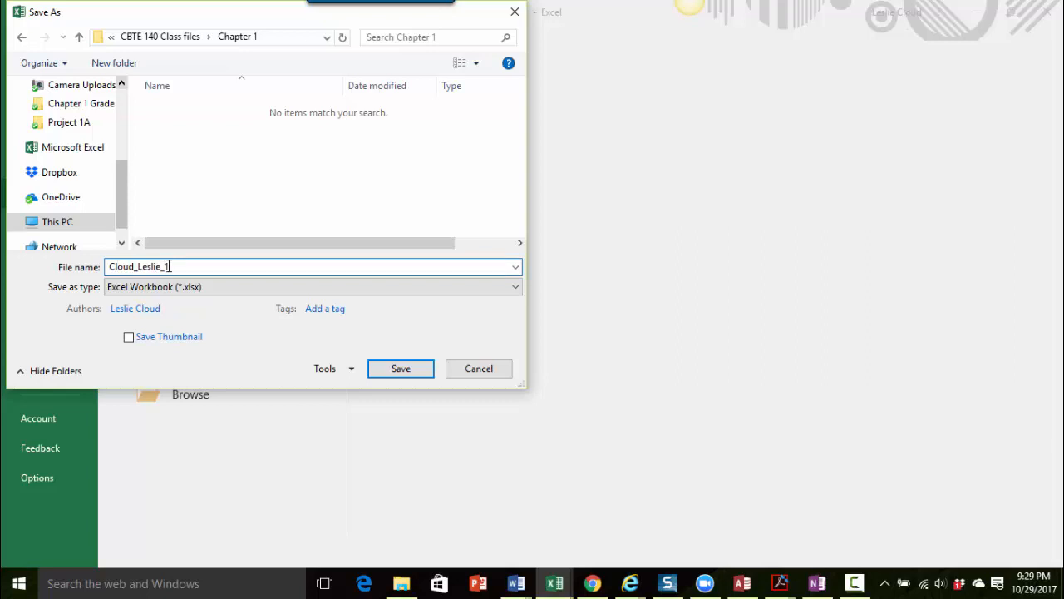
pyautogui.write('A_Quarterly')
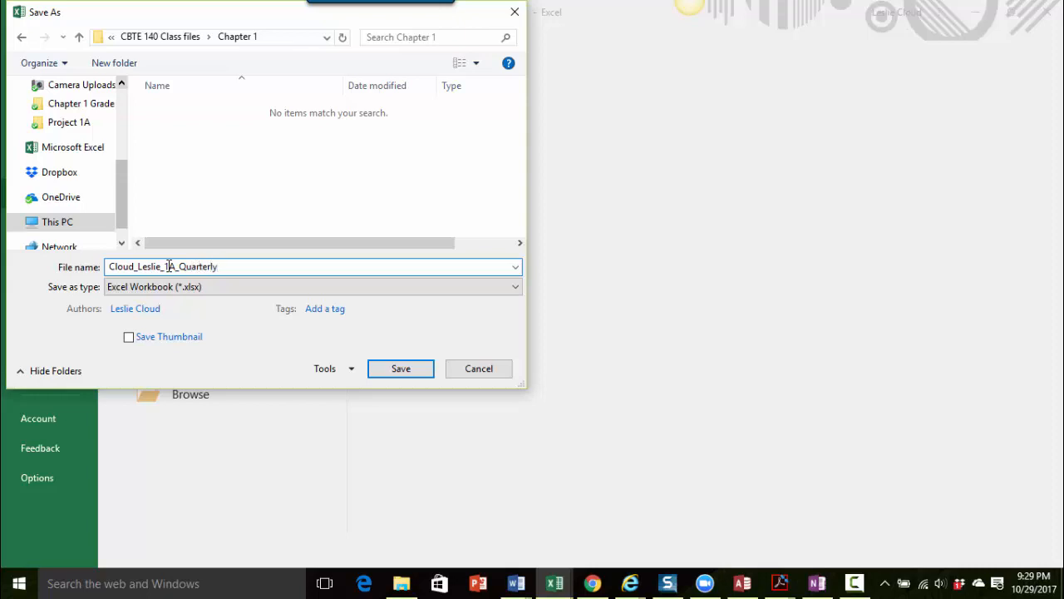
pyautogui.write('_Sales')
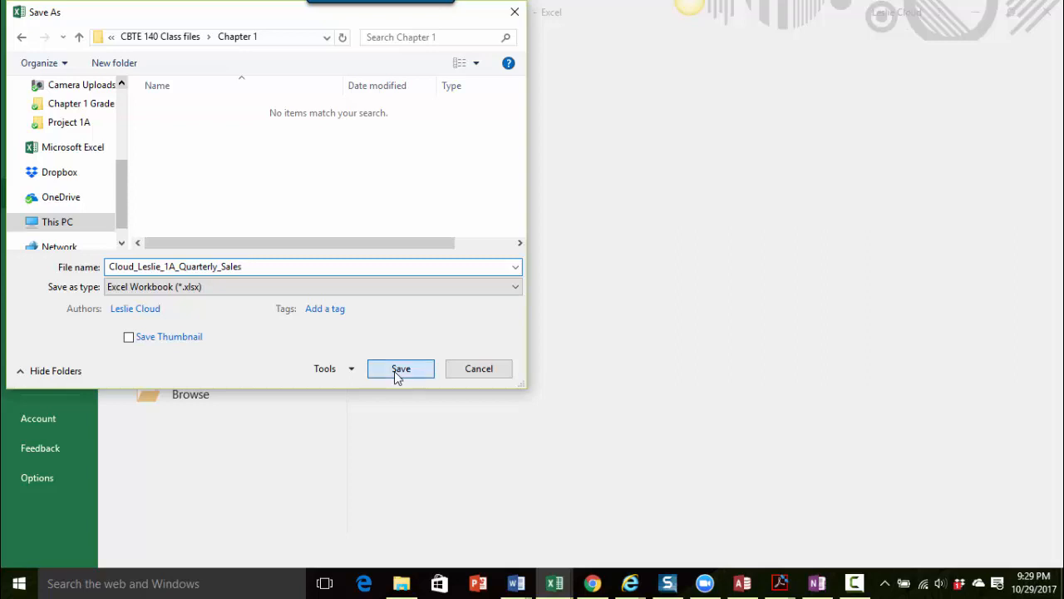
pyautogui.click(401, 369)
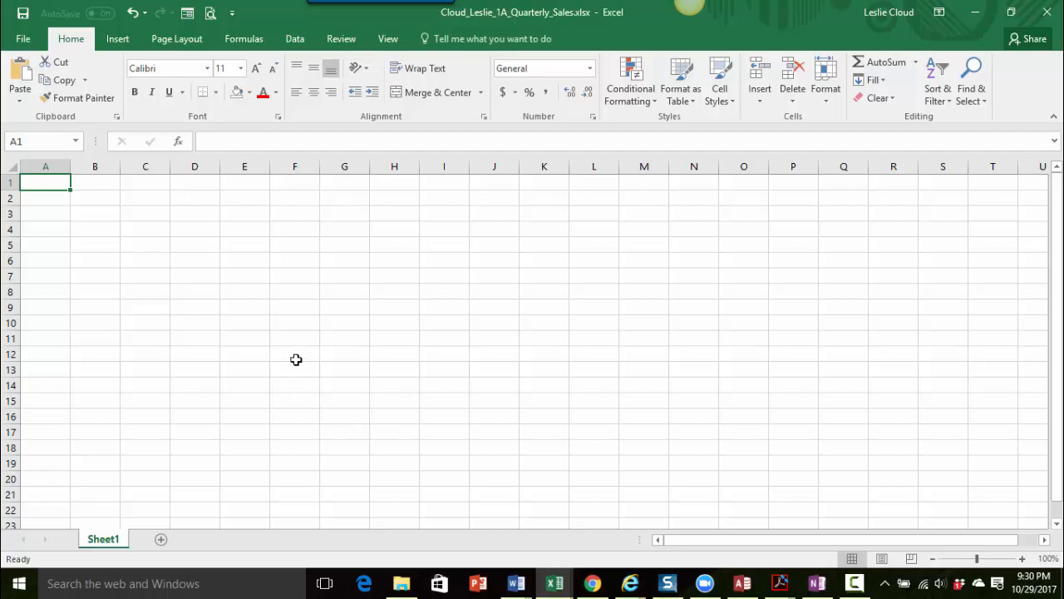
pyautogui.moveTo(284, 356)
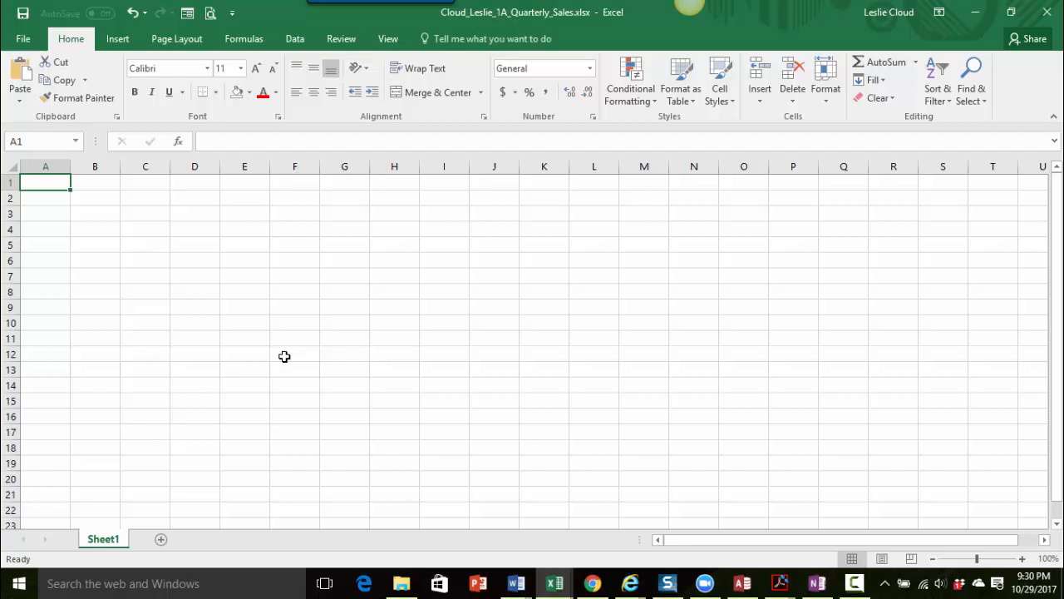
pyautogui.moveTo(183, 291)
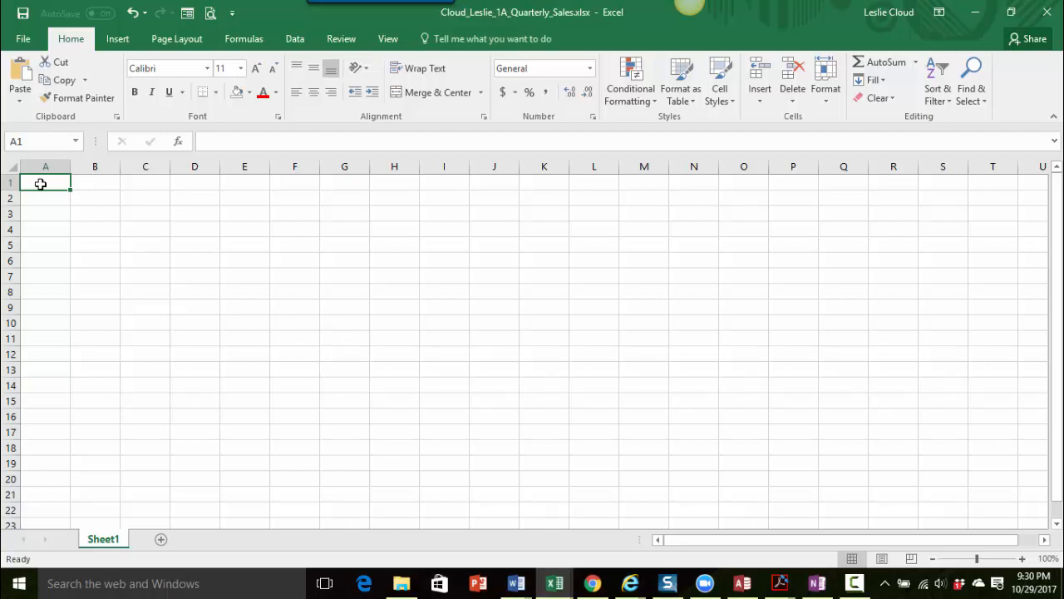
pyautogui.moveTo(38, 141)
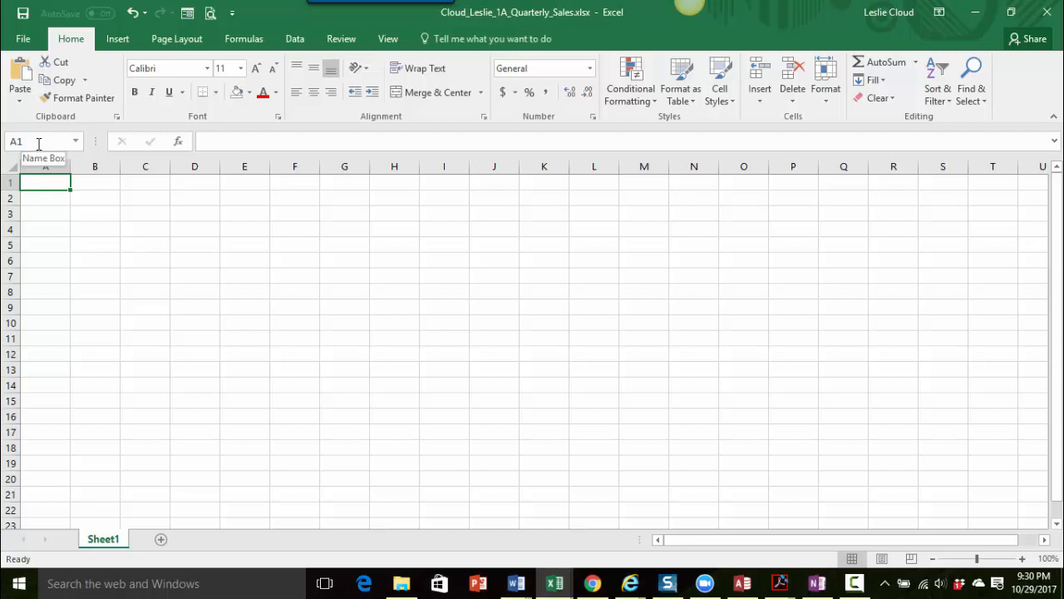
pyautogui.moveTo(38, 192)
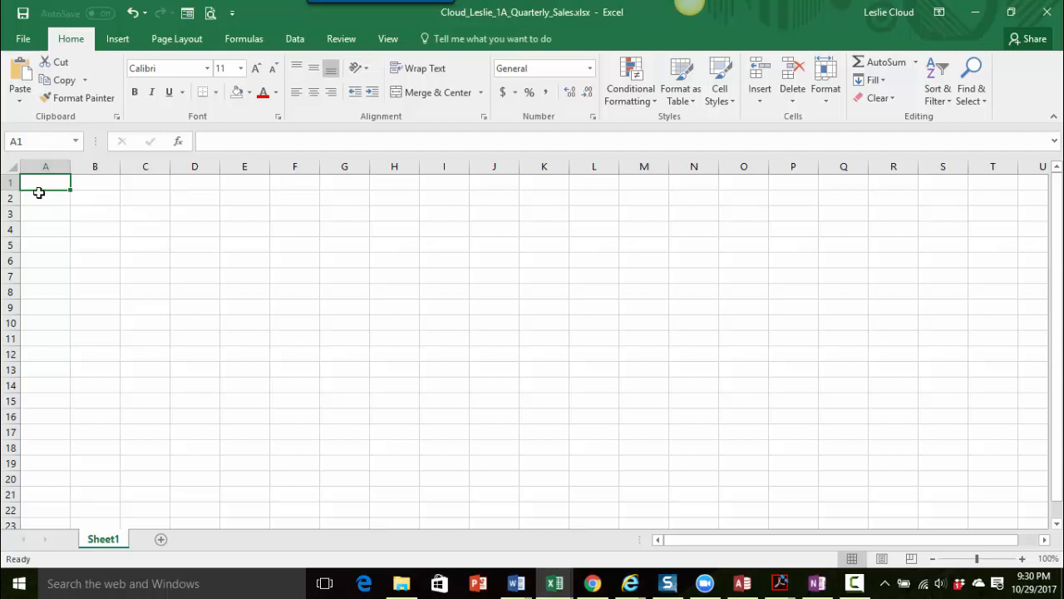
pyautogui.moveTo(47, 181)
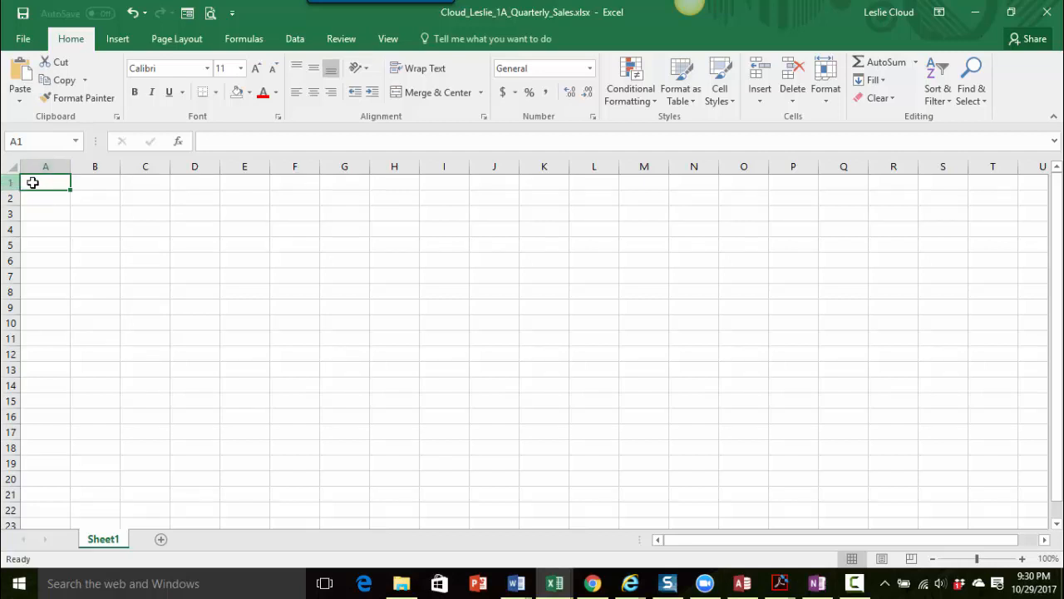
pyautogui.moveTo(57, 162)
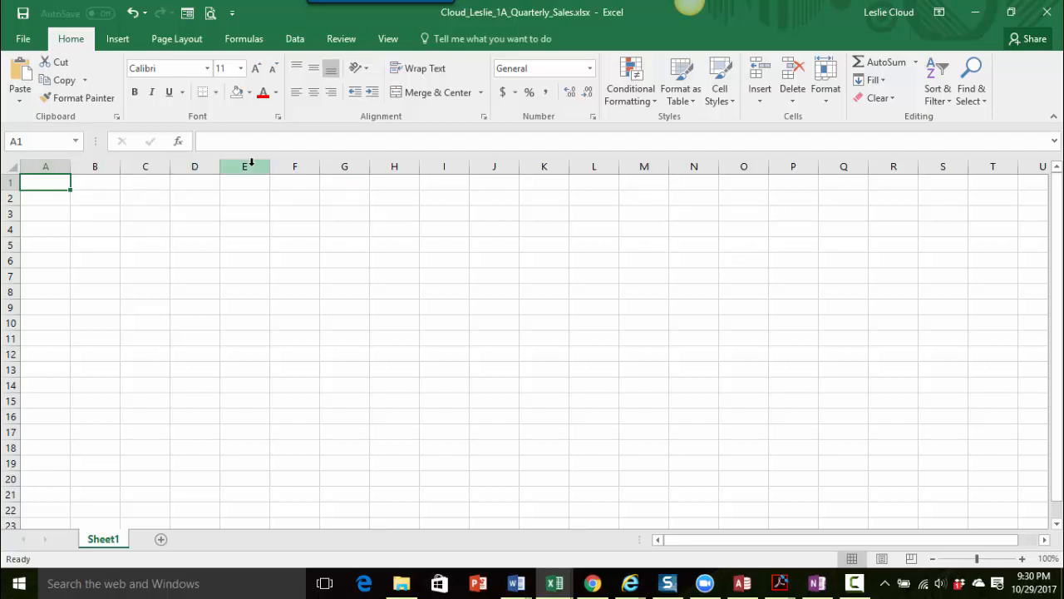
pyautogui.moveTo(247, 158)
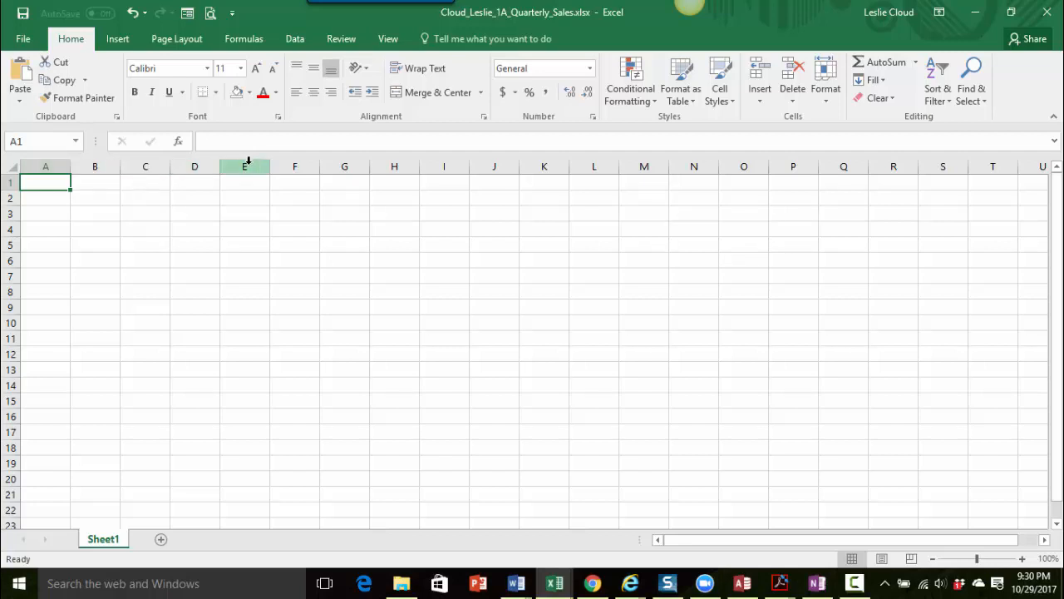
pyautogui.moveTo(248, 161)
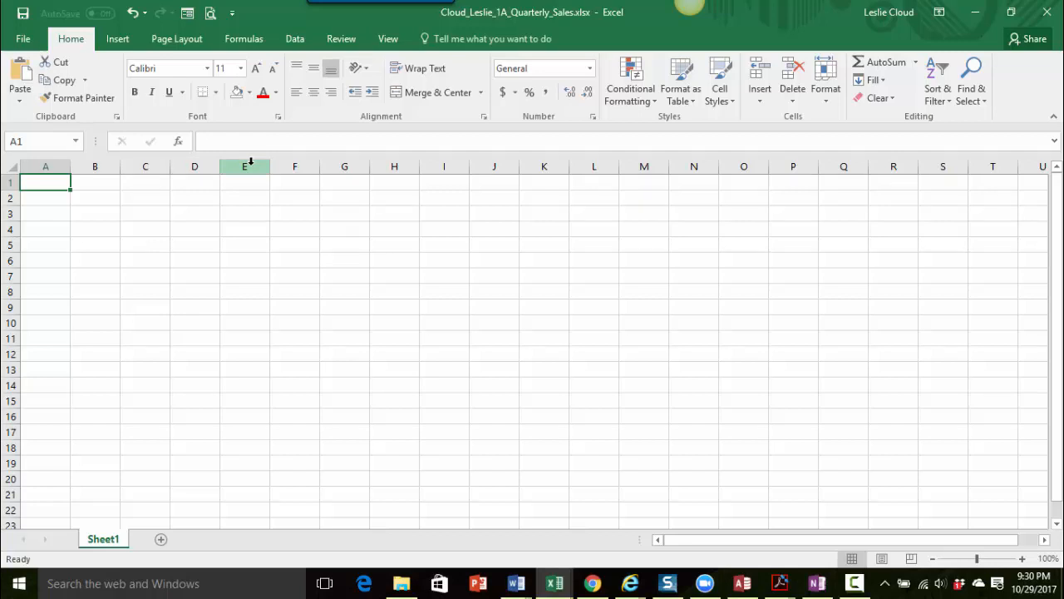
pyautogui.click(245, 166)
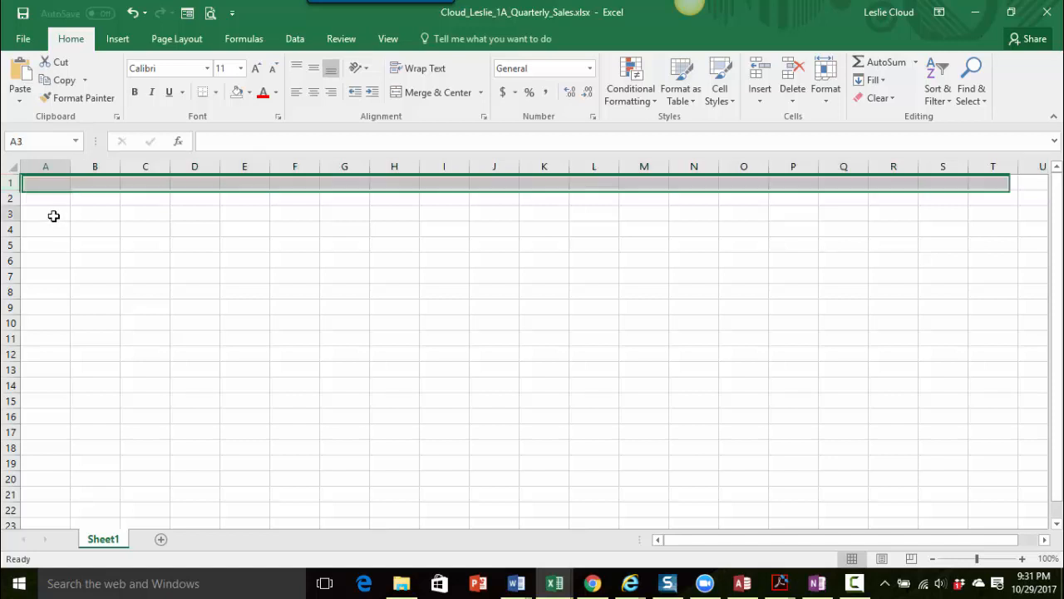
pyautogui.click(45, 181)
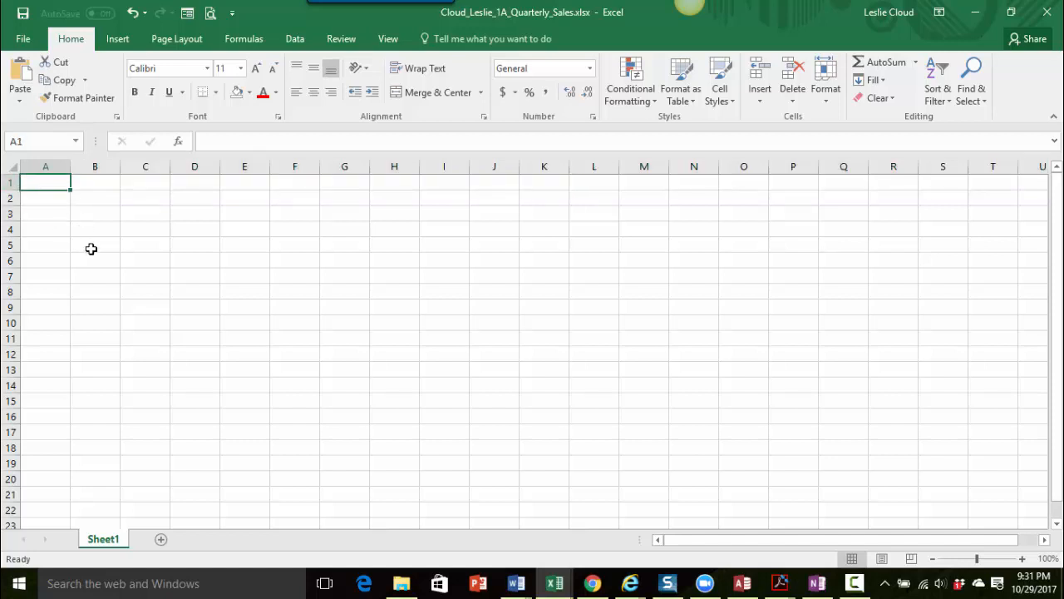
pyautogui.moveTo(163, 289)
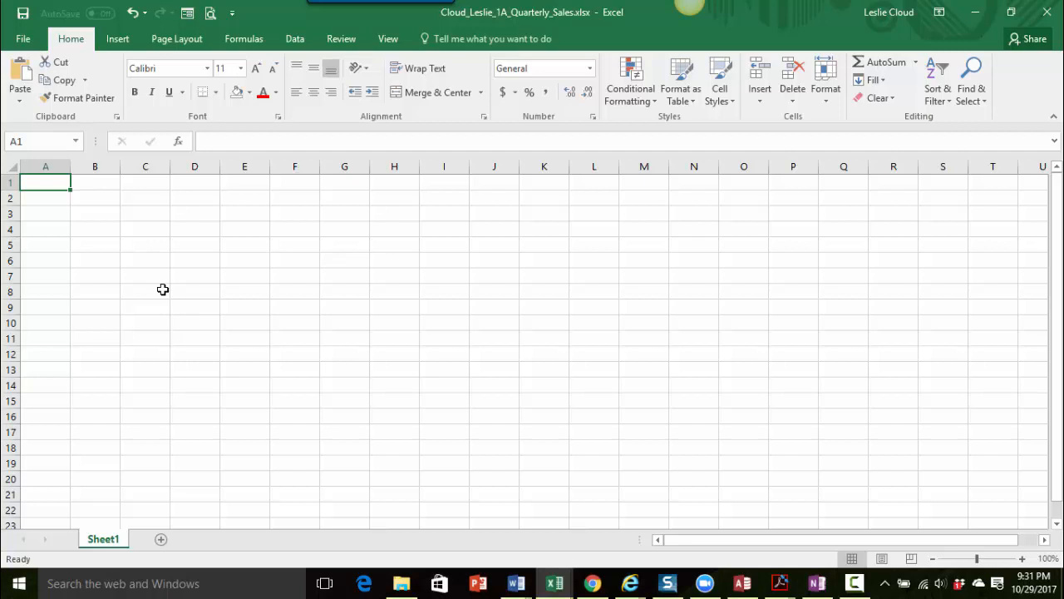
# Step: Type 'Pro Fit Marietta' in cell A1 and reselect A1 to check it
pyautogui.write('Pro Fit M')
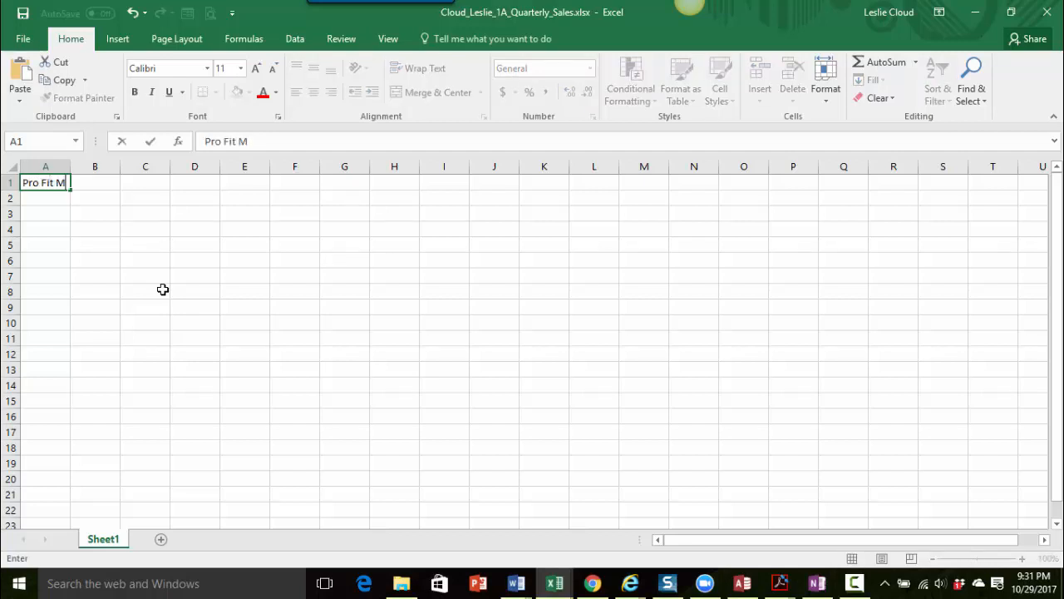
pyautogui.write('arietta')
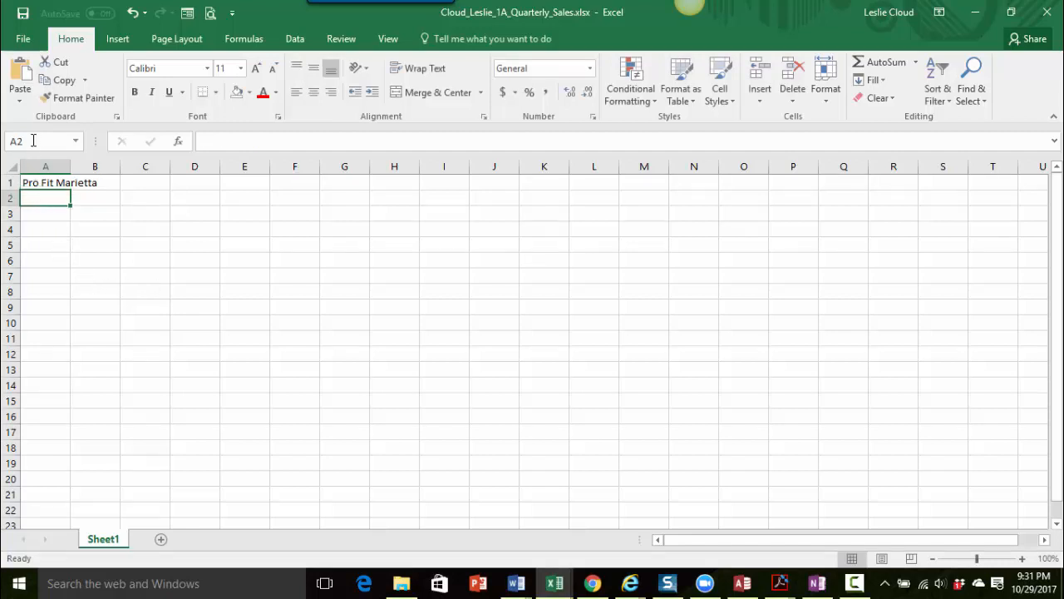
pyautogui.moveTo(42, 182)
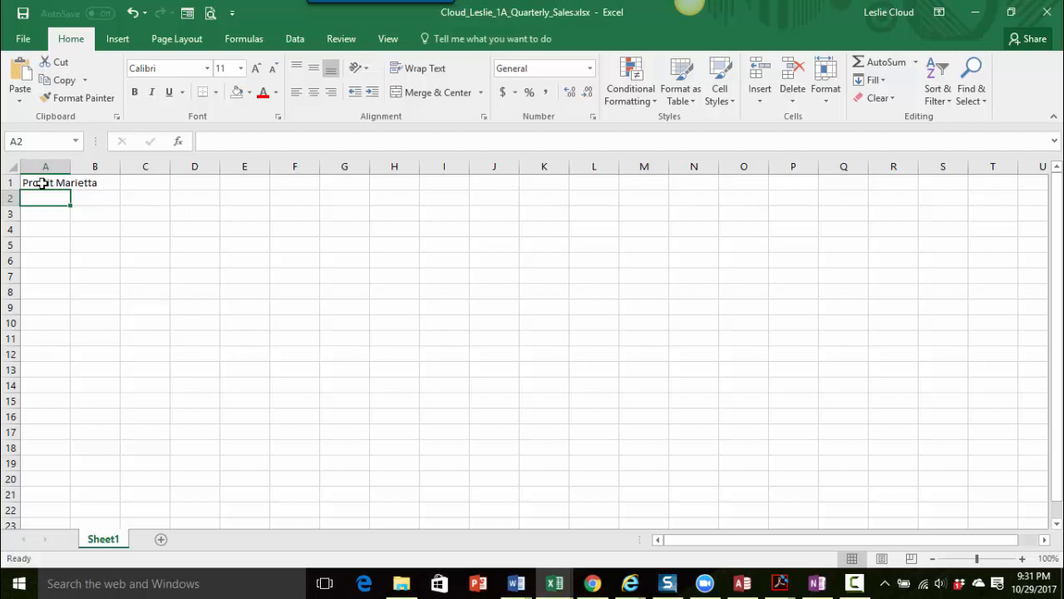
pyautogui.click(45, 182)
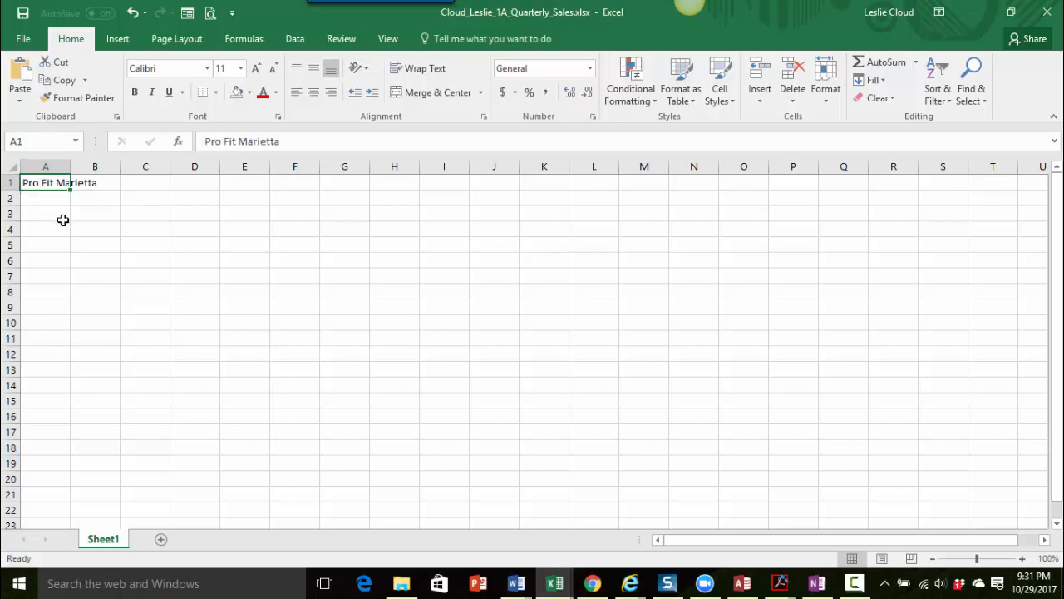
pyautogui.moveTo(208, 138)
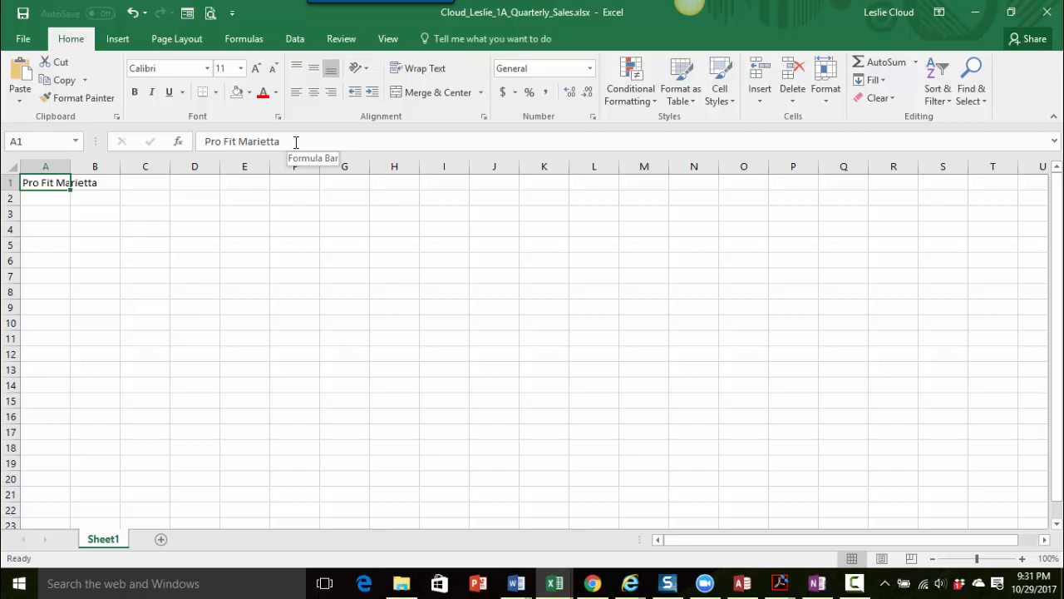
pyautogui.moveTo(291, 141)
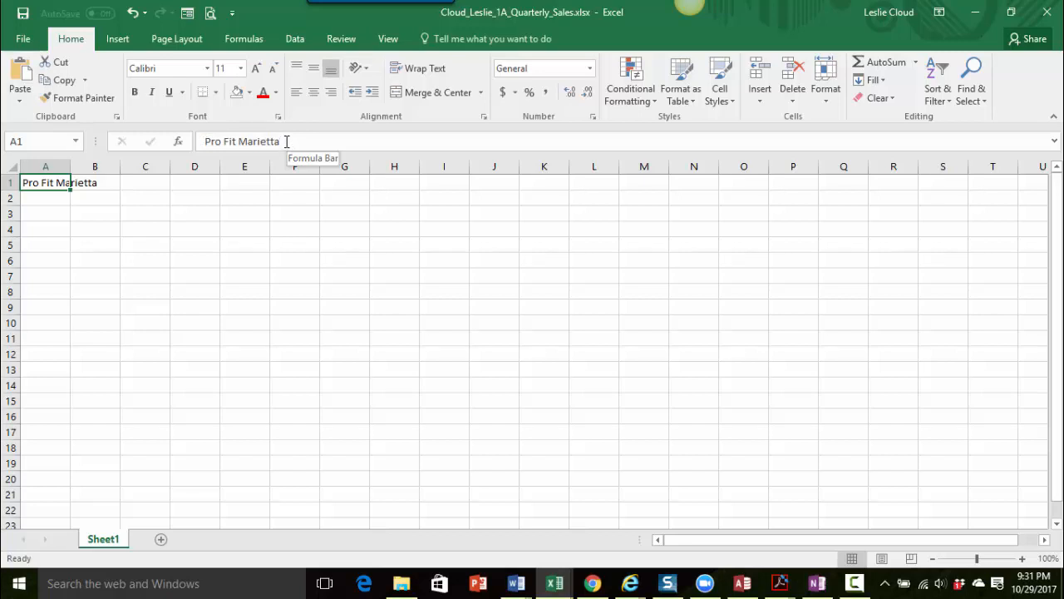
pyautogui.moveTo(57, 203)
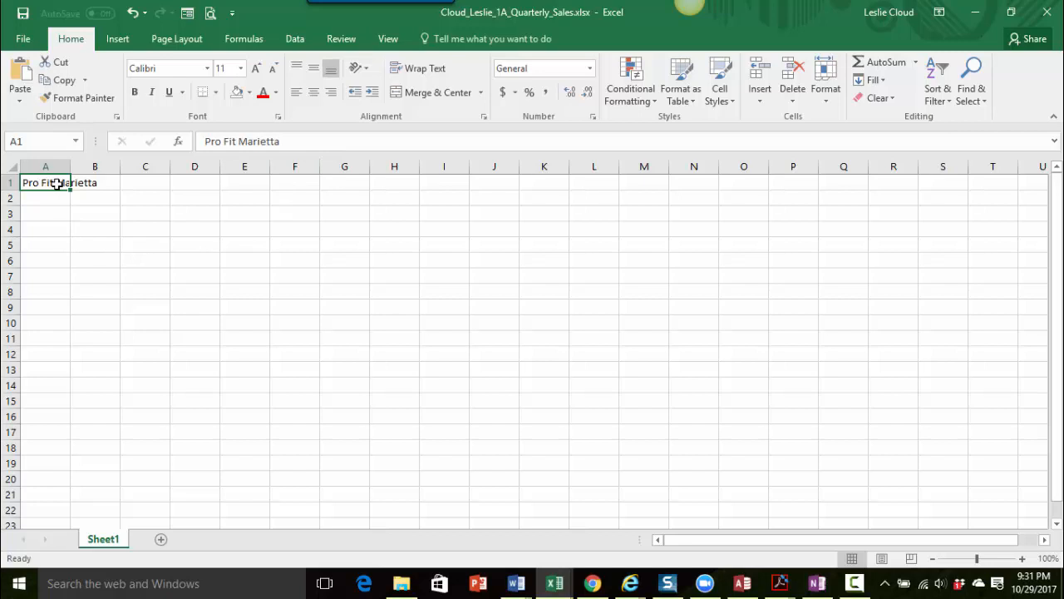
pyautogui.moveTo(99, 182)
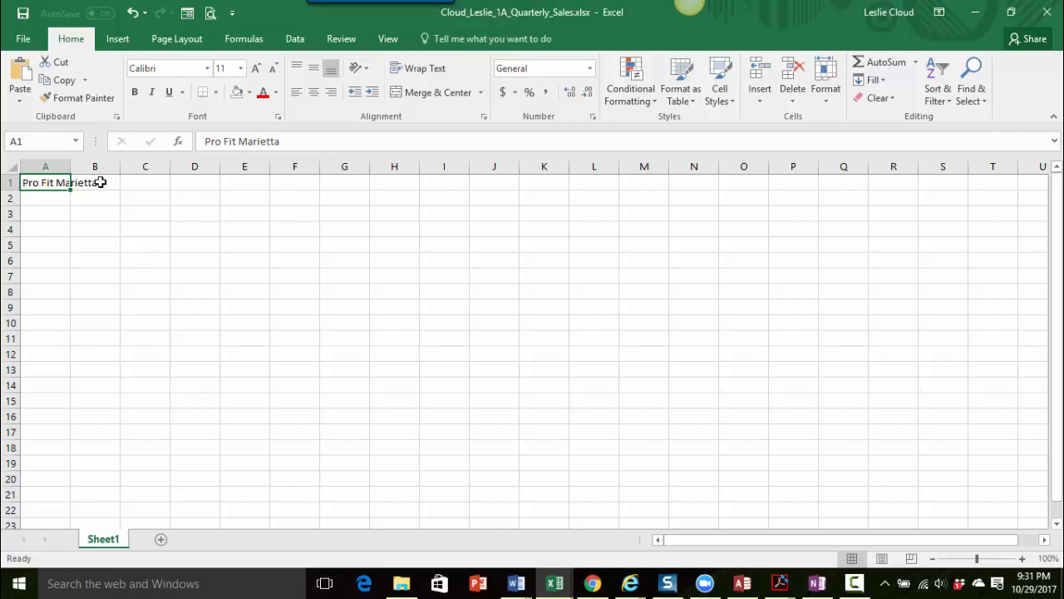
# Step: Try a test entry in B1 and clear it so the A1 title shows fully
pyautogui.click(95, 183)
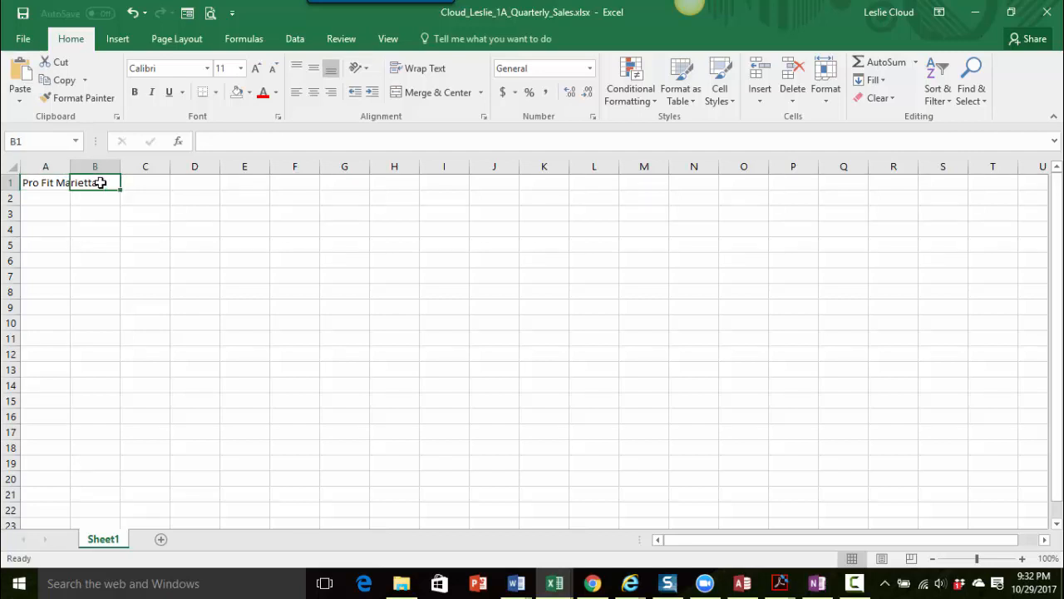
pyautogui.write('ccc')
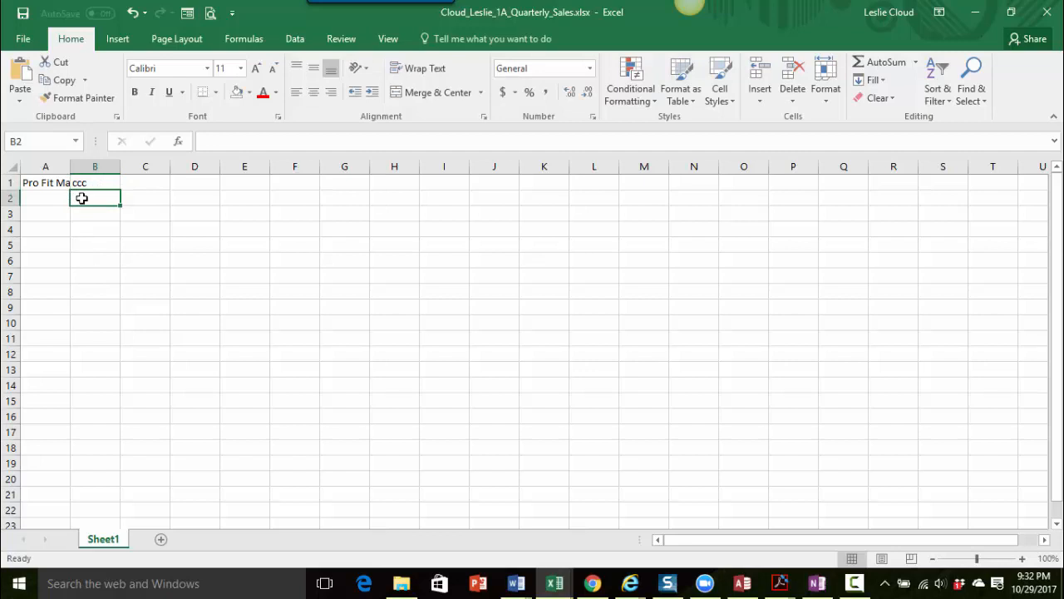
pyautogui.moveTo(91, 183)
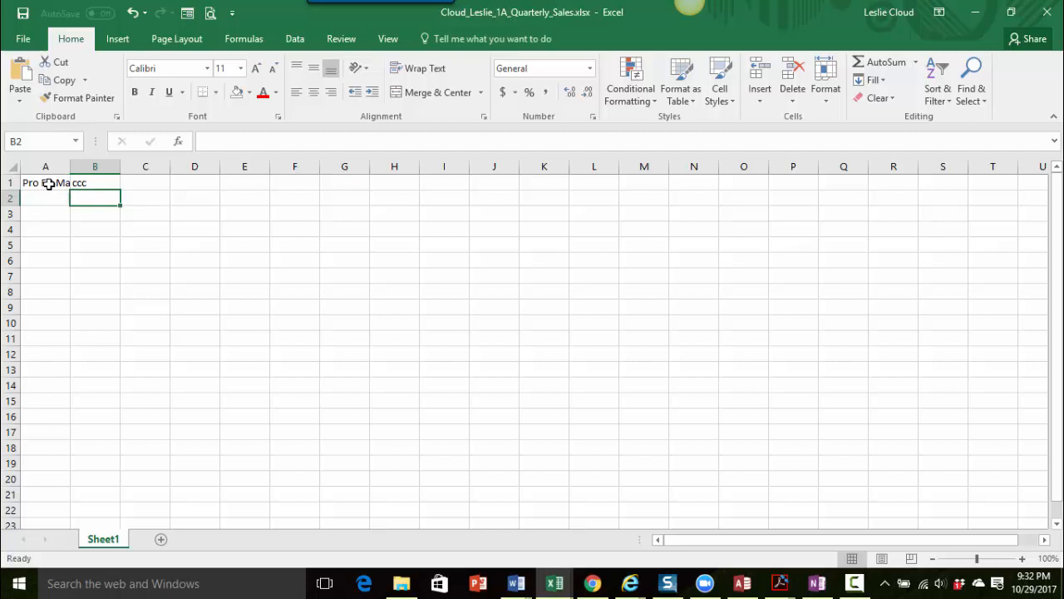
pyautogui.click(46, 182)
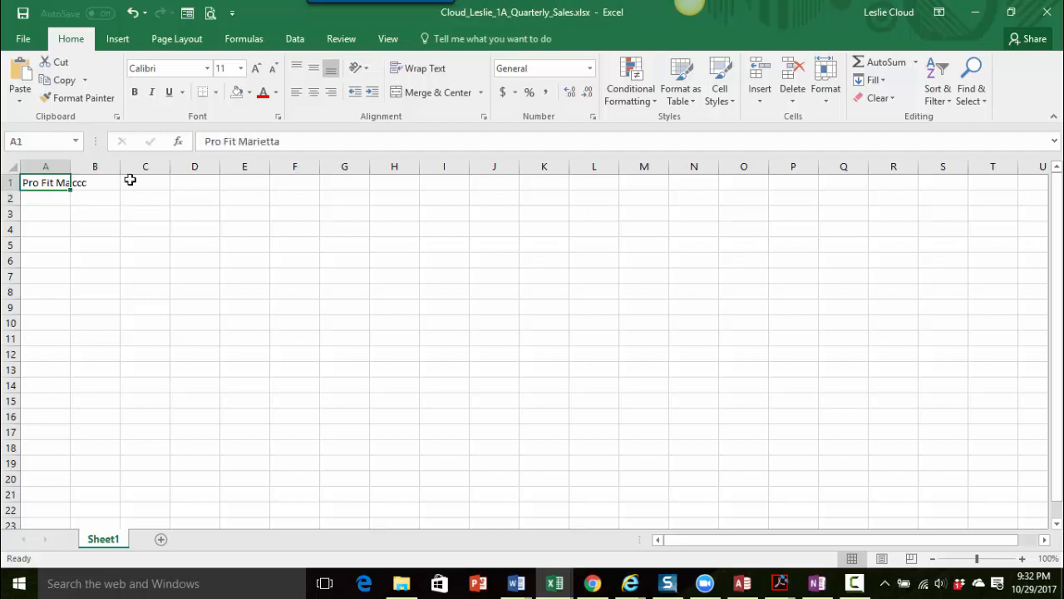
pyautogui.moveTo(53, 182)
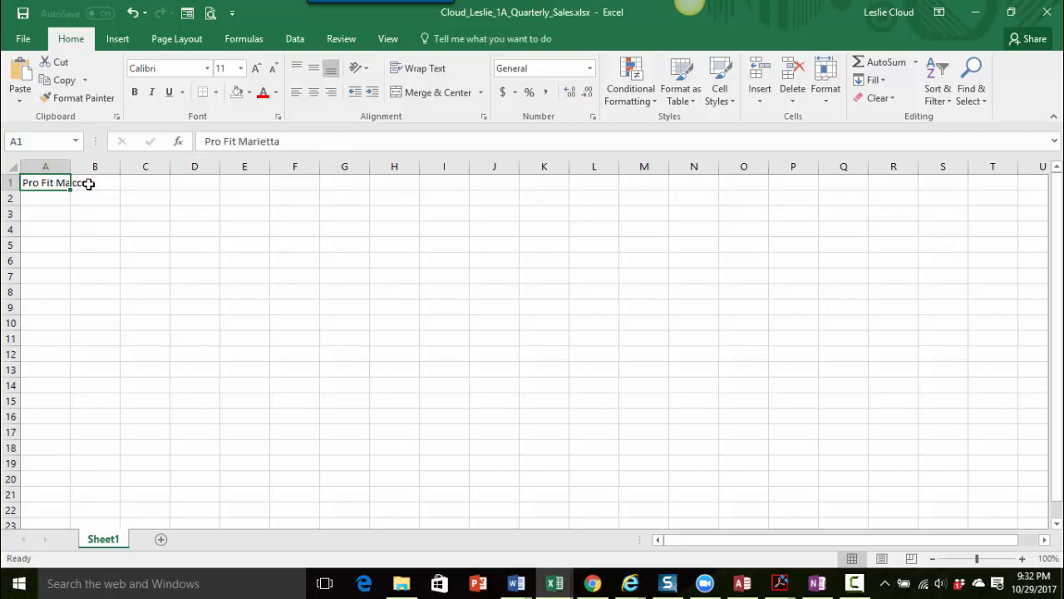
pyautogui.write('ccc')
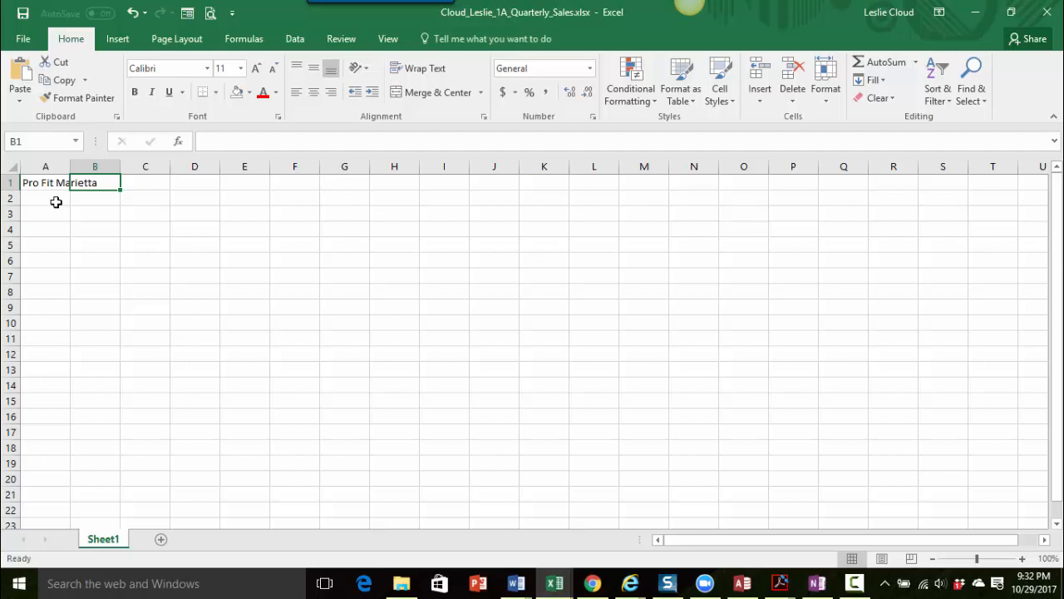
# Step: Enter 'Second Quarter Cardio Sales' in cell A2
pyautogui.click(45, 198)
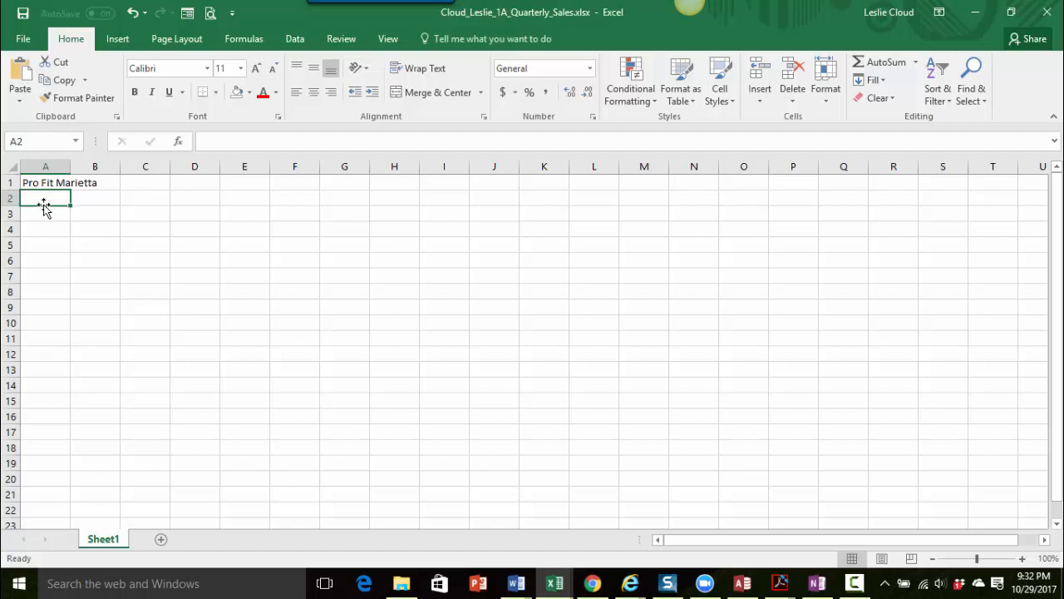
pyautogui.write('S')
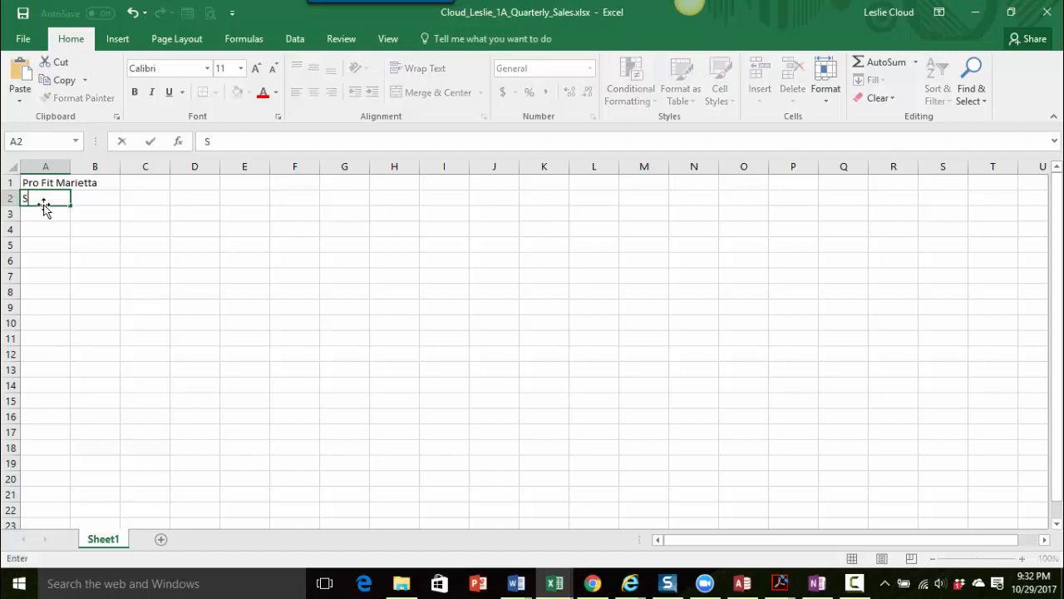
pyautogui.write('econd Q')
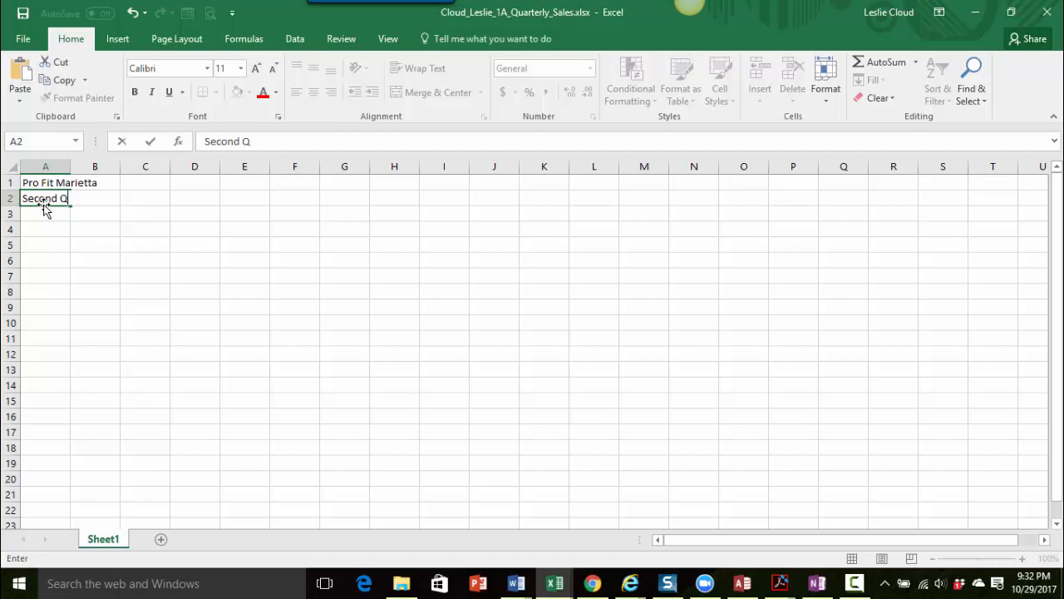
pyautogui.write('uarter Car')
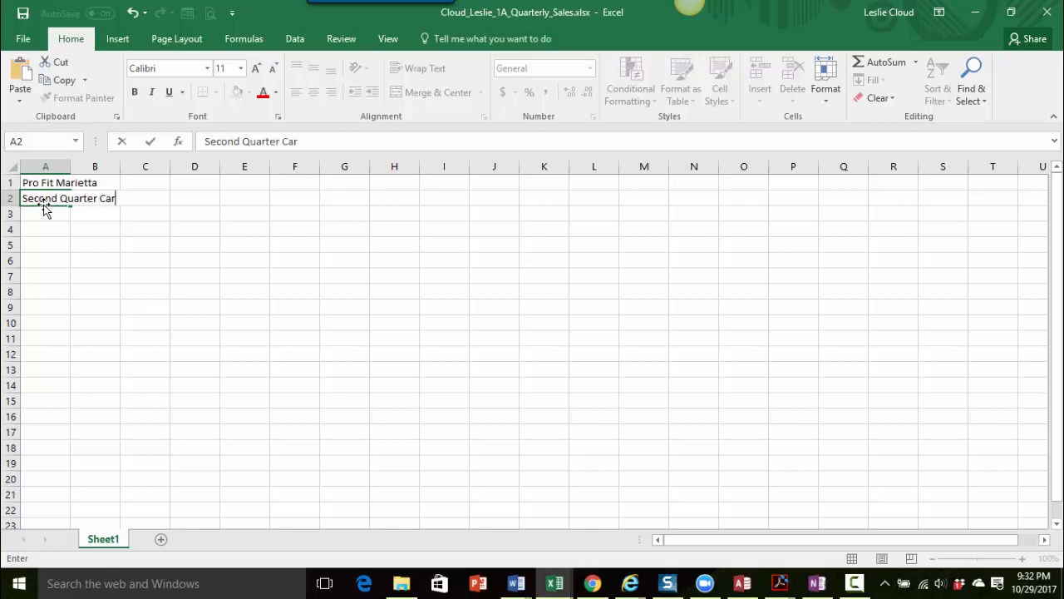
pyautogui.write('dio Sa')
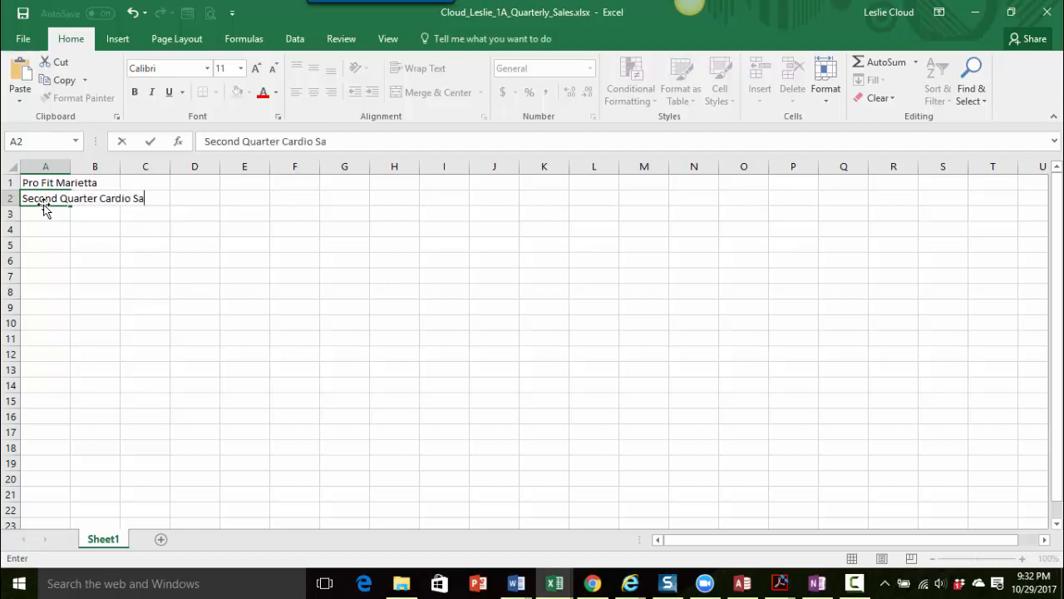
pyautogui.press('enter')
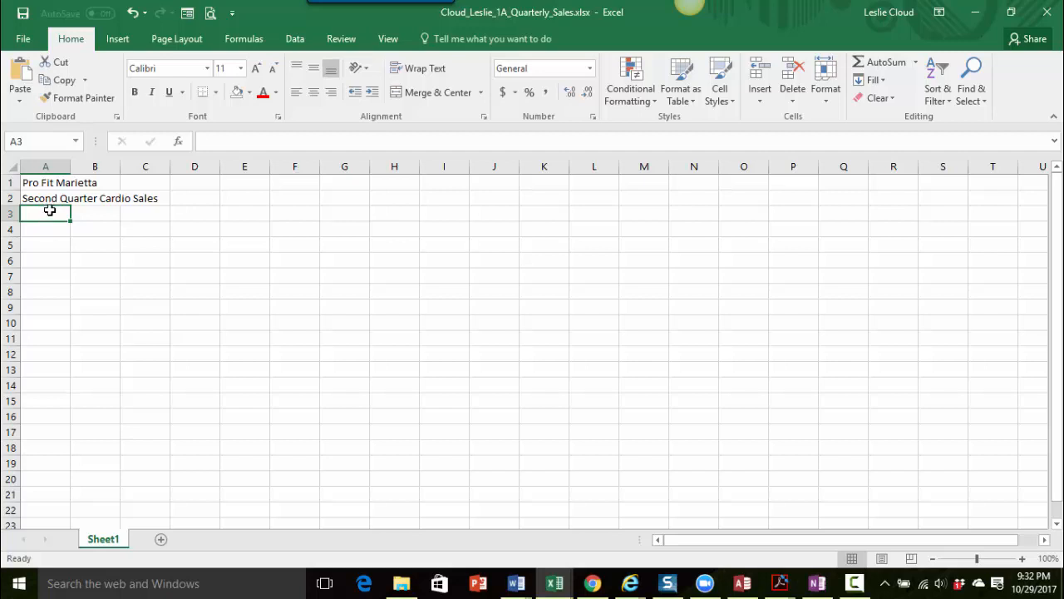
pyautogui.moveTo(52, 228)
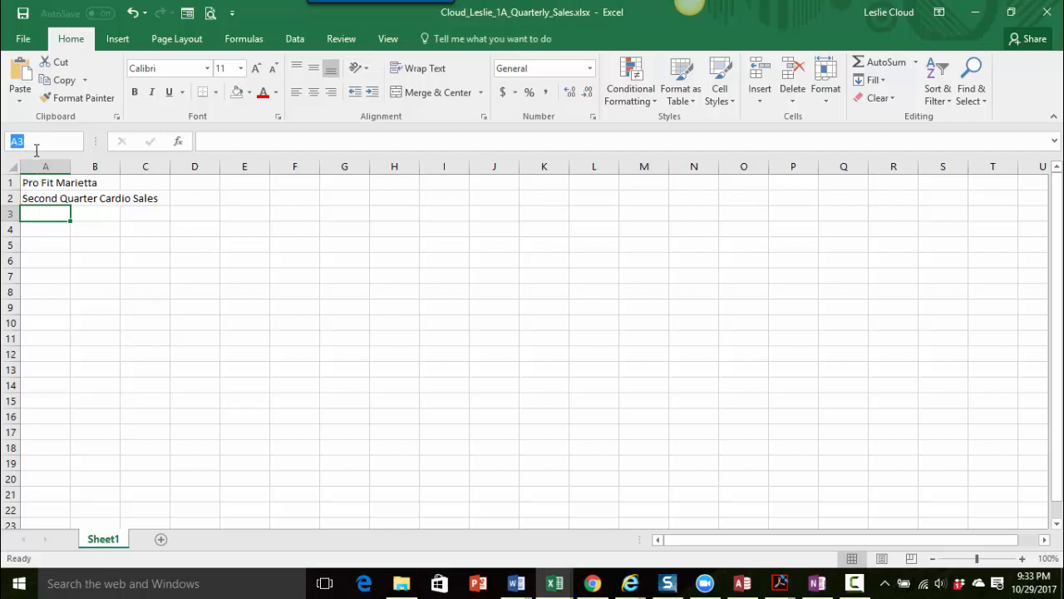
pyautogui.write('a')
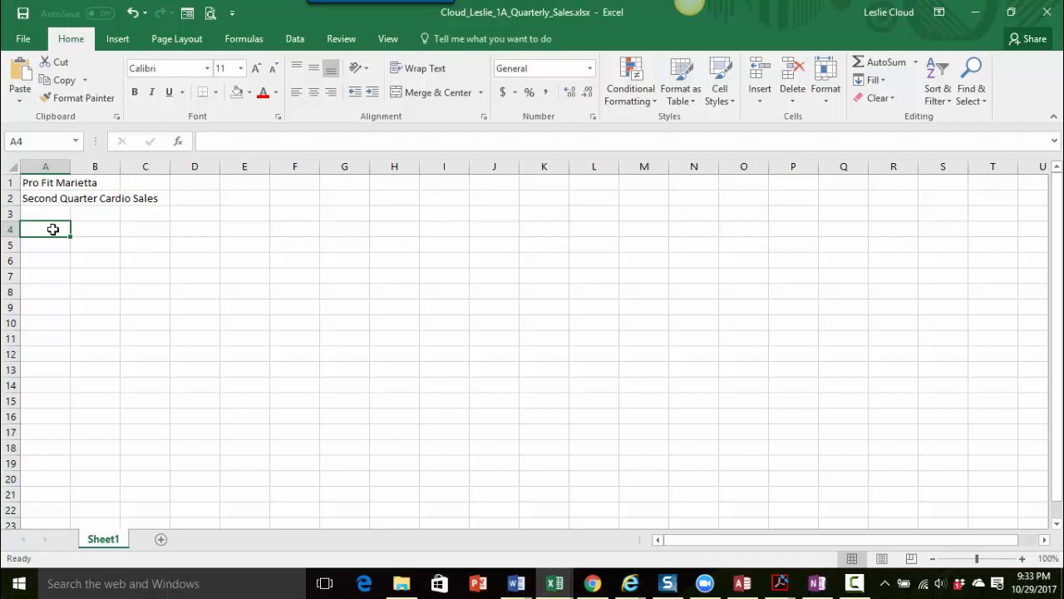
pyautogui.moveTo(128, 262)
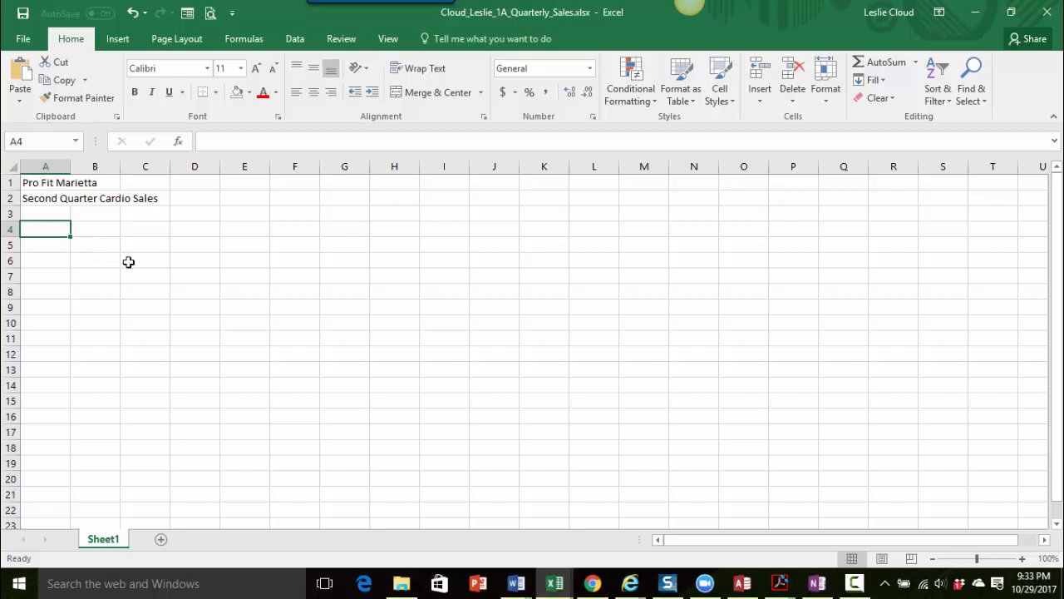
pyautogui.moveTo(204, 270)
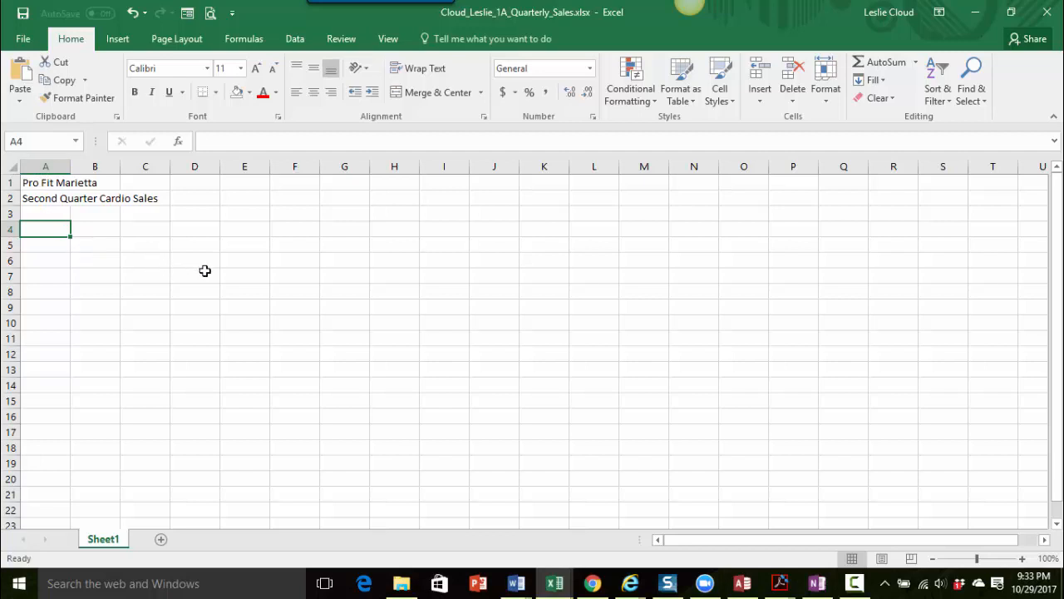
# Step: Enter 'Exercise Bikes' in cell A4, leaving row 3 blank
pyautogui.write('Exer')
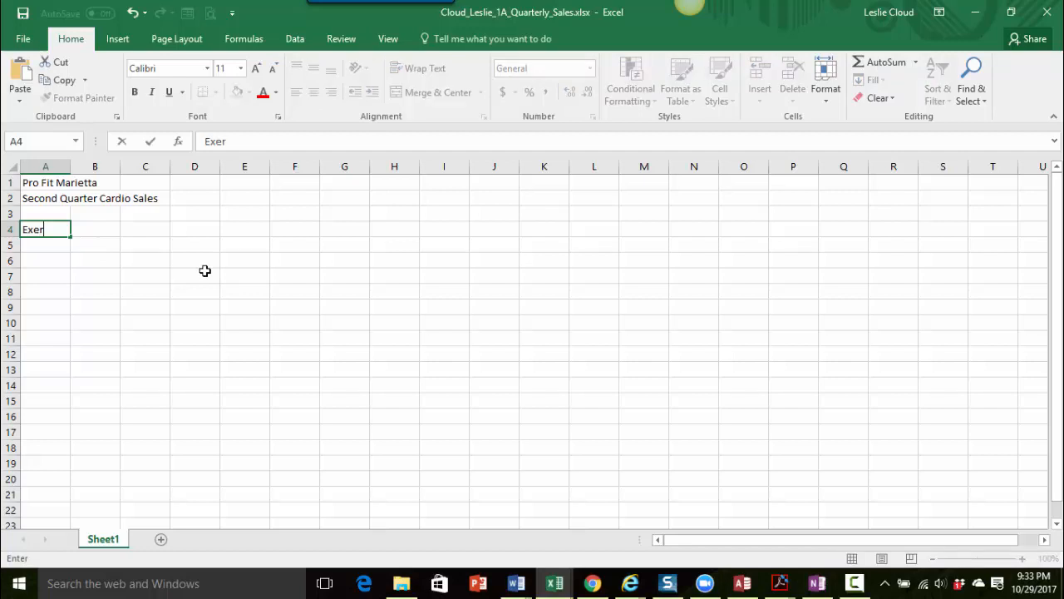
pyautogui.write('cise Bike')
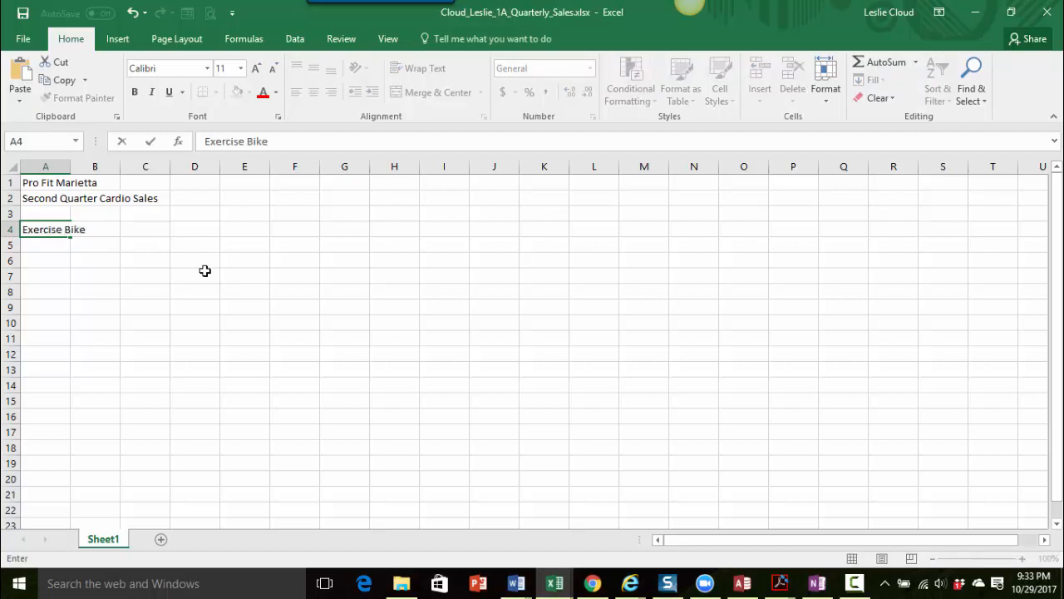
pyautogui.write('s')
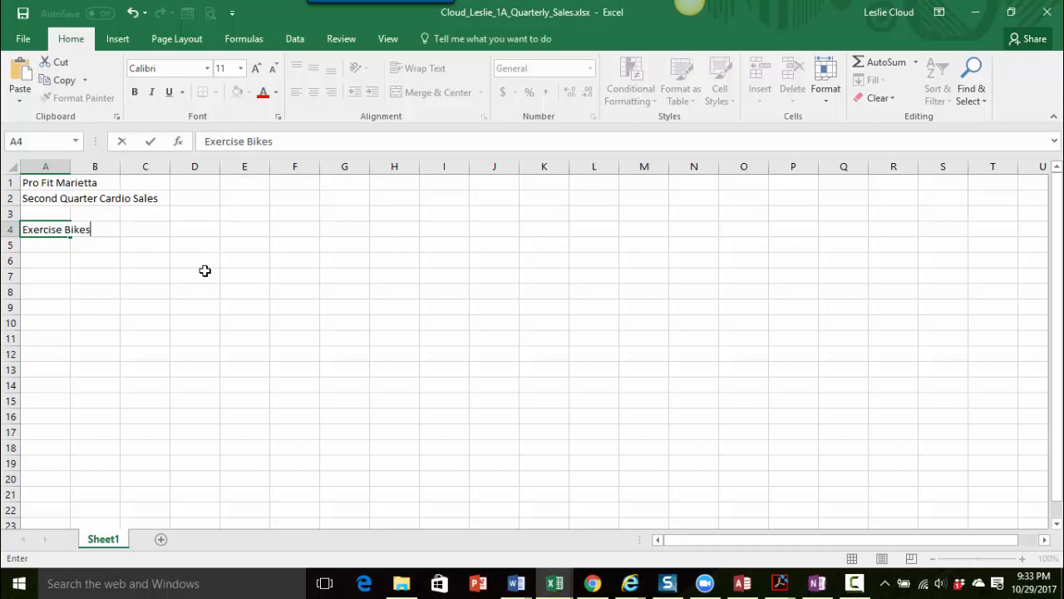
pyautogui.press('enter')
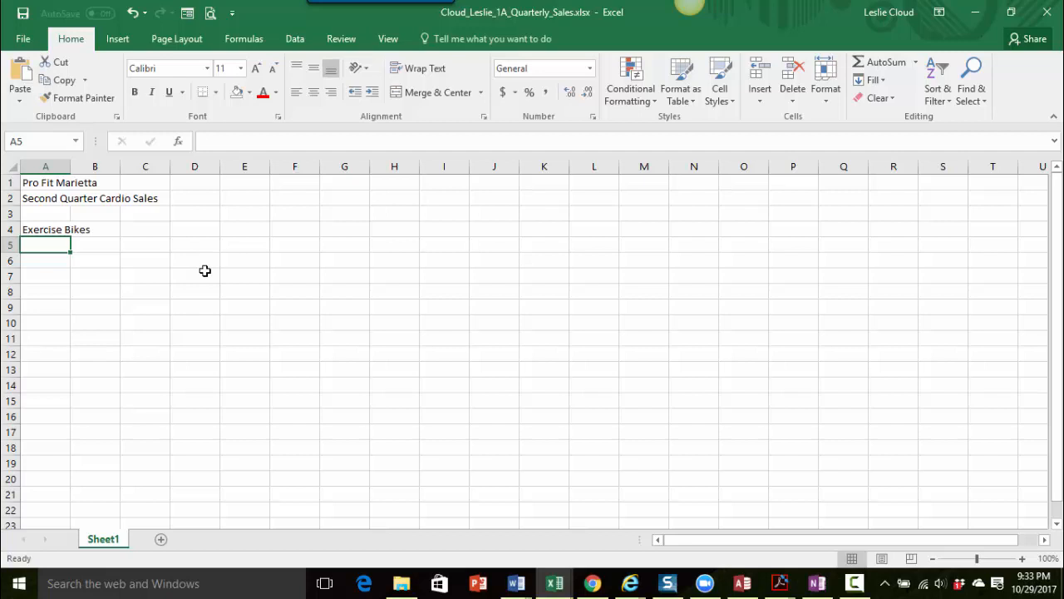
# Step: Enter 'Elliptical Machines' and 'Treadmills' in cells A5 and A6
pyautogui.write('Exercise Bikes')
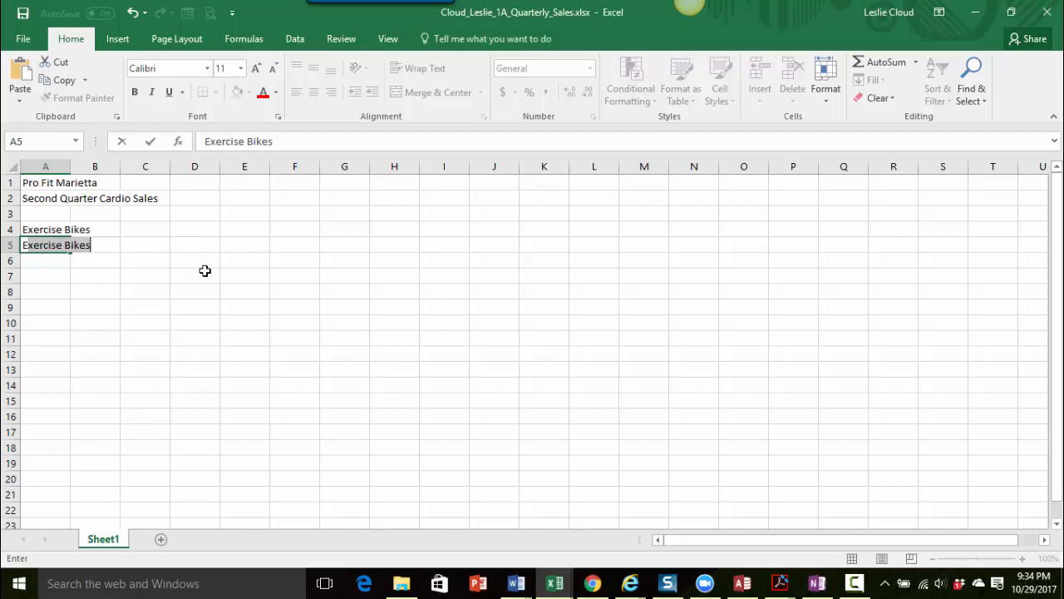
pyautogui.write('Elliptical Mac')
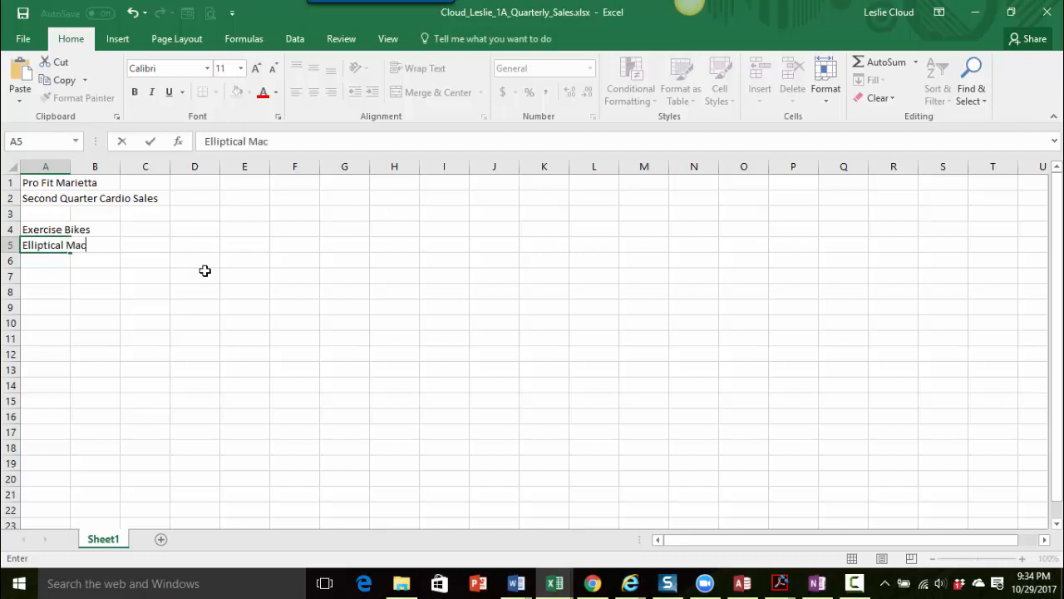
pyautogui.press('enter')
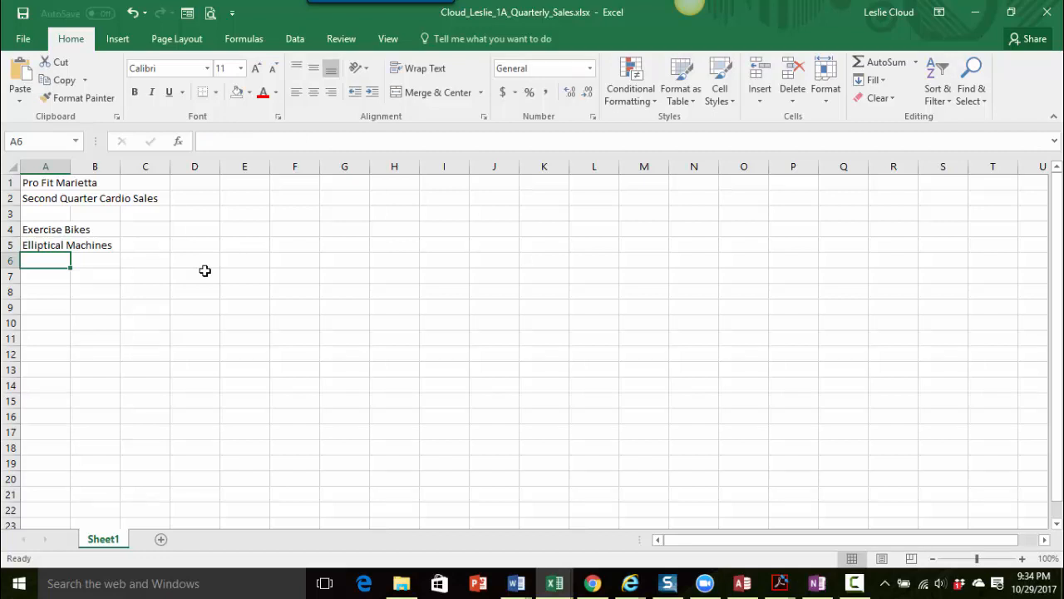
pyautogui.write('Treadm')
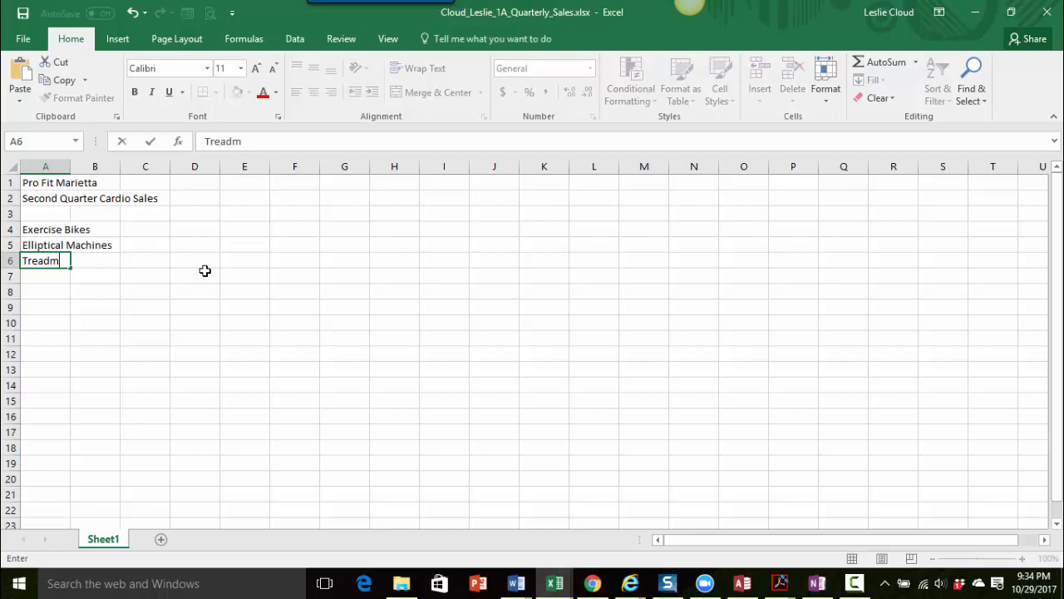
pyautogui.write('ills')
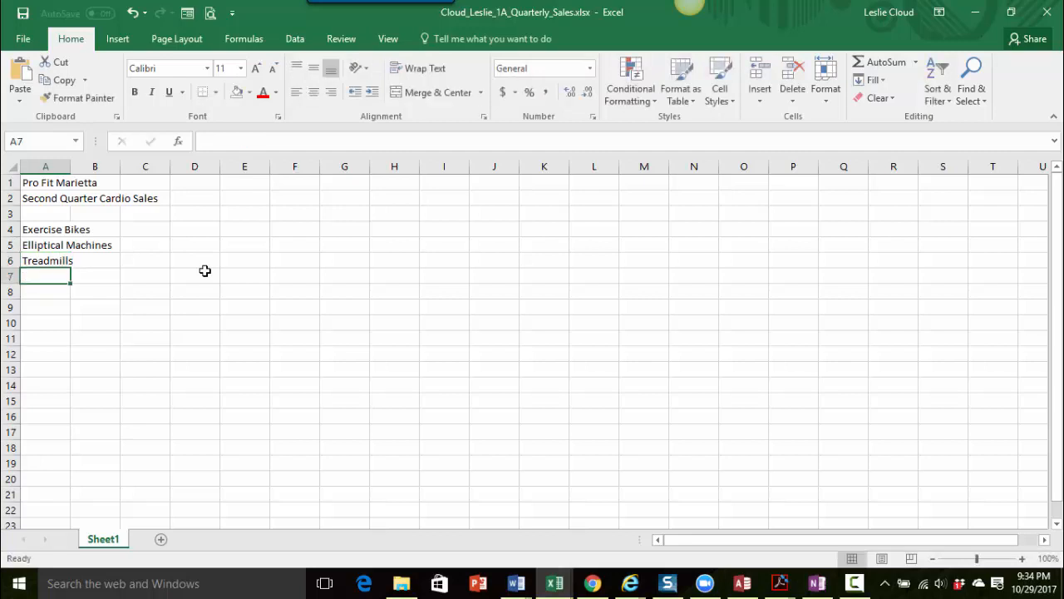
# Step: Enter 'Rowing Machines' and 'Total' in cells A7 and A8
pyautogui.write('Rowing')
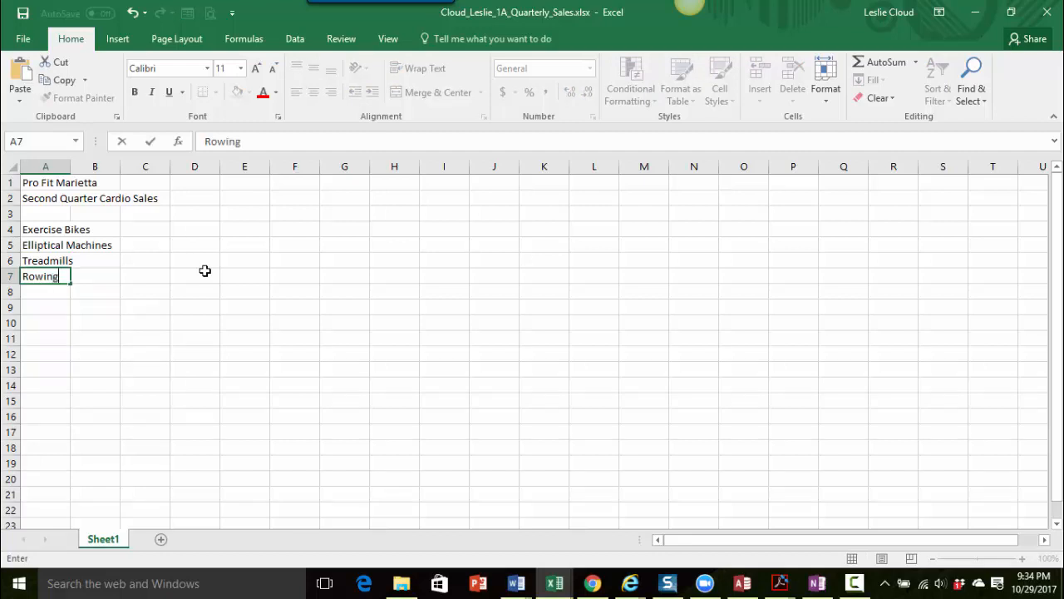
pyautogui.write('Machines')
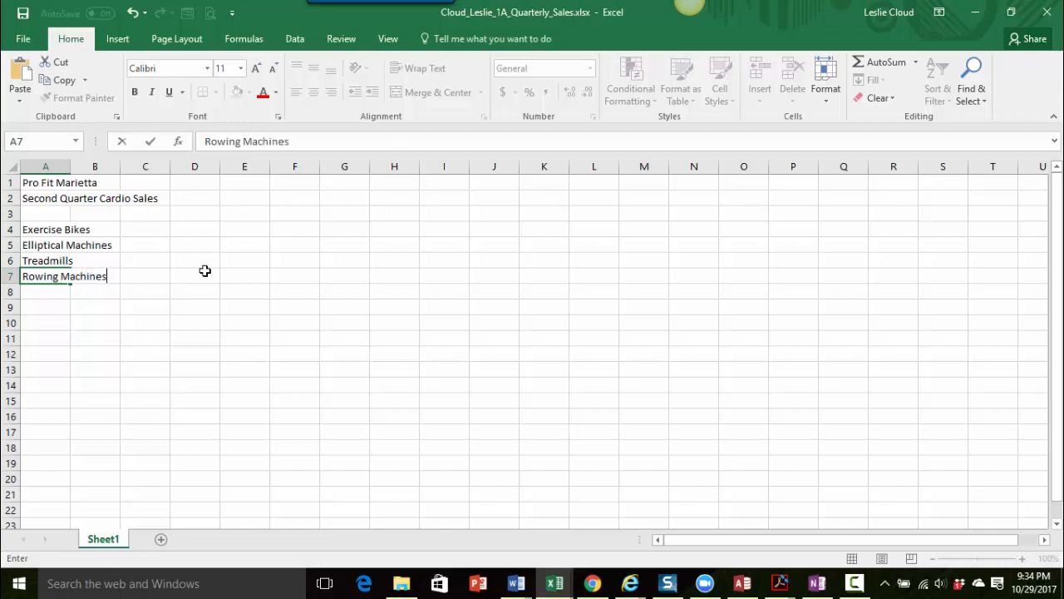
pyautogui.press('enter')
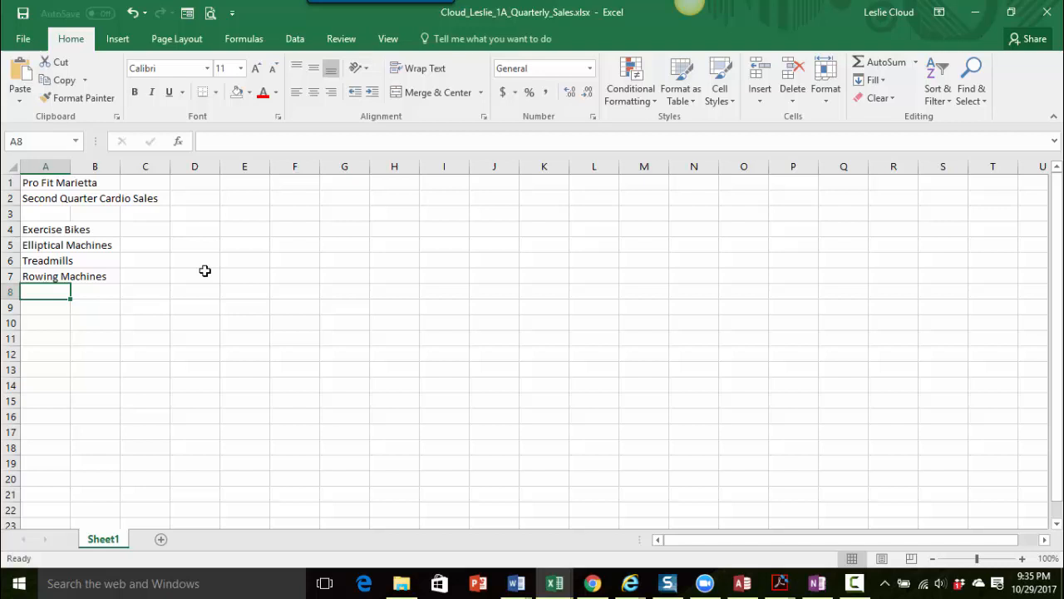
pyautogui.write('Treadmills')
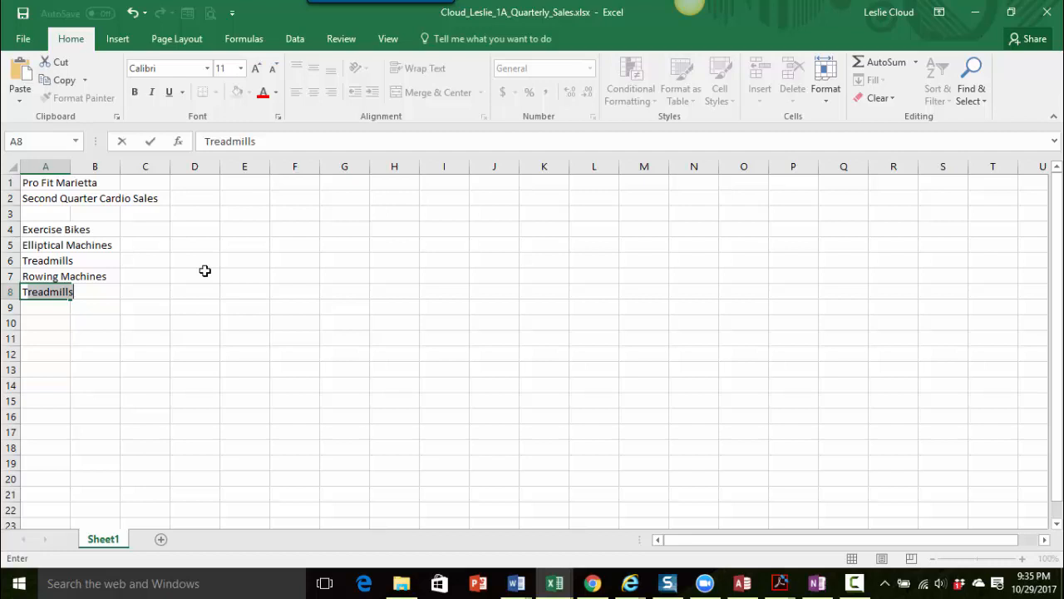
pyautogui.write('Total')
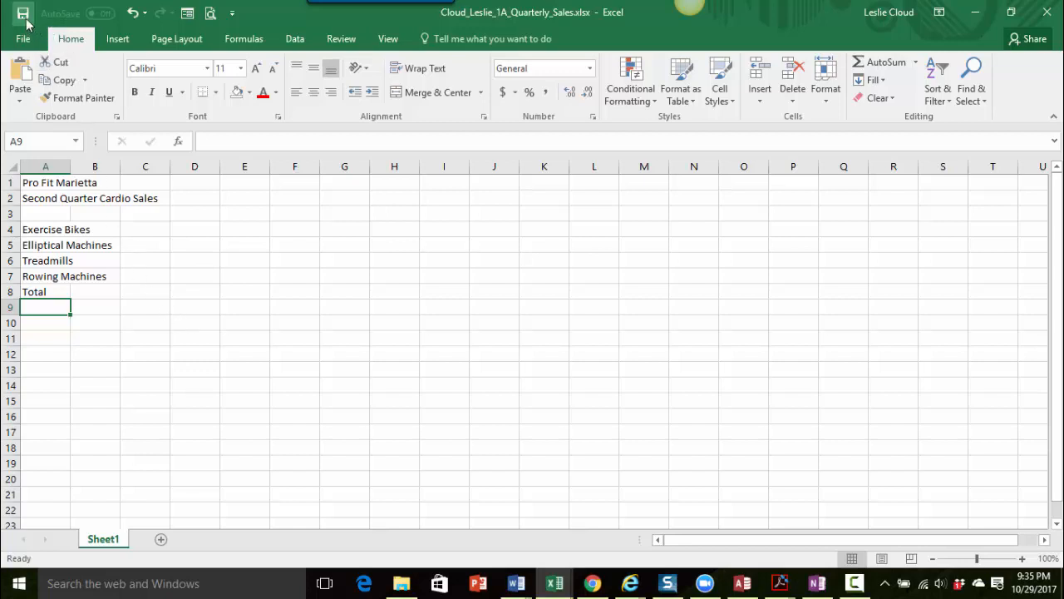
pyautogui.moveTo(24, 15)
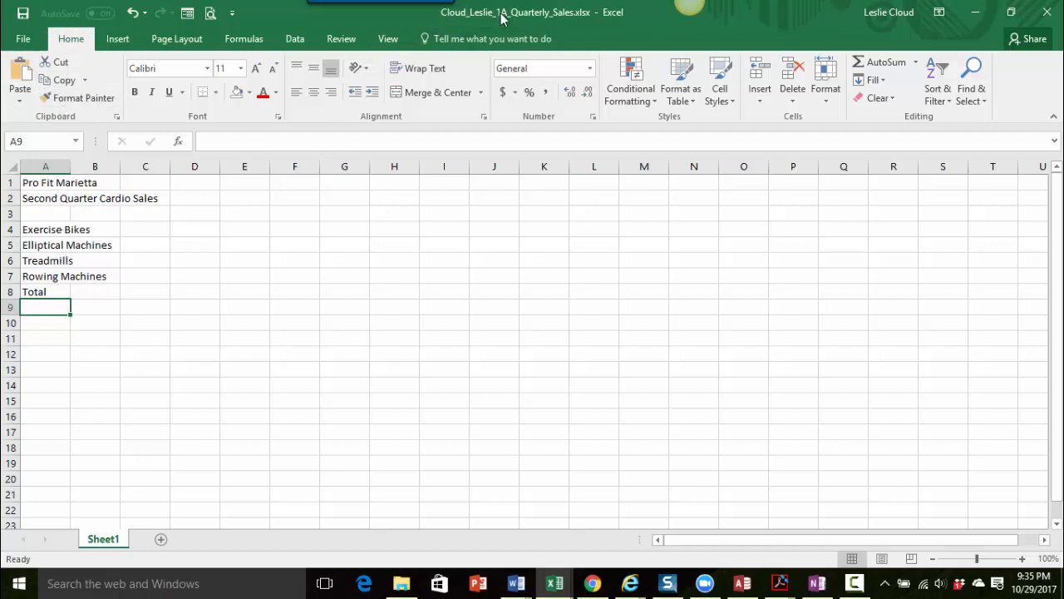
pyautogui.moveTo(441, 141)
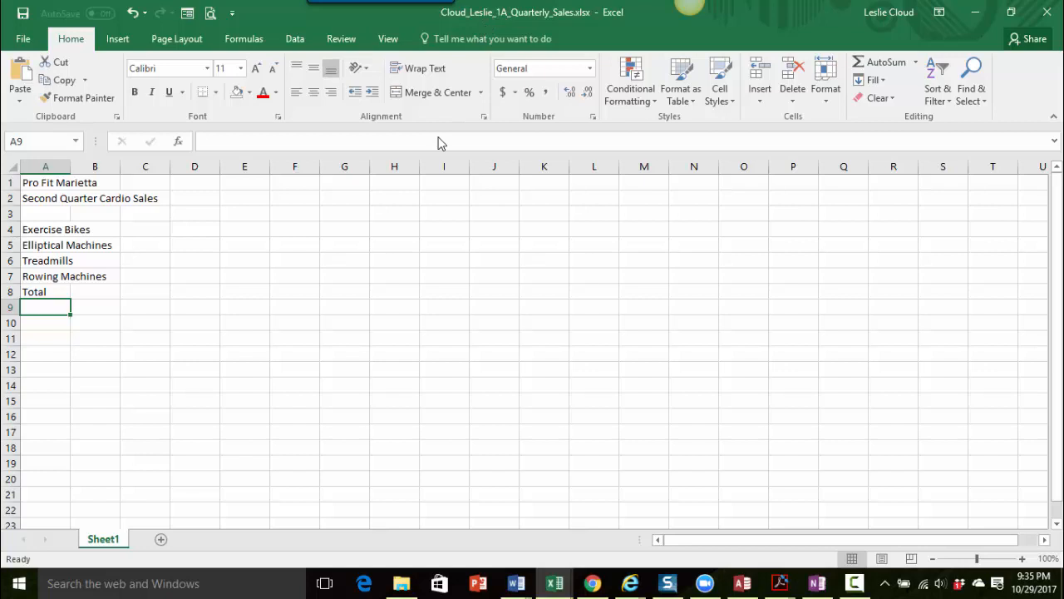
pyautogui.moveTo(338, 276)
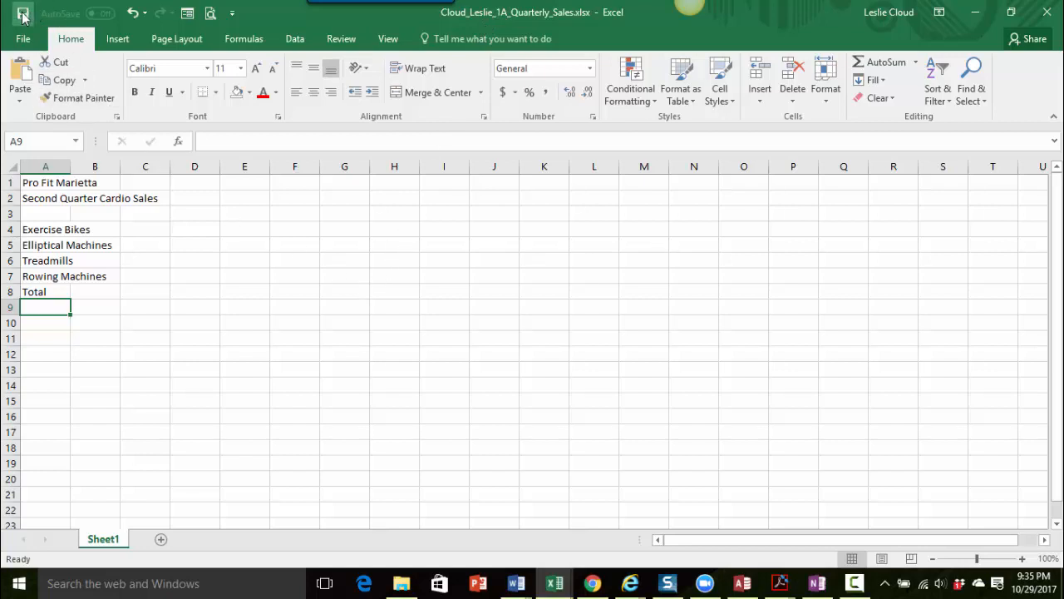
pyautogui.moveTo(23, 15)
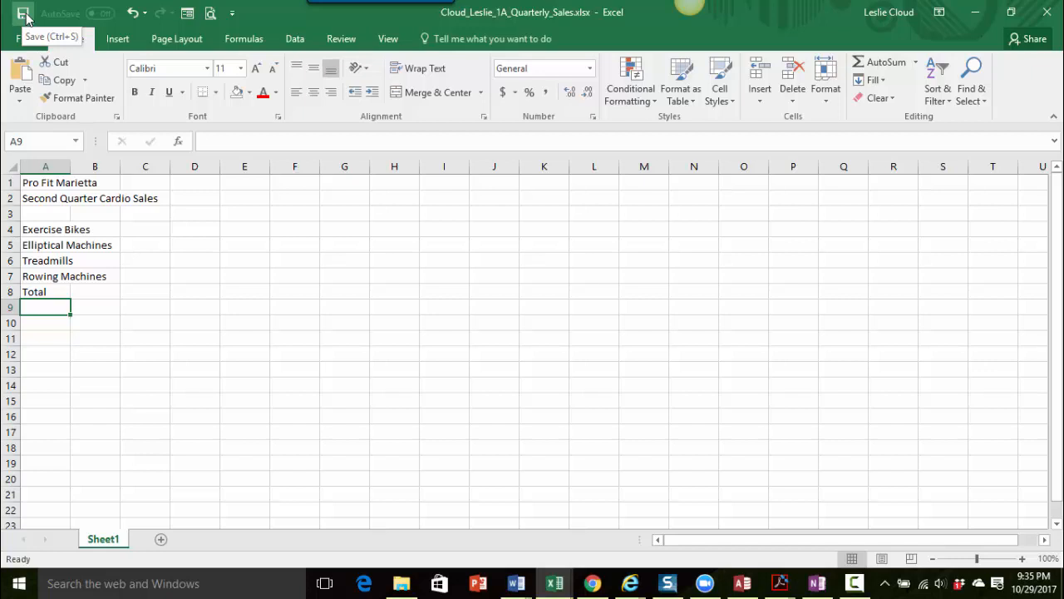
pyautogui.moveTo(45, 321)
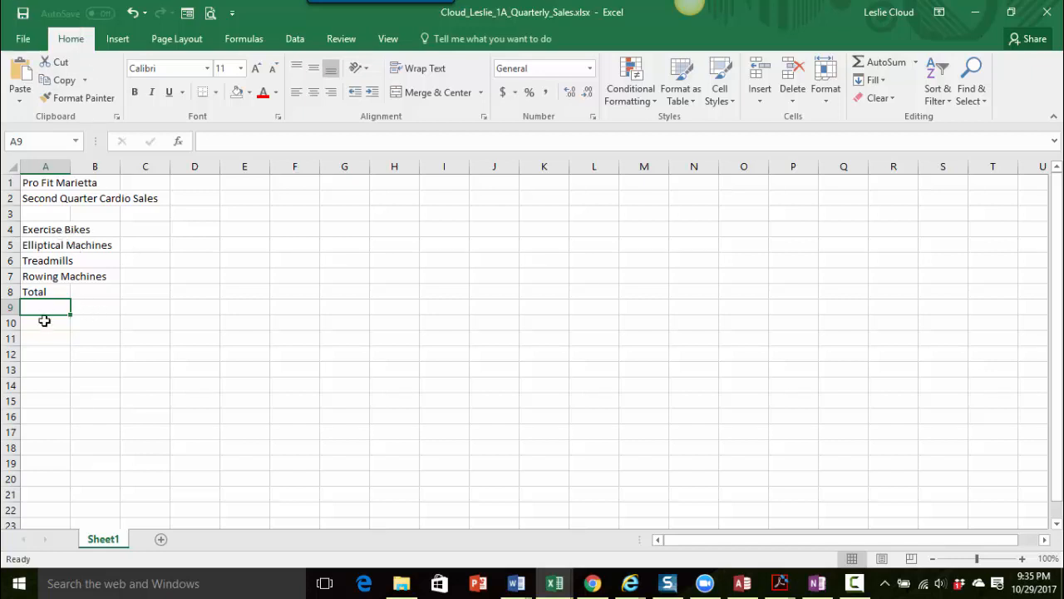
pyautogui.moveTo(96, 214)
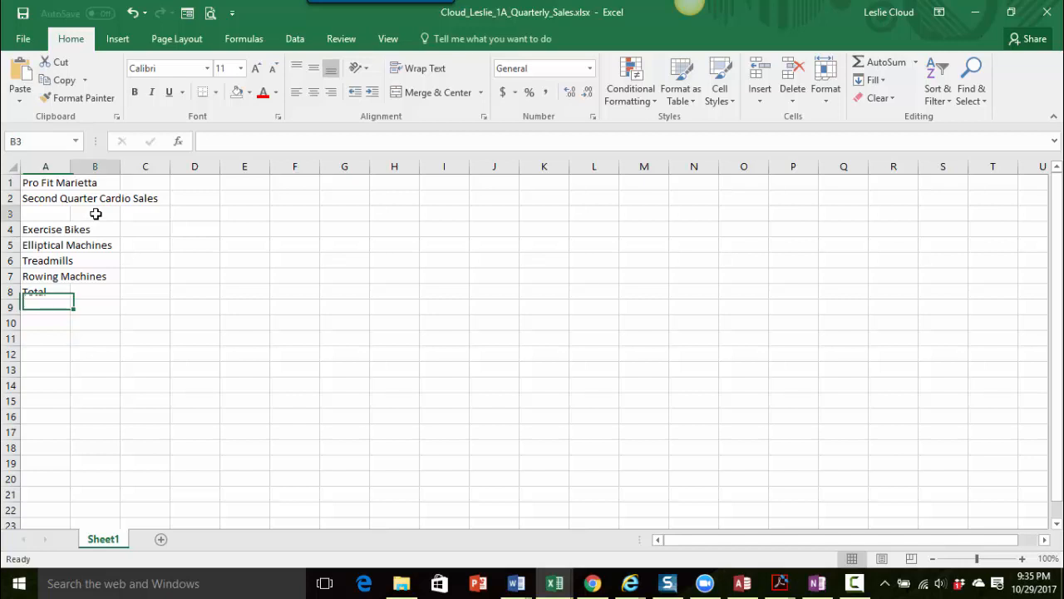
# Step: Start typing the heading 'April' into cell B3
pyautogui.click(95, 213)
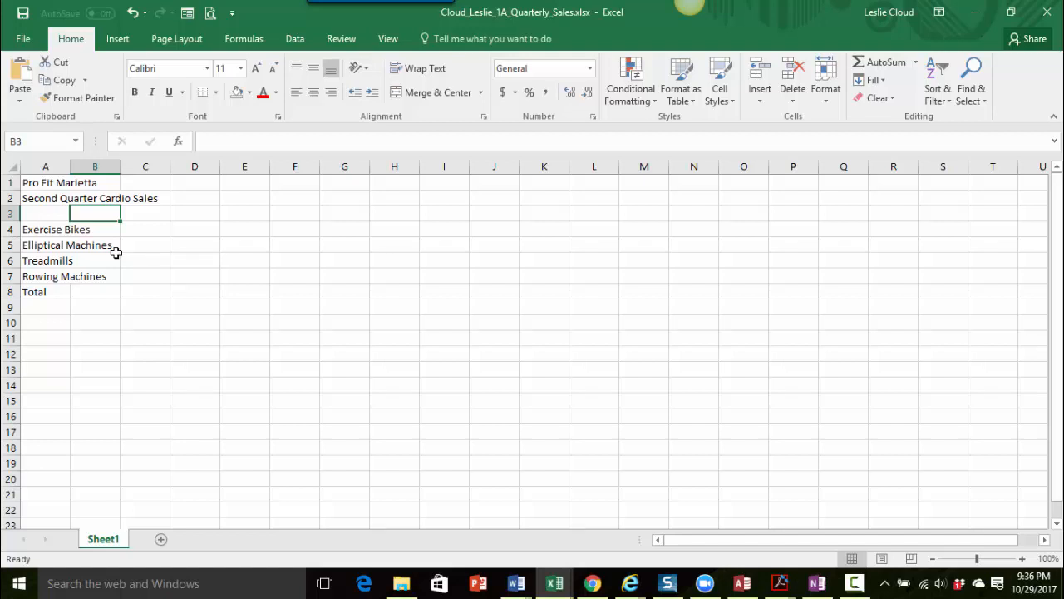
pyautogui.write('A')
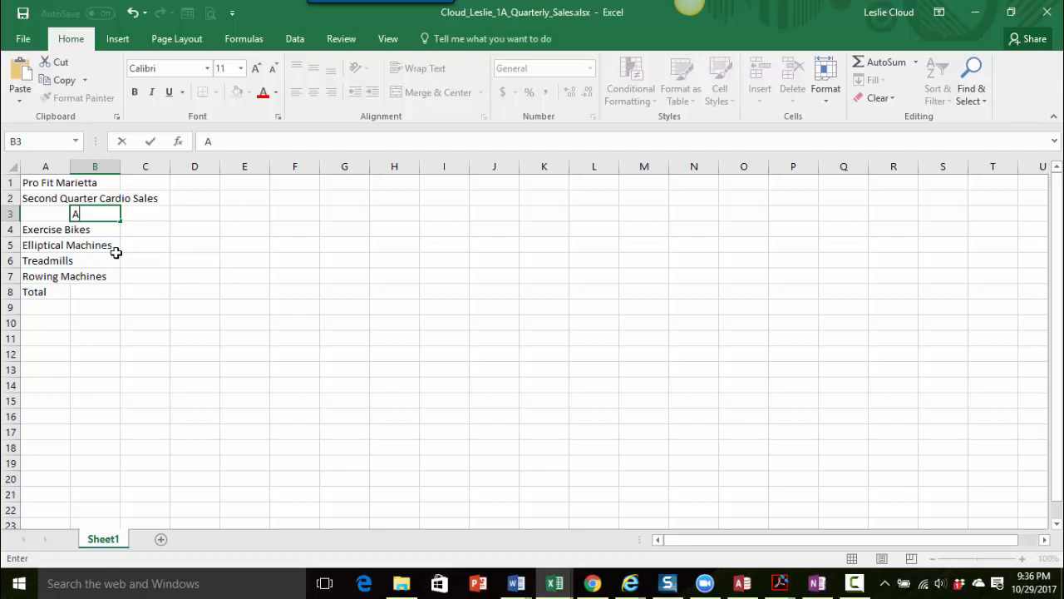
pyautogui.moveTo(227, 217)
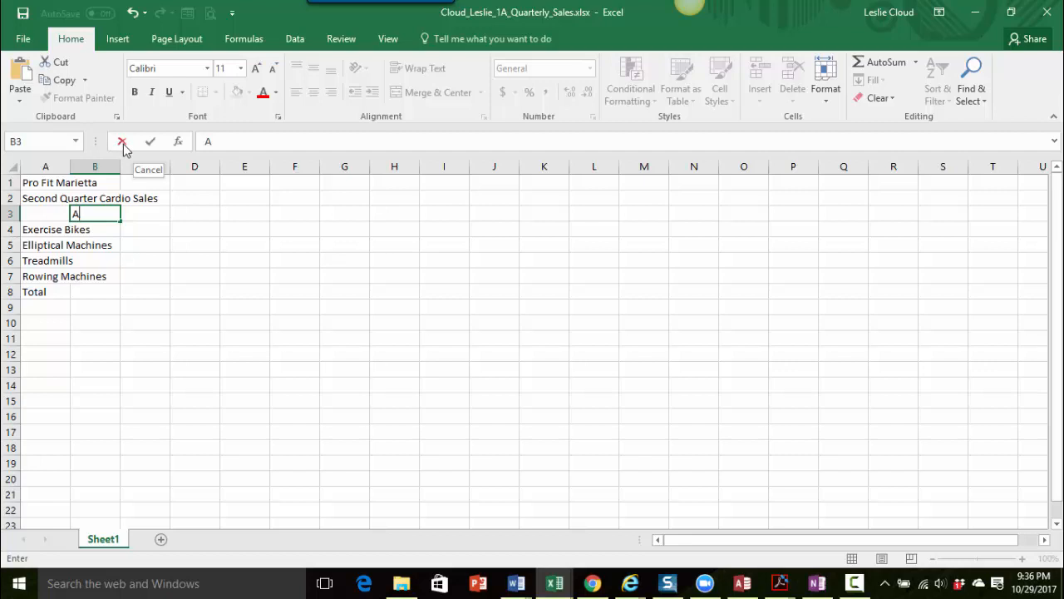
pyautogui.moveTo(150, 149)
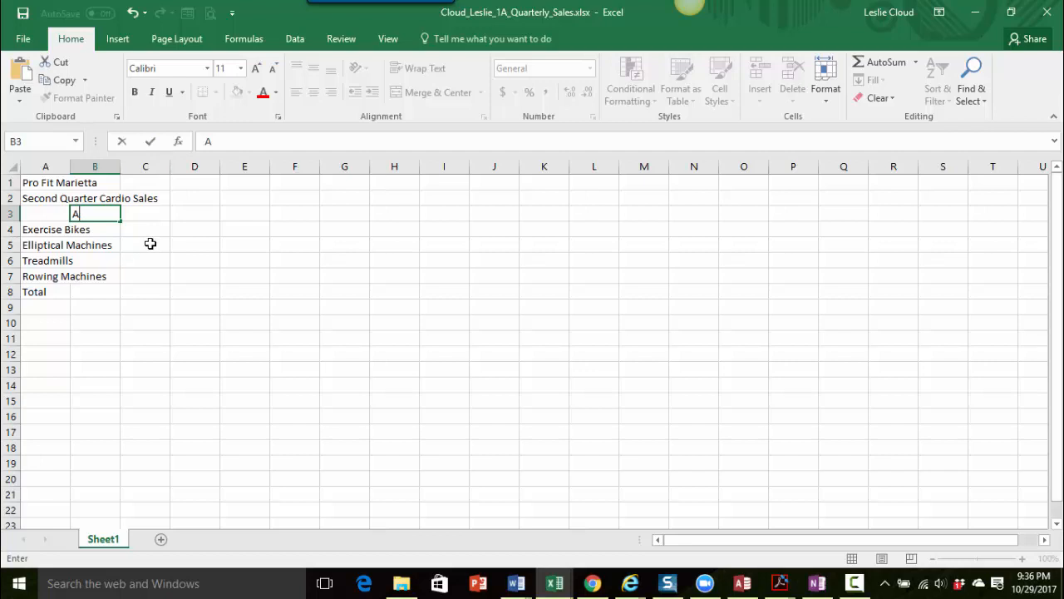
pyautogui.write('pril')
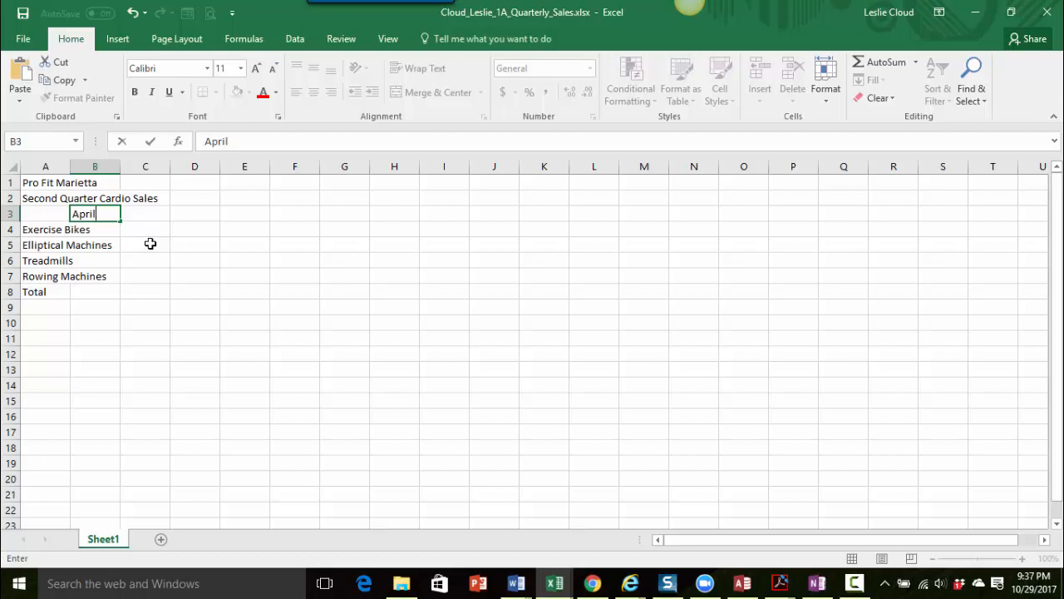
pyautogui.moveTo(187, 230)
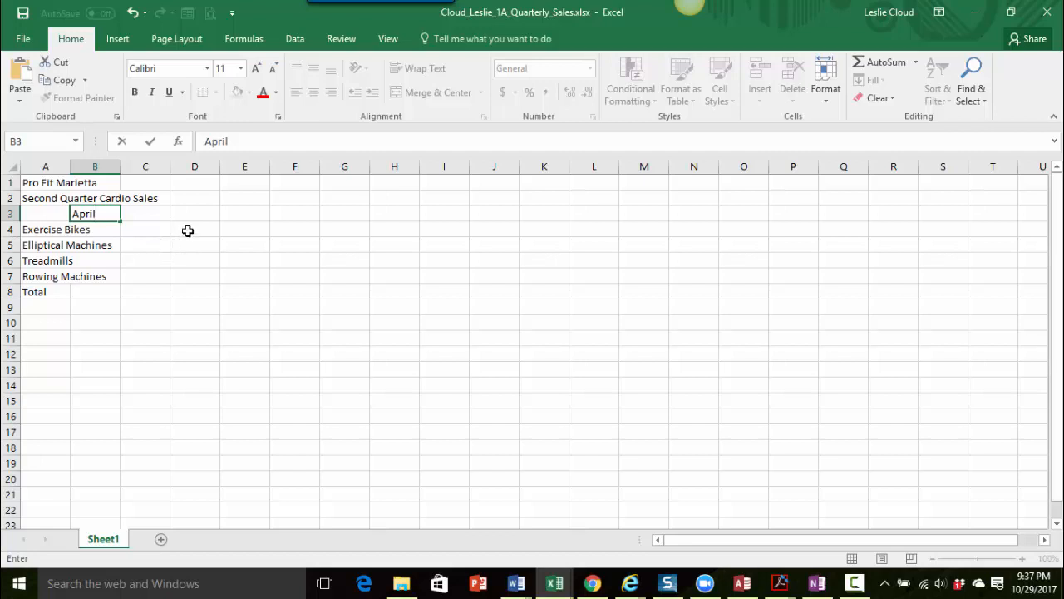
pyautogui.moveTo(149, 141)
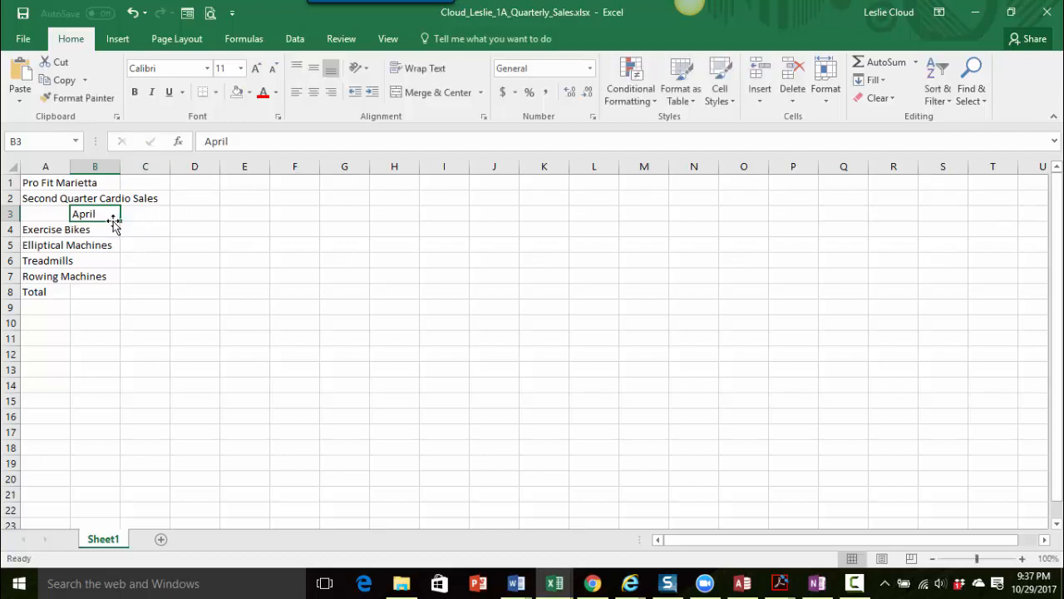
pyautogui.moveTo(104, 215)
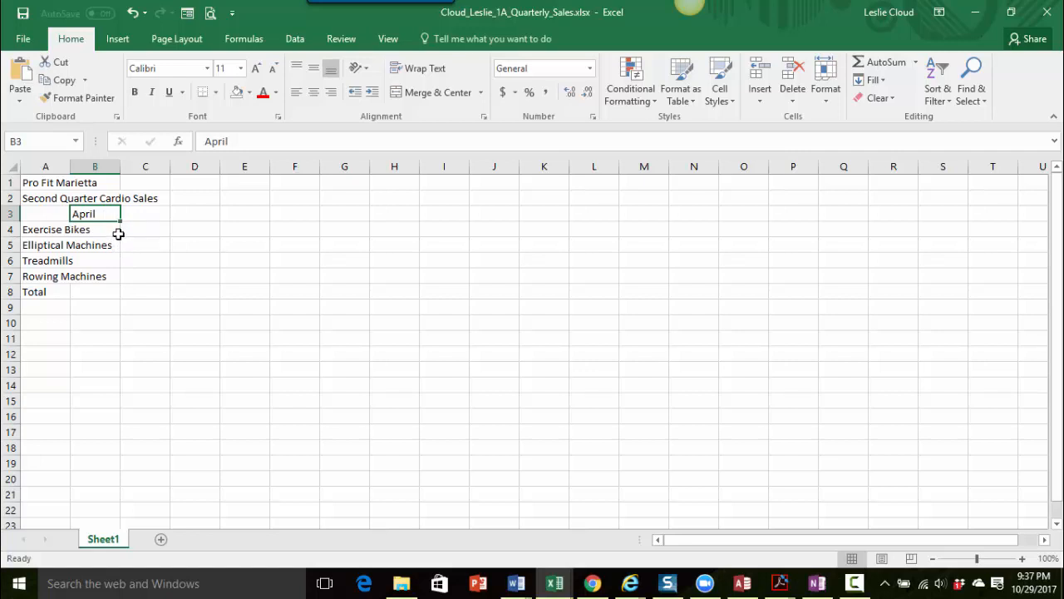
pyautogui.moveTo(130, 234)
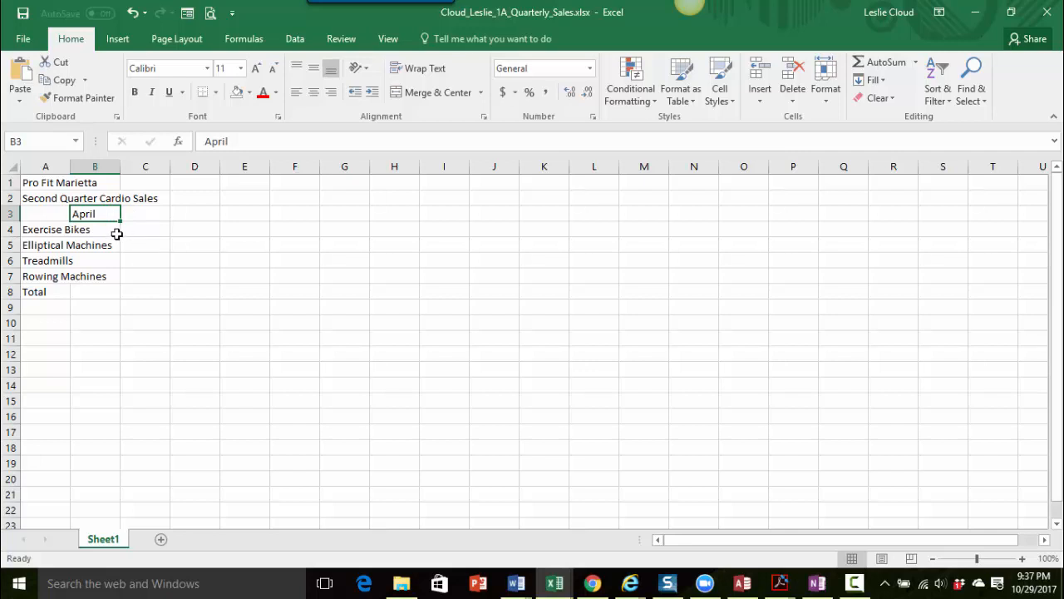
pyautogui.moveTo(121, 223)
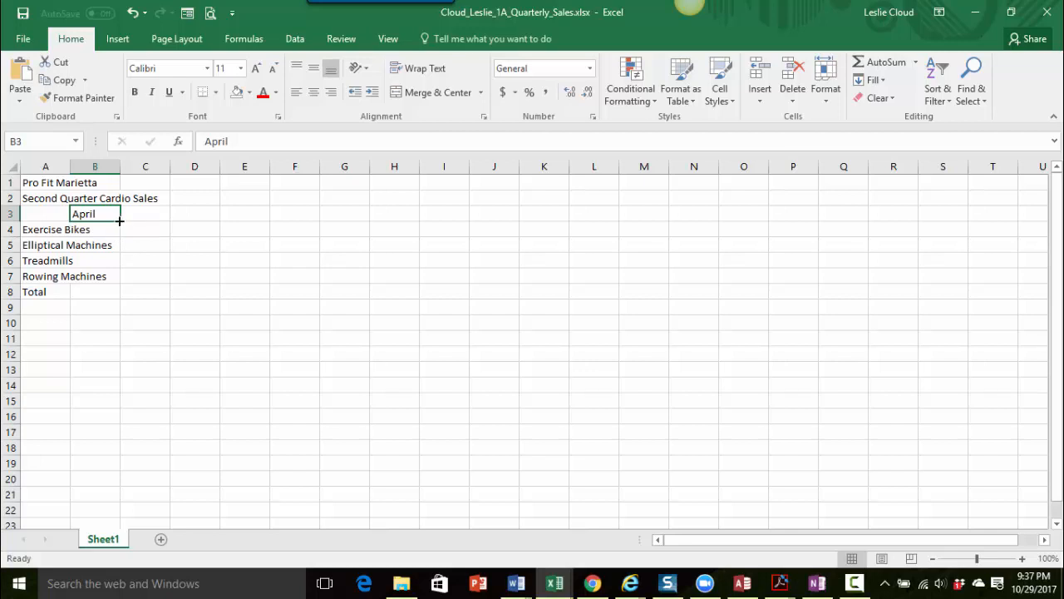
pyautogui.moveTo(130, 241)
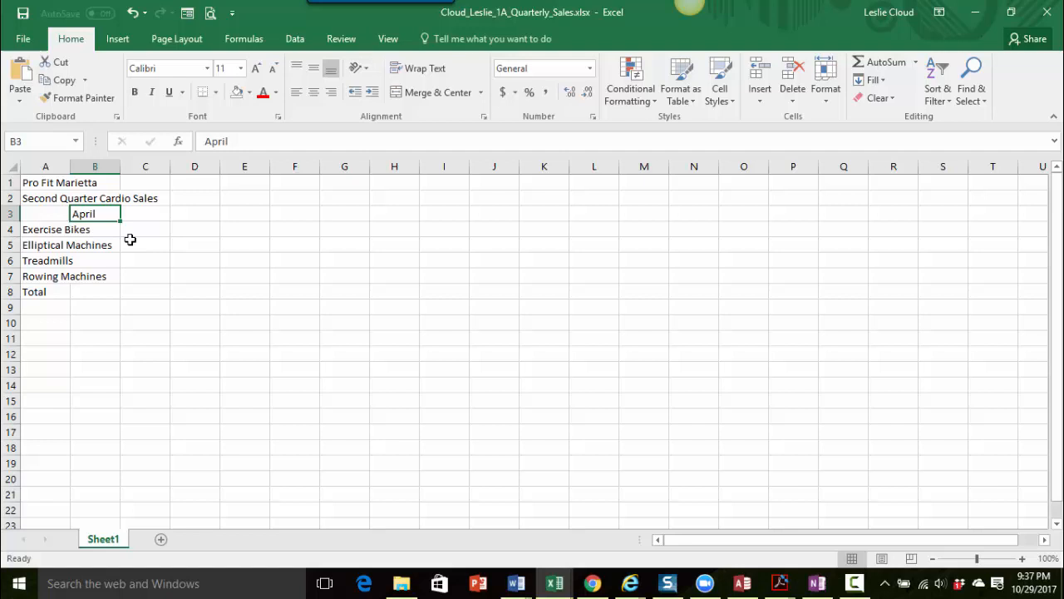
pyautogui.moveTo(147, 230)
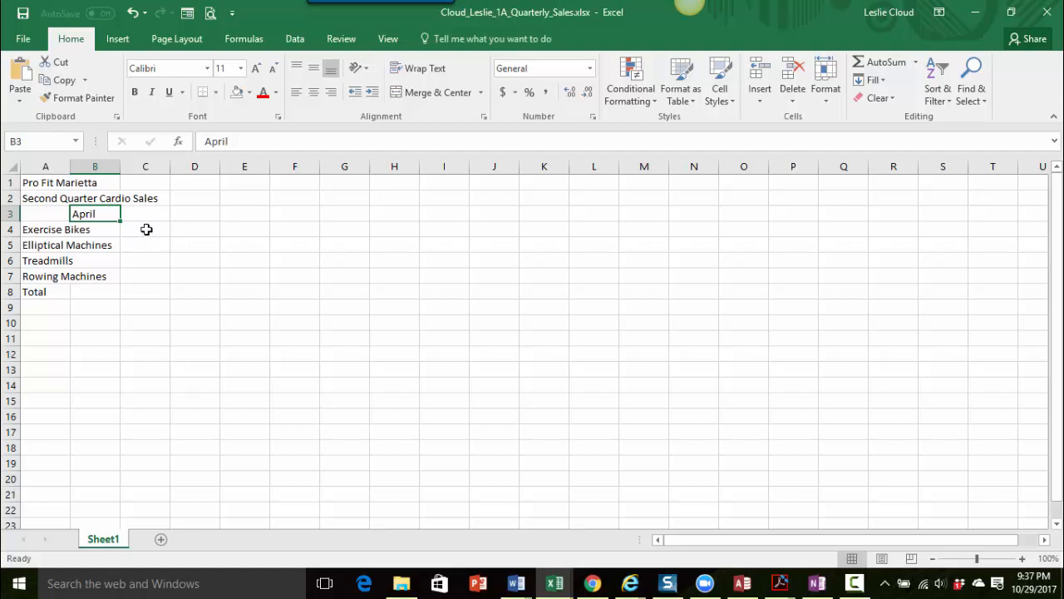
pyautogui.moveTo(134, 223)
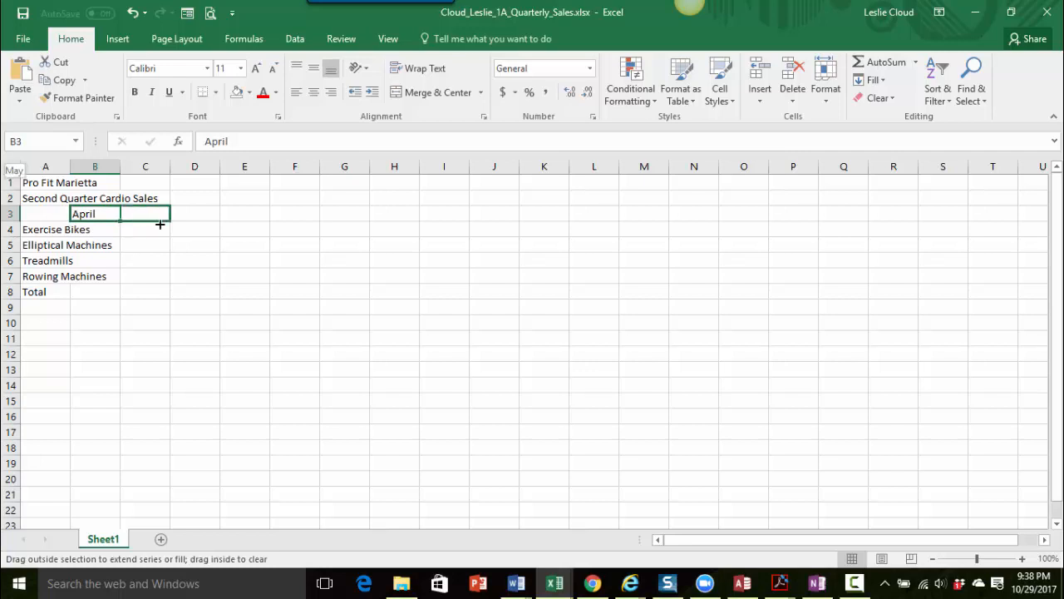
pyautogui.moveTo(159, 224); pyautogui.dragTo(205, 225)
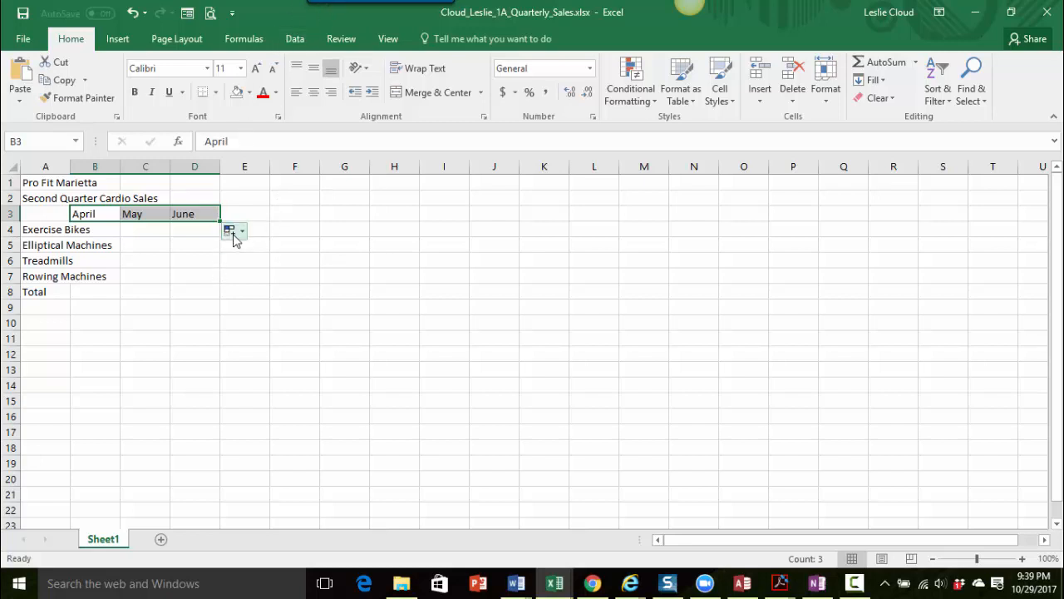
pyautogui.click(242, 230)
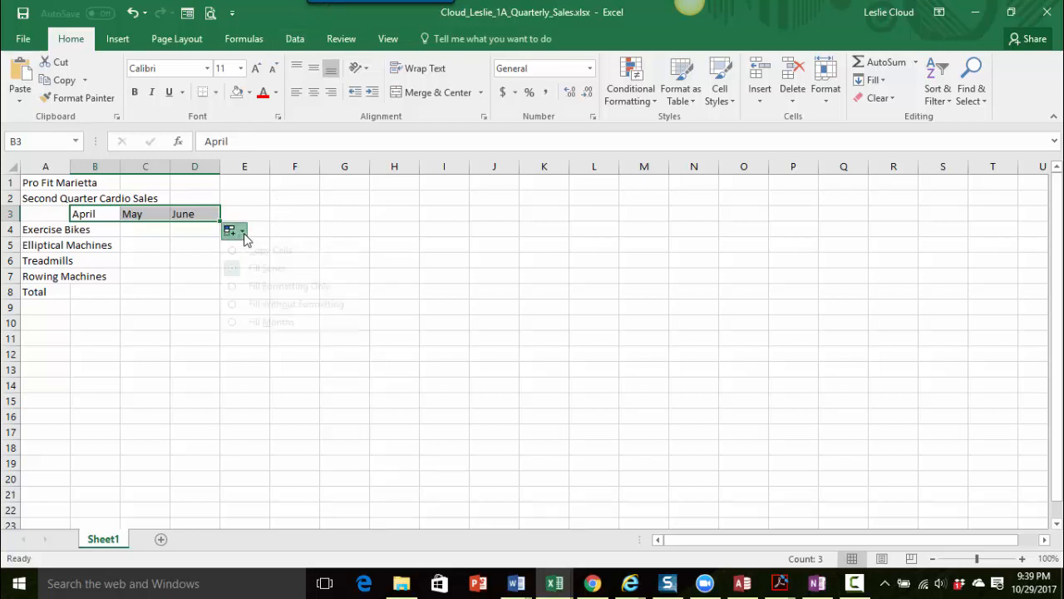
pyautogui.click(237, 230)
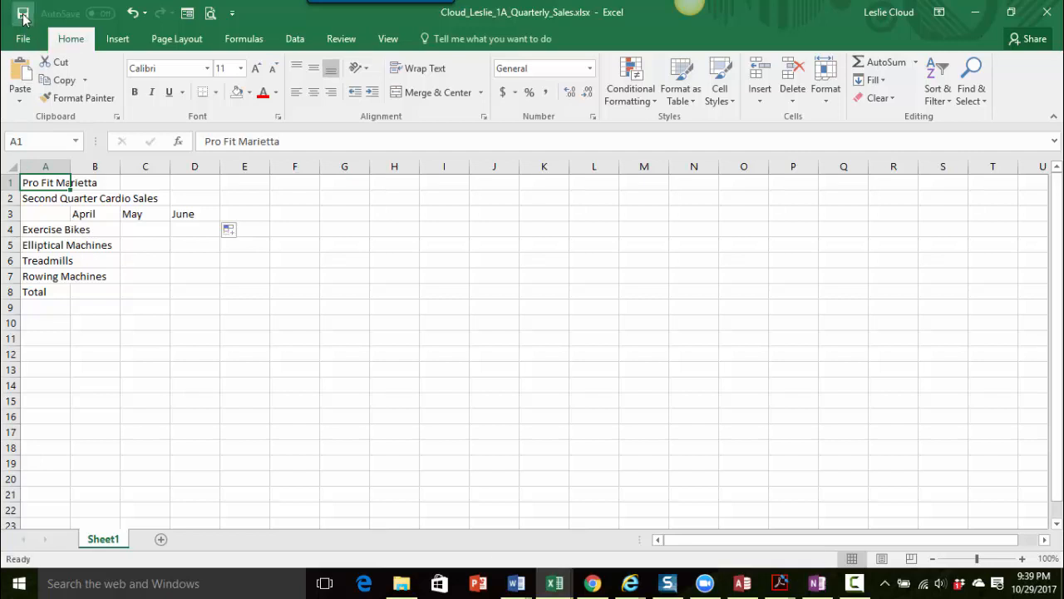
pyautogui.moveTo(141, 278)
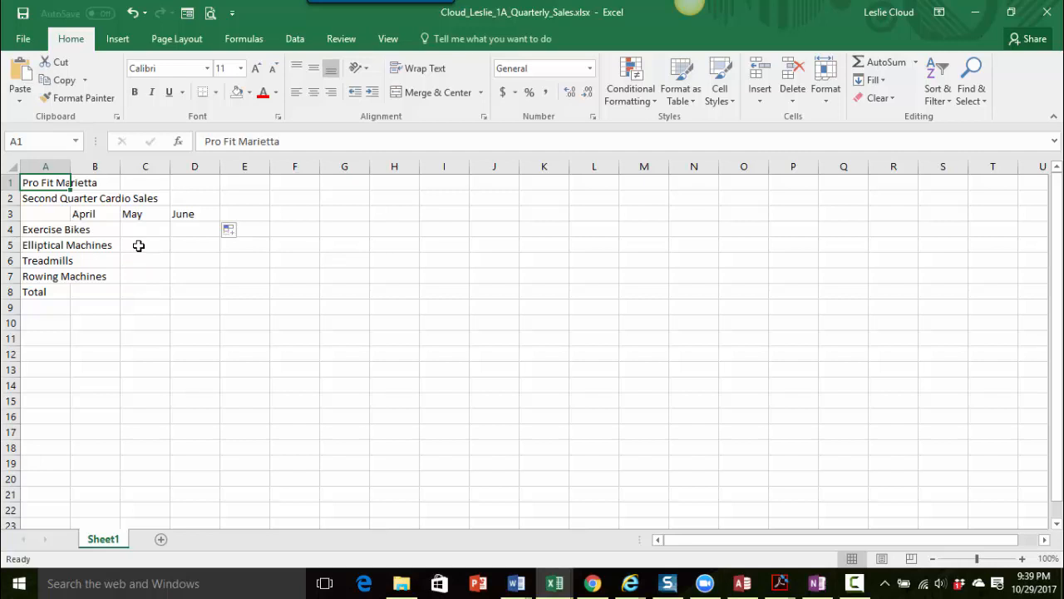
pyautogui.moveTo(175, 254)
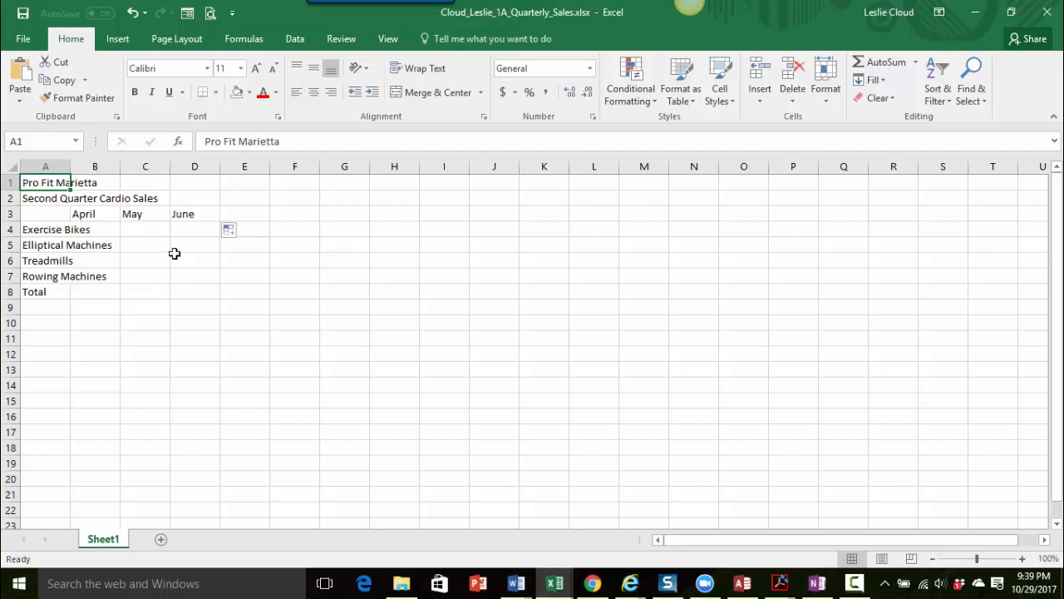
pyautogui.moveTo(169, 289)
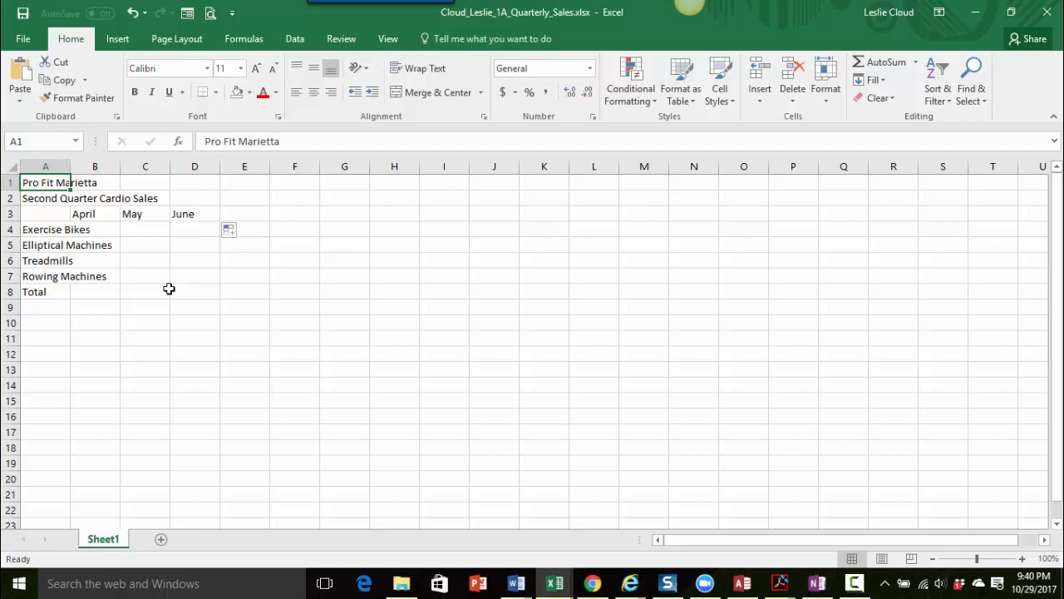
pyautogui.moveTo(168, 288)
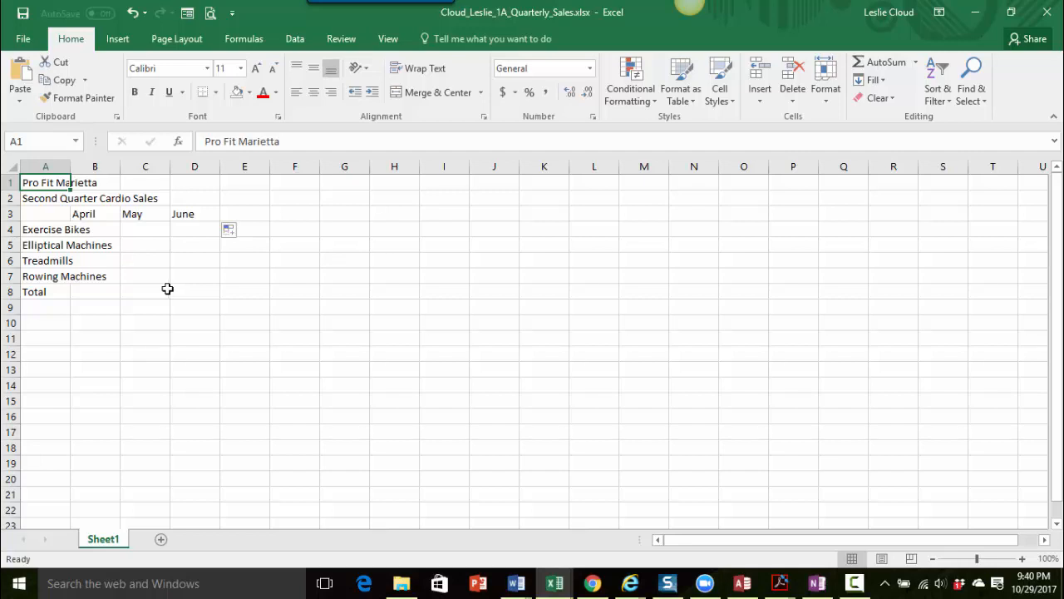
pyautogui.moveTo(62, 228)
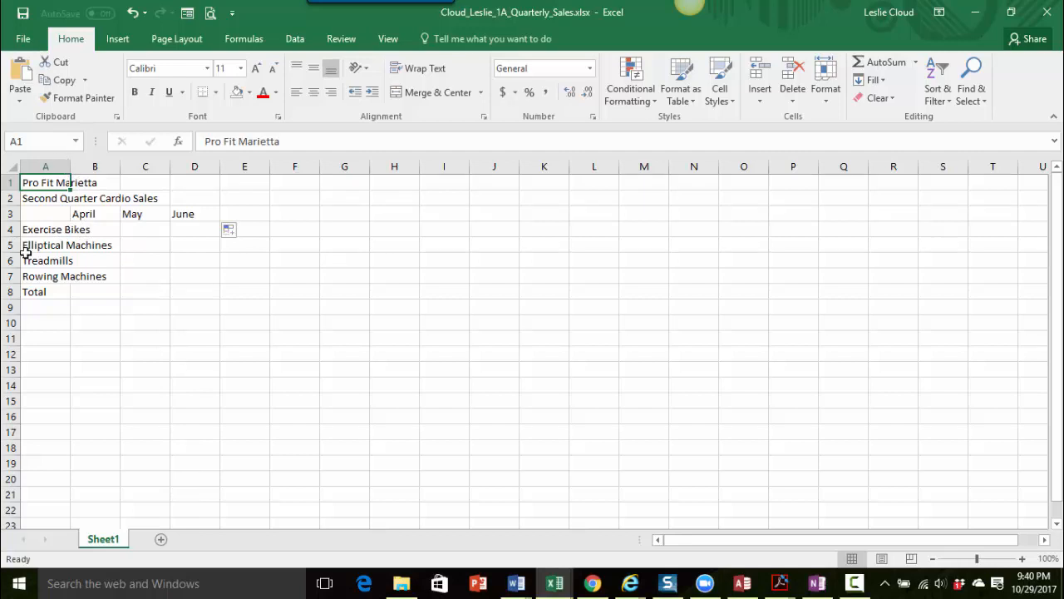
pyautogui.moveTo(38, 296)
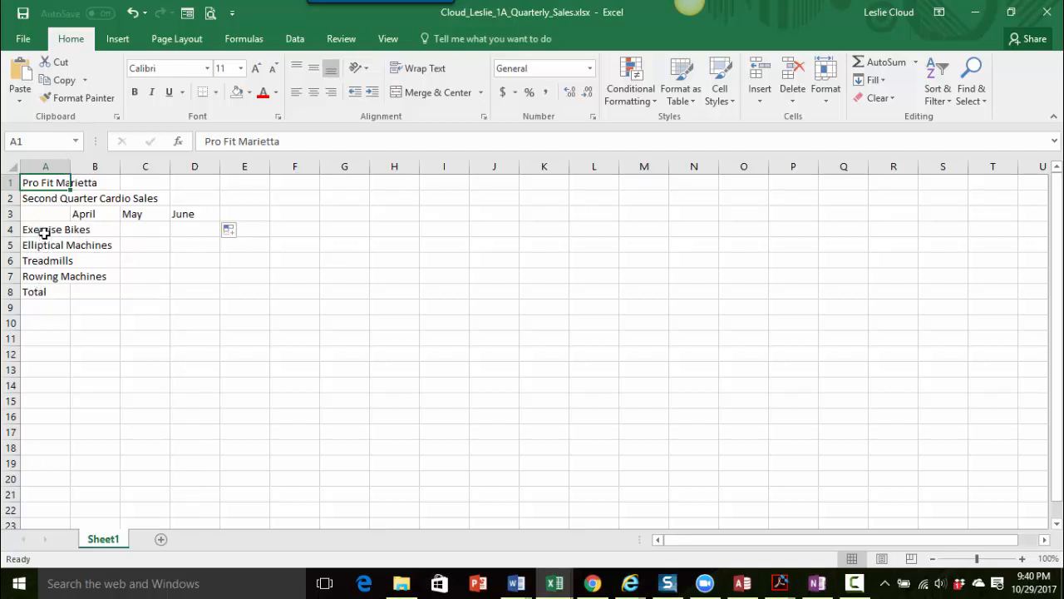
pyautogui.moveTo(103, 210)
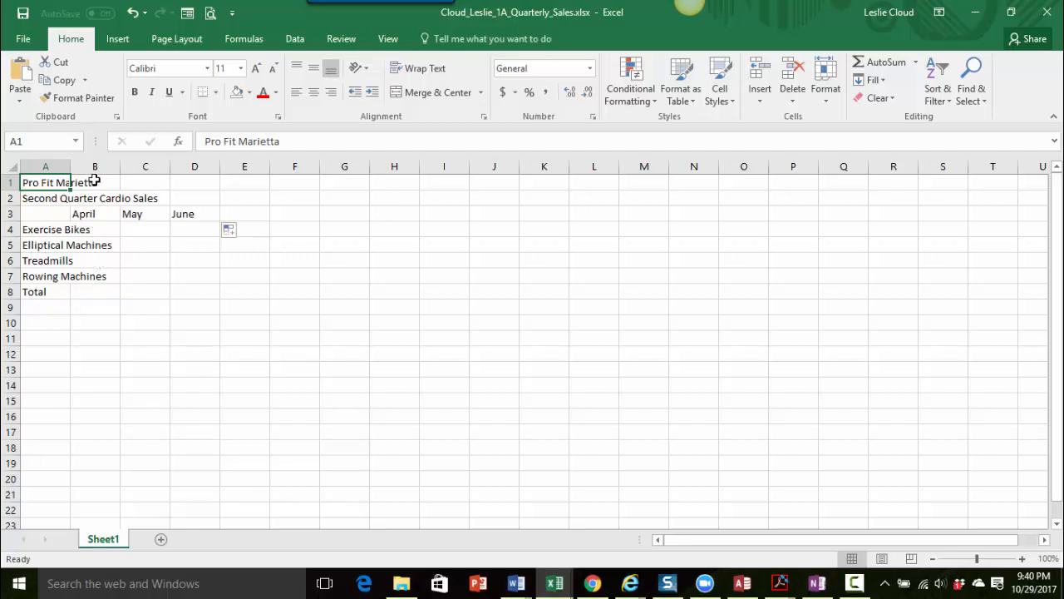
pyautogui.moveTo(71, 167)
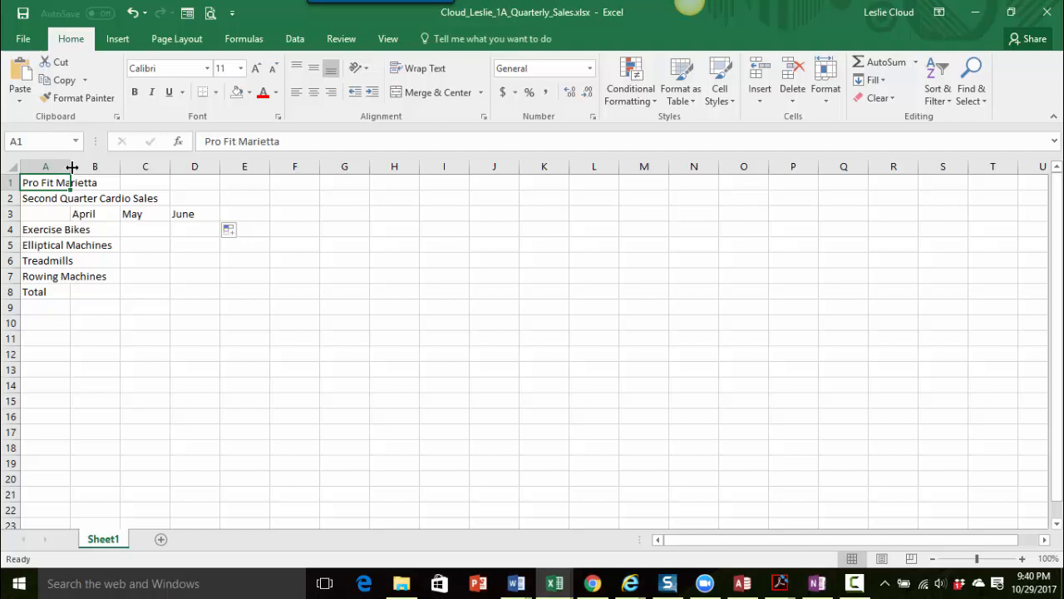
pyautogui.moveTo(72, 165)
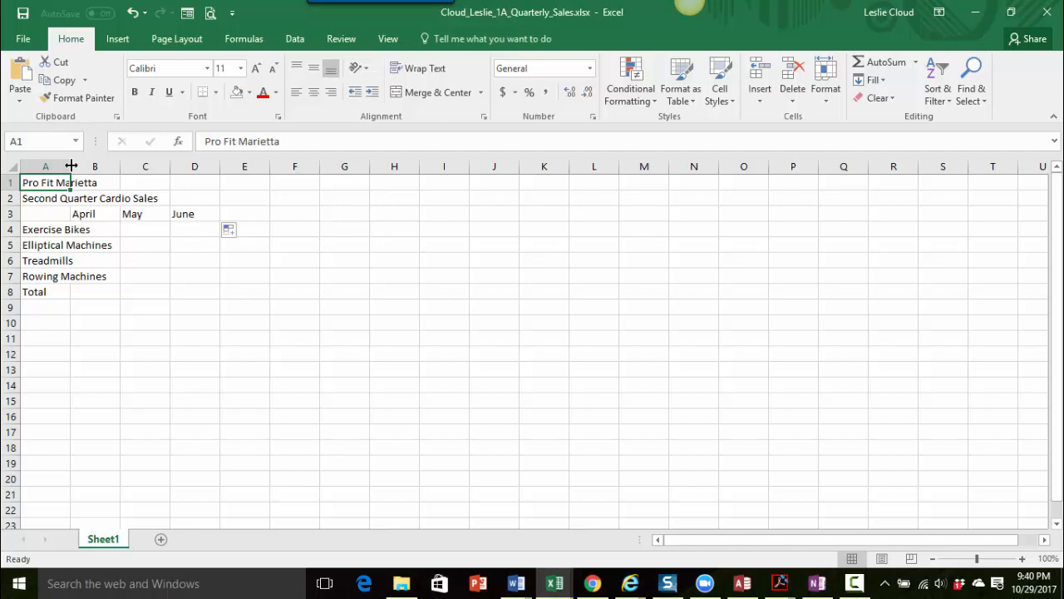
# Step: Drag column A's border to about width 16 so 'Elliptical Machines' fits
pyautogui.moveTo(72, 166); pyautogui.dragTo(71, 165)
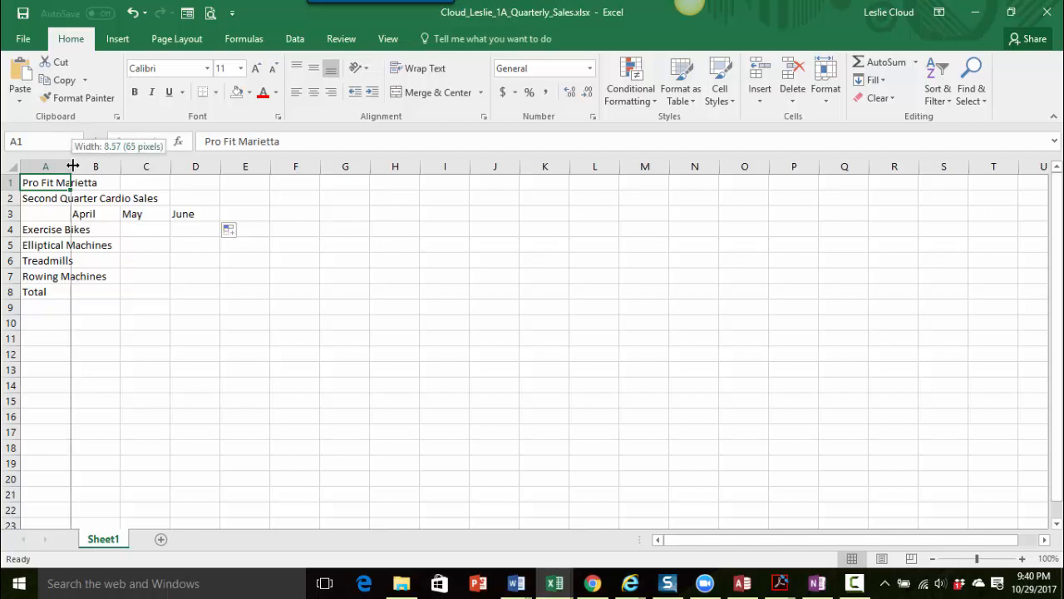
pyautogui.moveTo(71, 165); pyautogui.dragTo(93, 165)
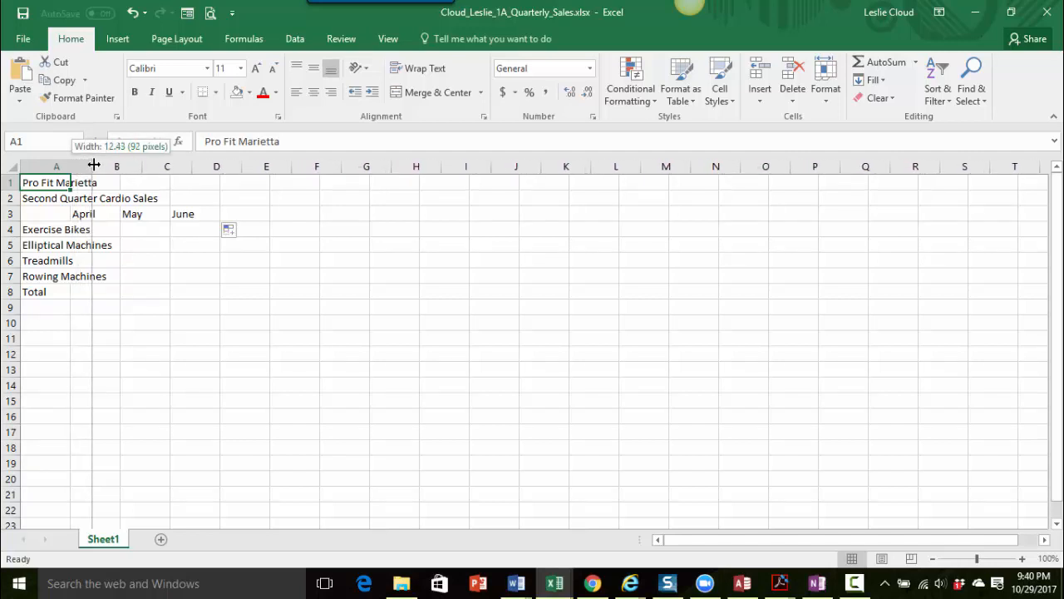
pyautogui.moveTo(94, 166); pyautogui.dragTo(102, 165)
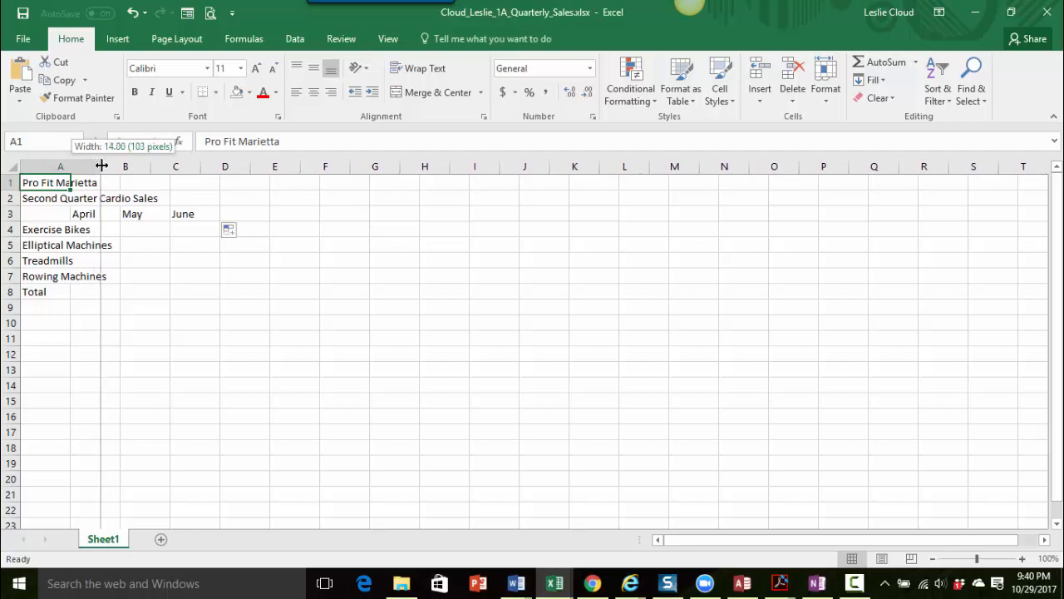
pyautogui.moveTo(102, 165); pyautogui.dragTo(110, 166)
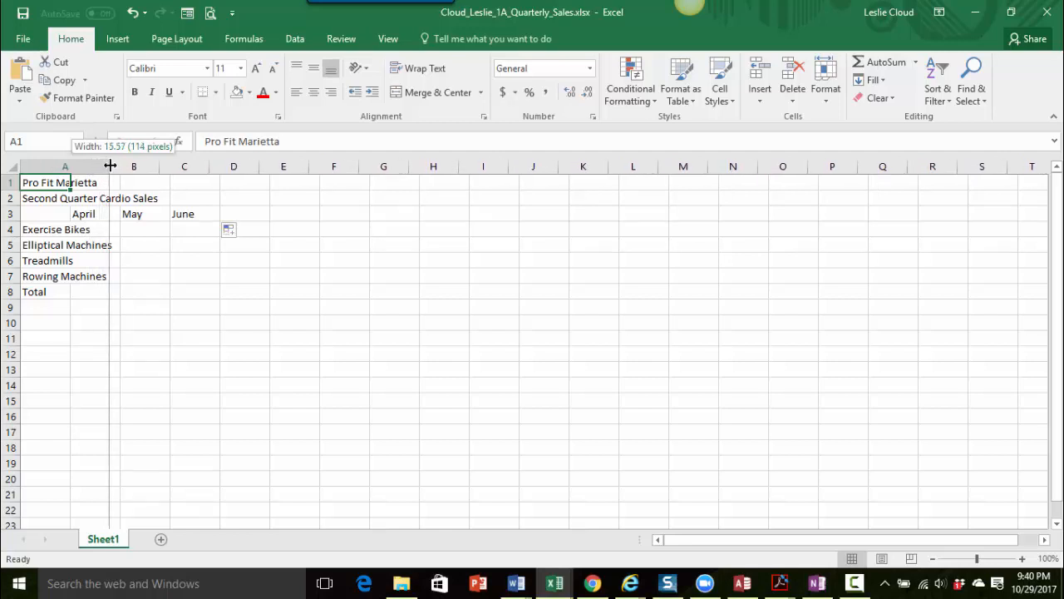
pyautogui.moveTo(109, 165); pyautogui.dragTo(113, 165)
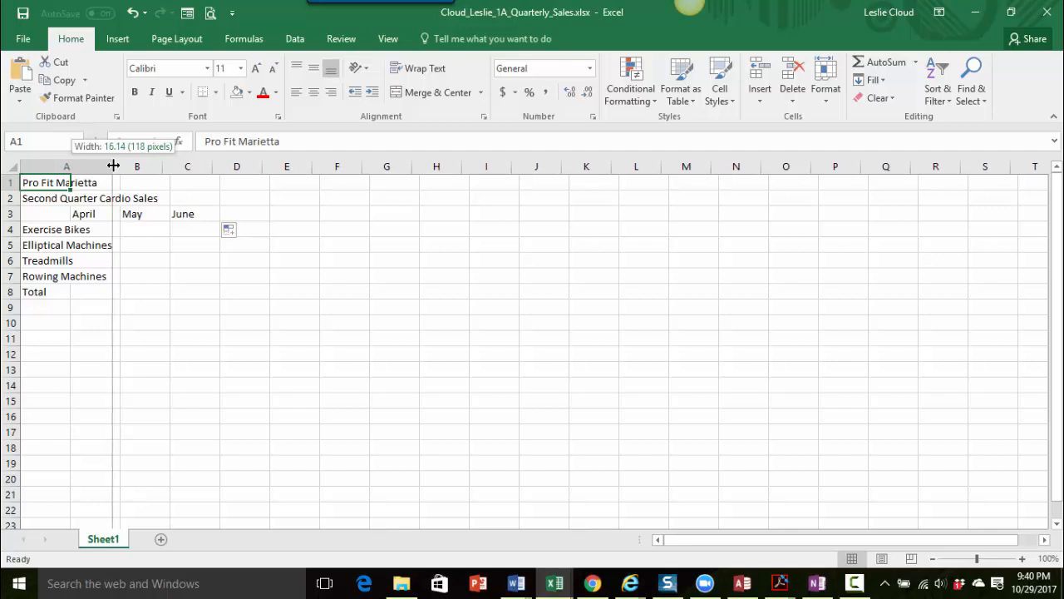
pyautogui.moveTo(112, 165); pyautogui.dragTo(115, 166)
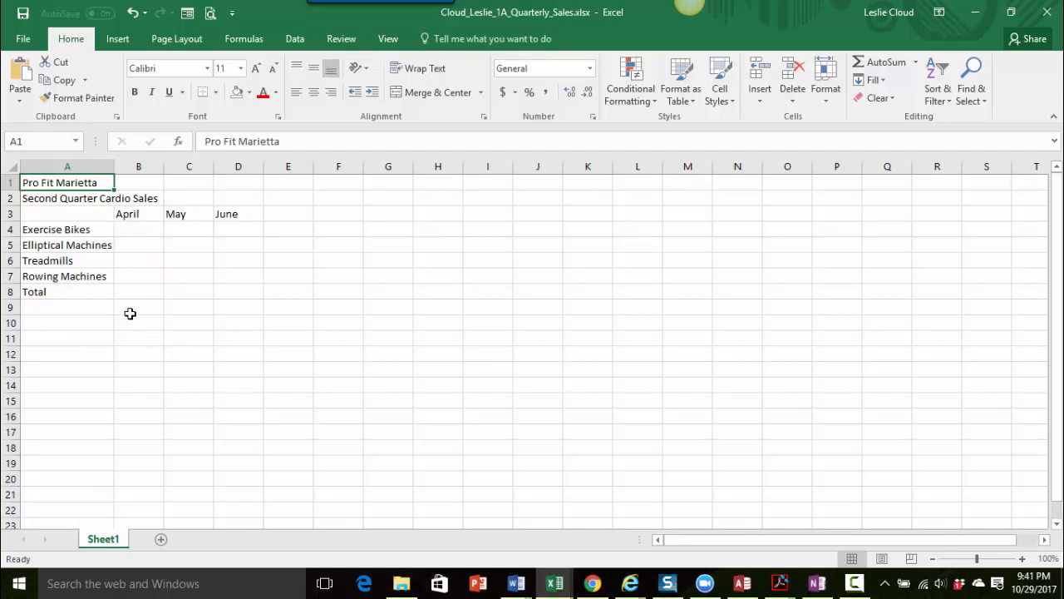
pyautogui.moveTo(74, 252)
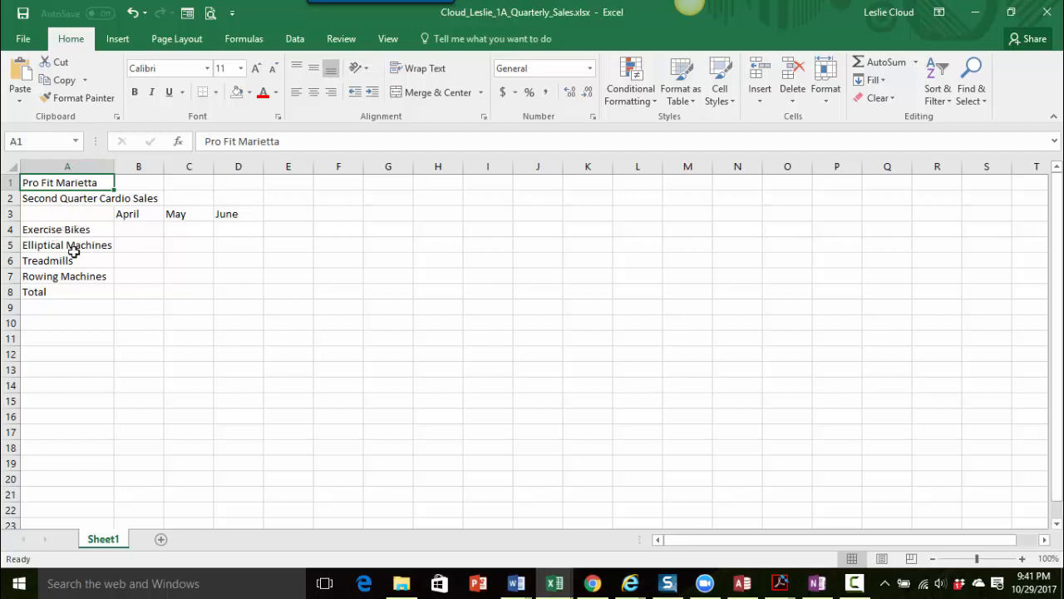
pyautogui.moveTo(83, 244)
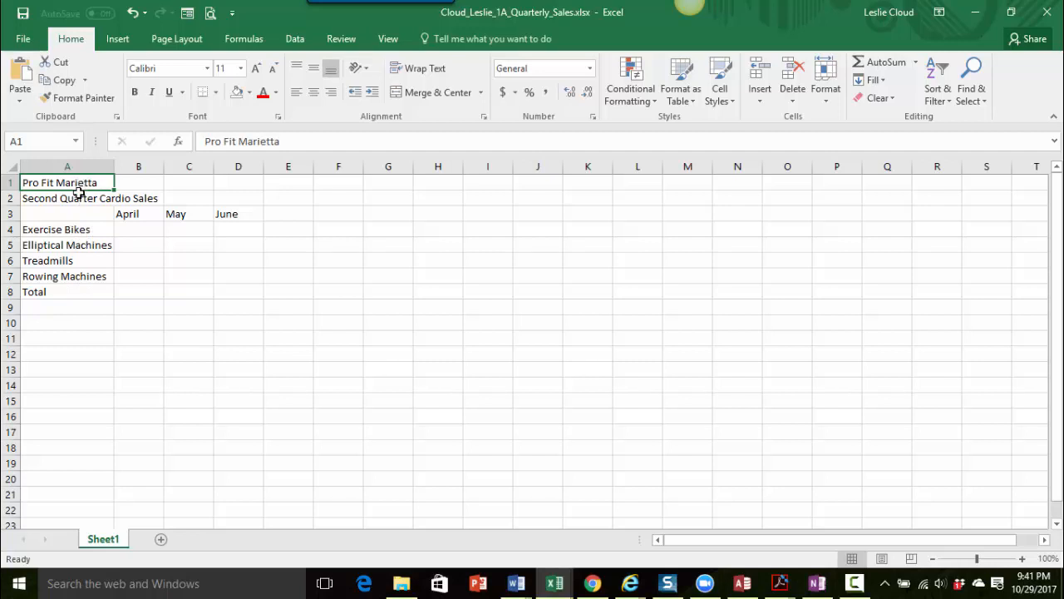
pyautogui.moveTo(77, 228)
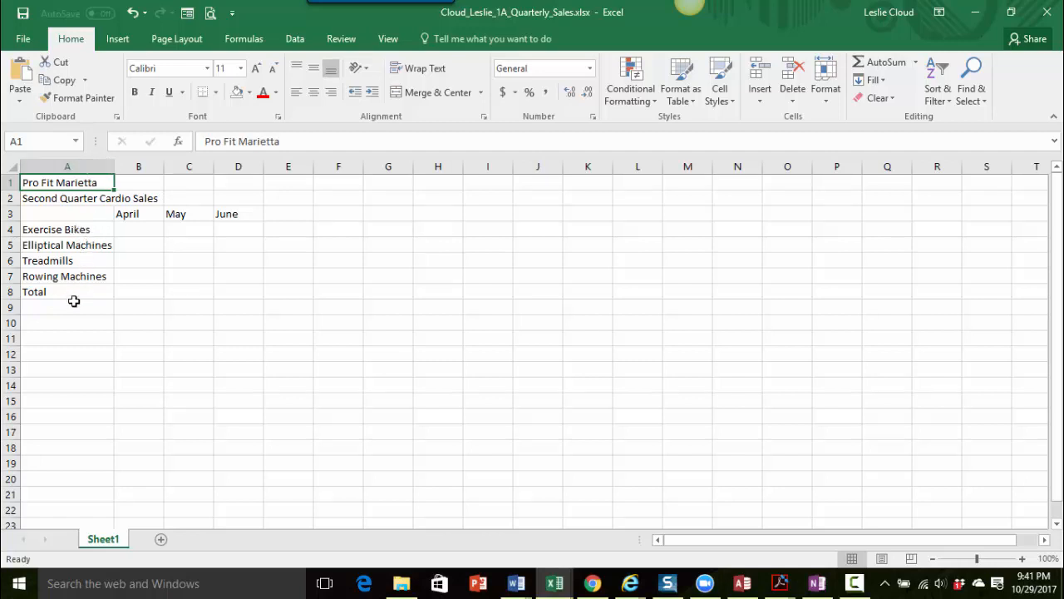
pyautogui.moveTo(72, 281)
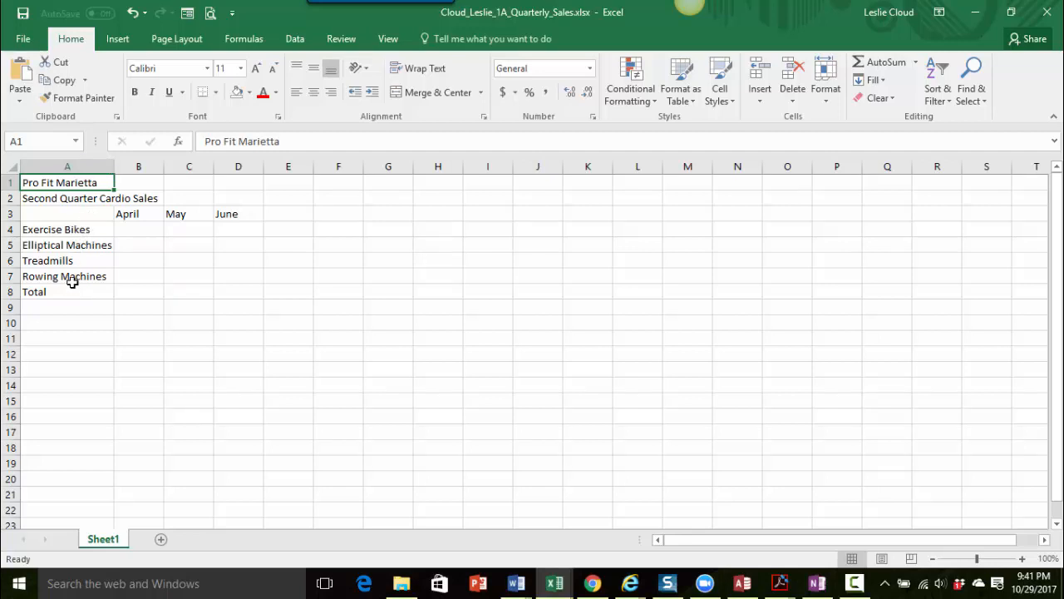
pyautogui.moveTo(147, 280)
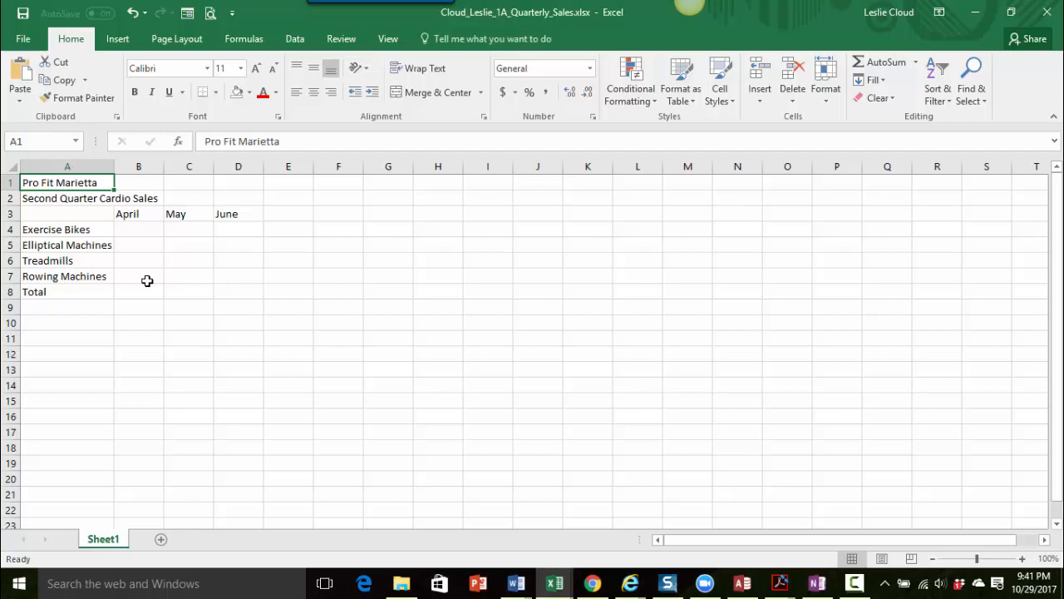
pyautogui.moveTo(228, 297)
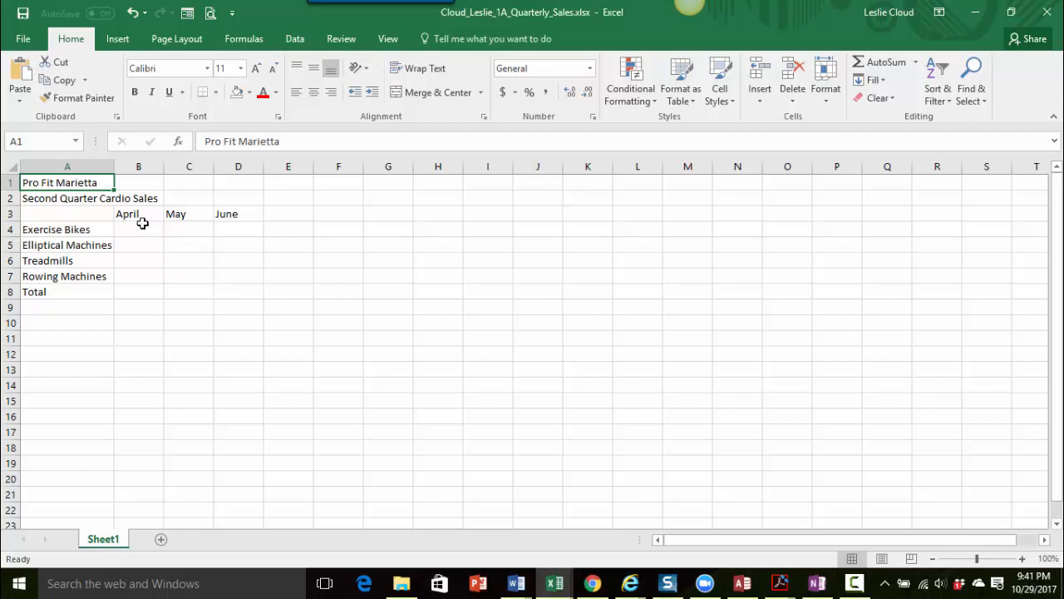
pyautogui.moveTo(135, 215)
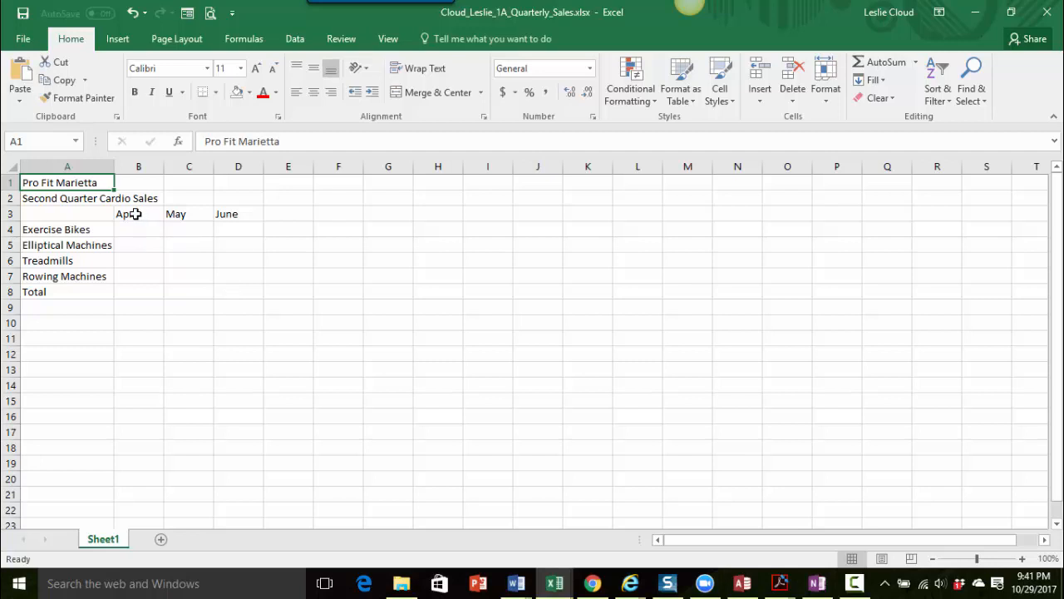
pyautogui.click(138, 214)
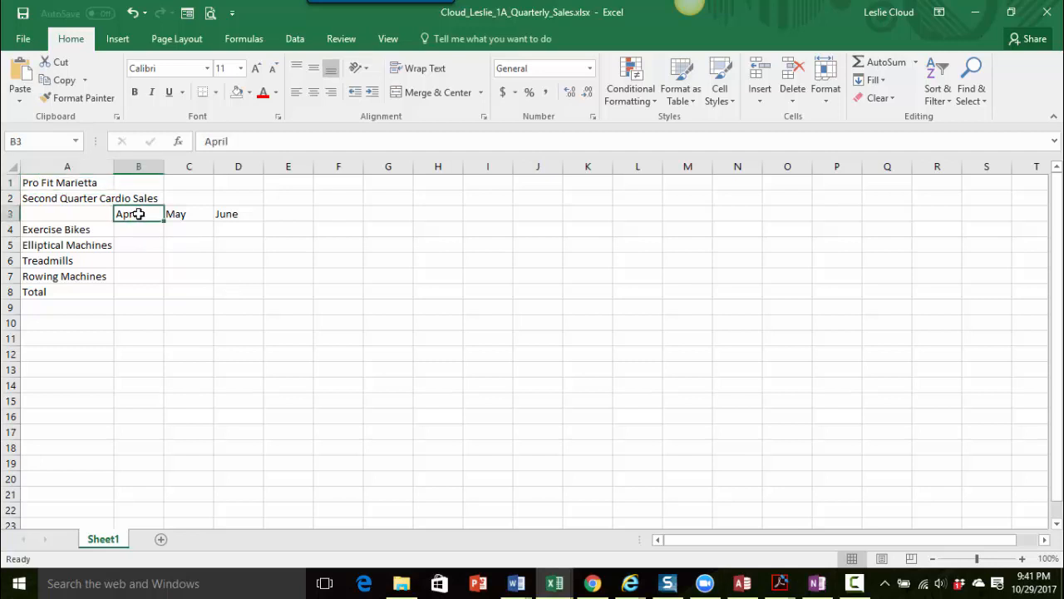
# Step: Select the April, May and June headings in B3:D3
pyautogui.moveTo(138, 214); pyautogui.dragTo(238, 214)
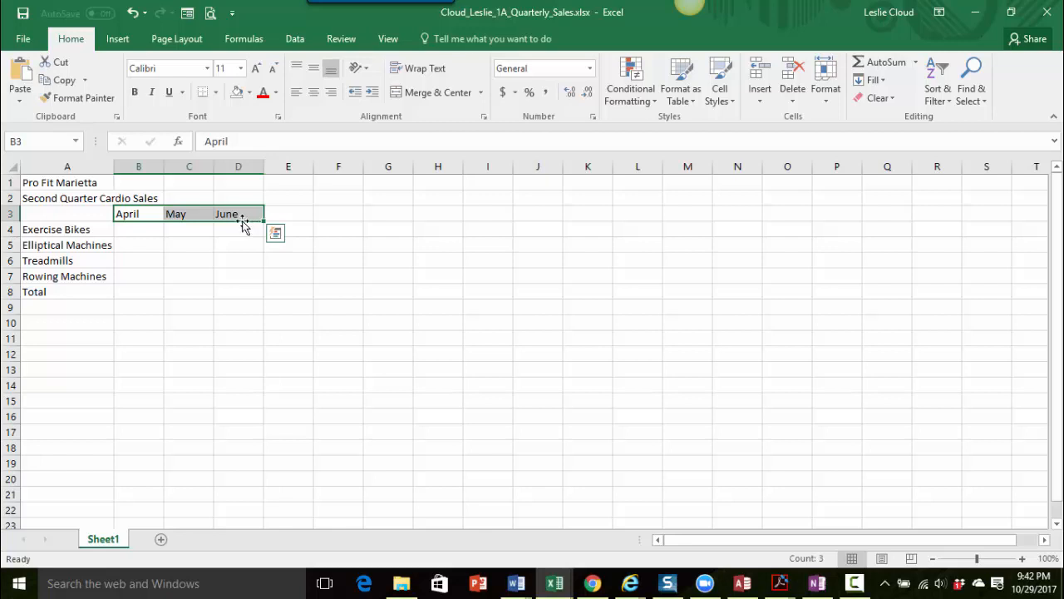
pyautogui.moveTo(222, 213)
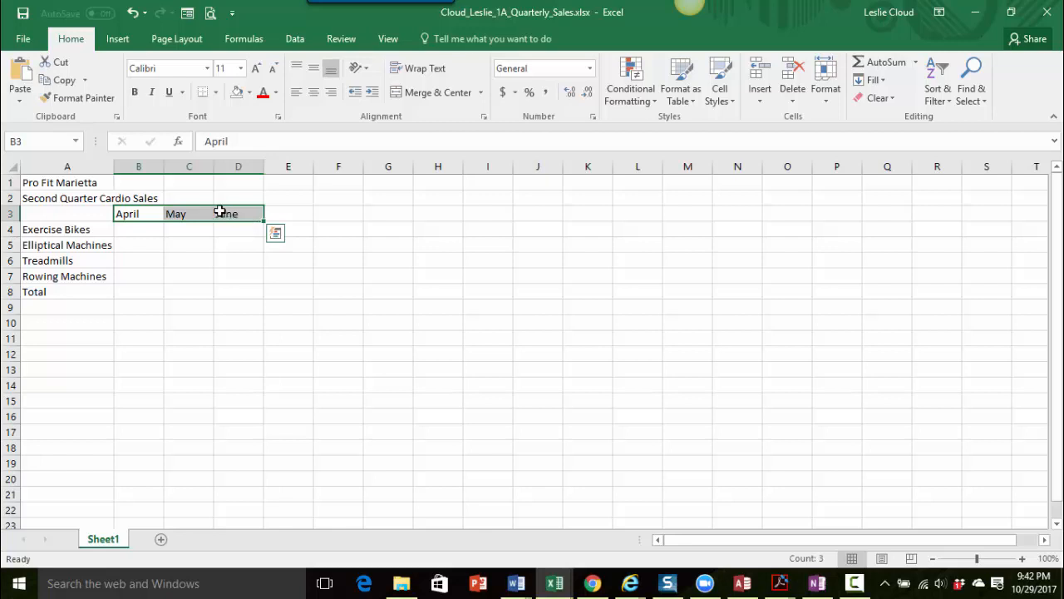
pyautogui.moveTo(222, 214)
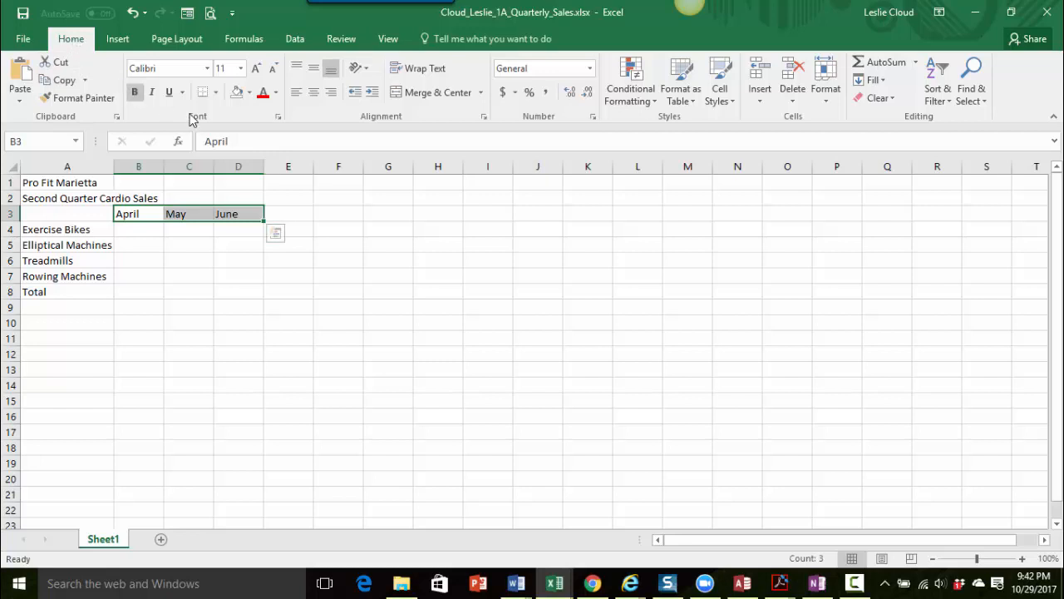
pyautogui.moveTo(314, 92)
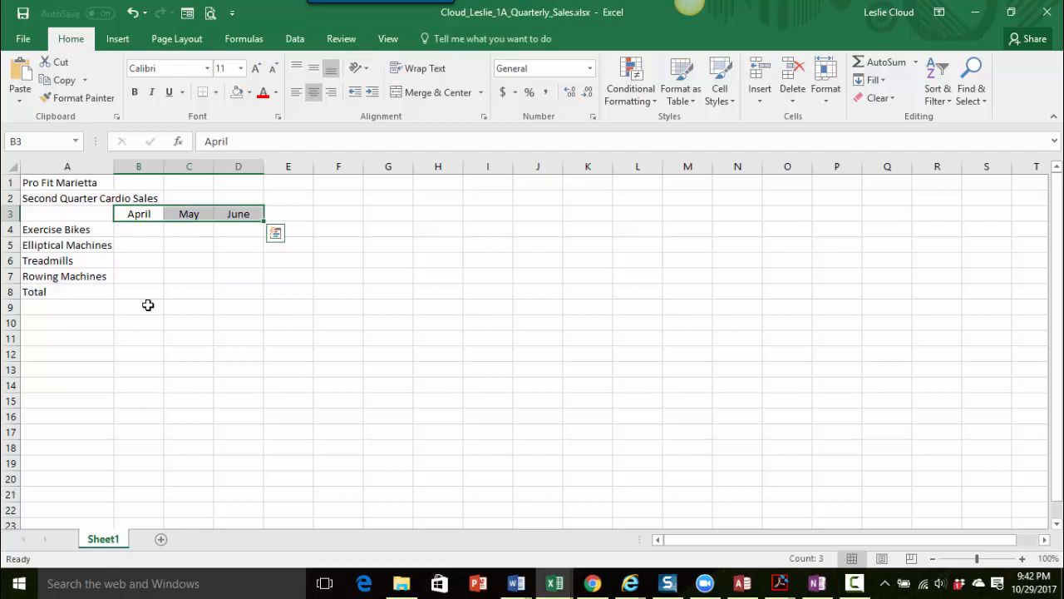
pyautogui.moveTo(134, 333)
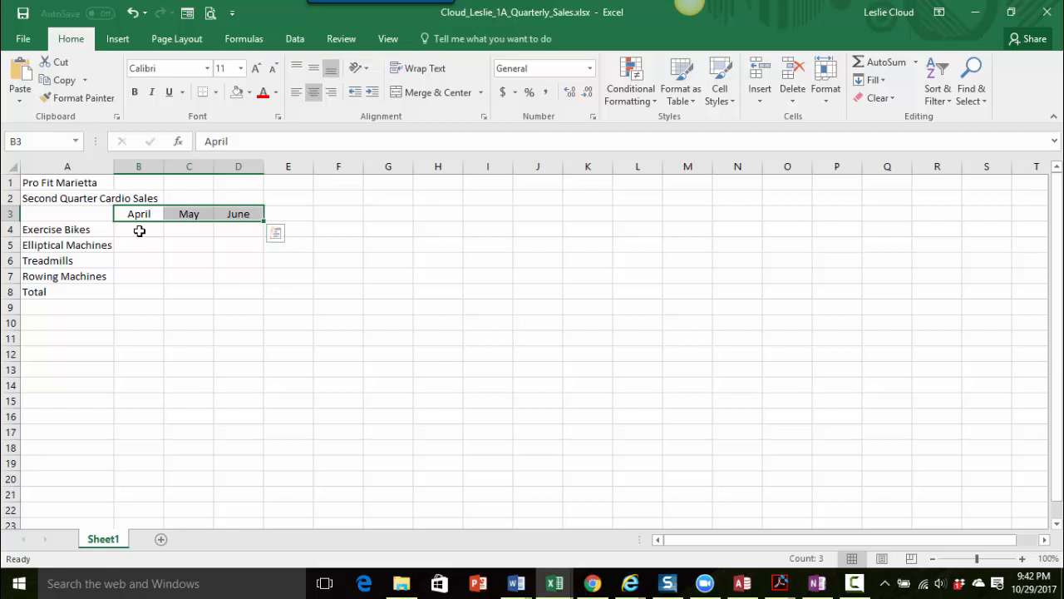
# Step: Enter 68991.12 in B4 as Exercise Bikes' April sales
pyautogui.click(138, 229)
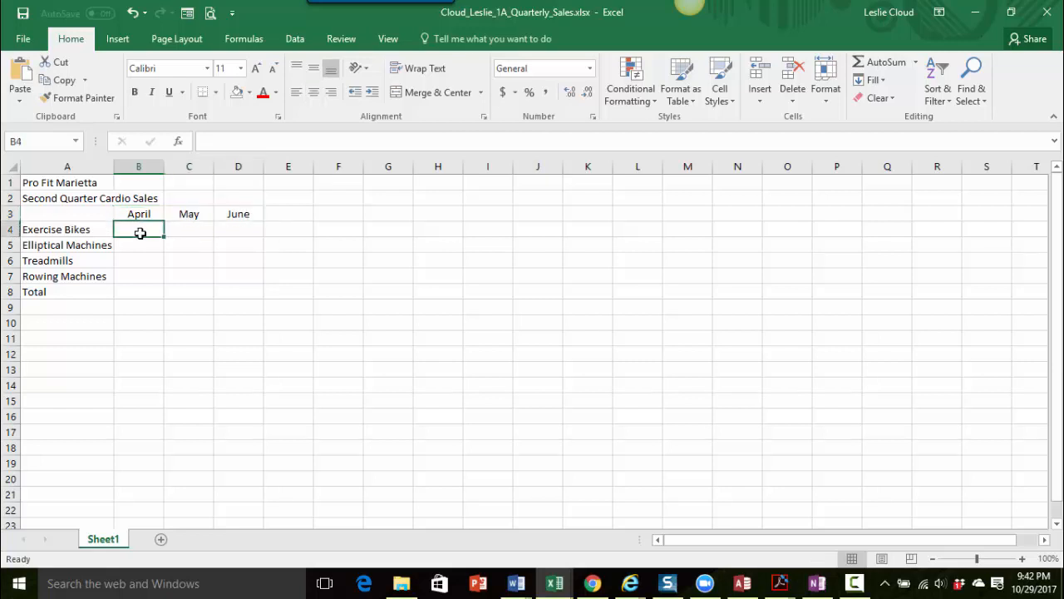
pyautogui.moveTo(142, 229)
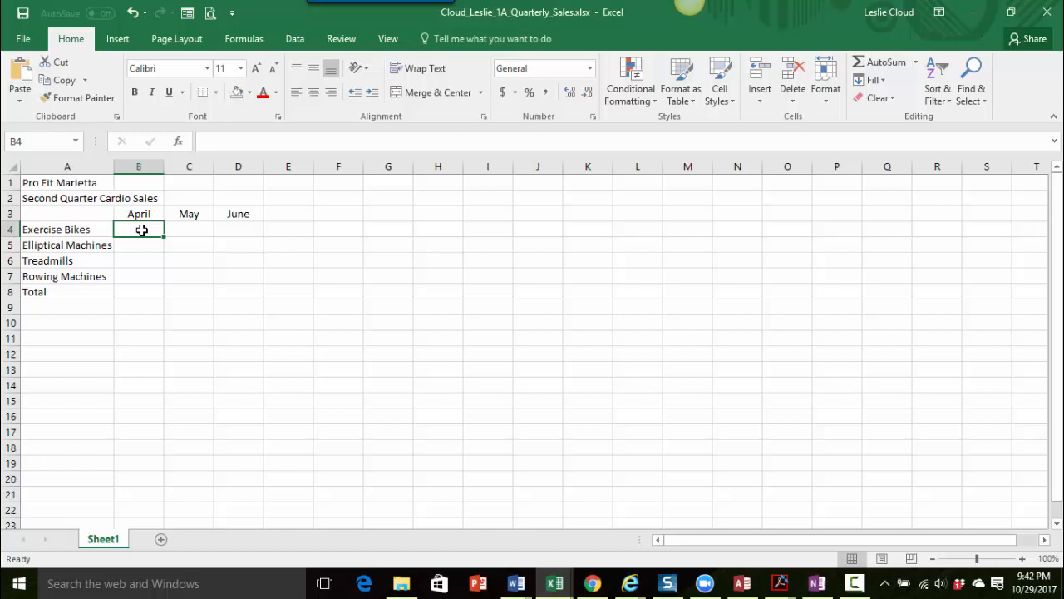
pyautogui.write('68991.1')
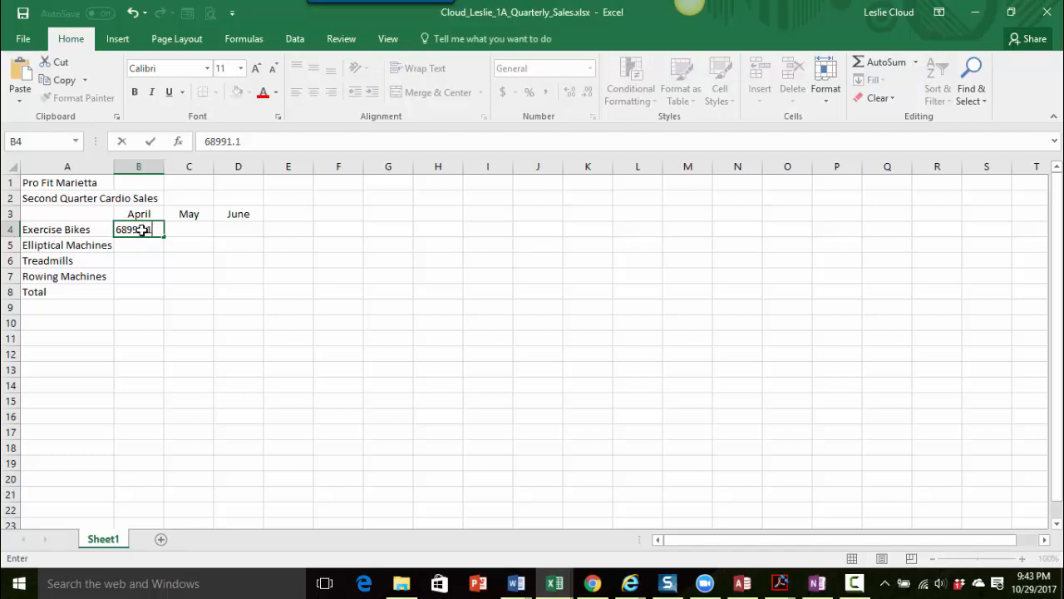
pyautogui.write('2')
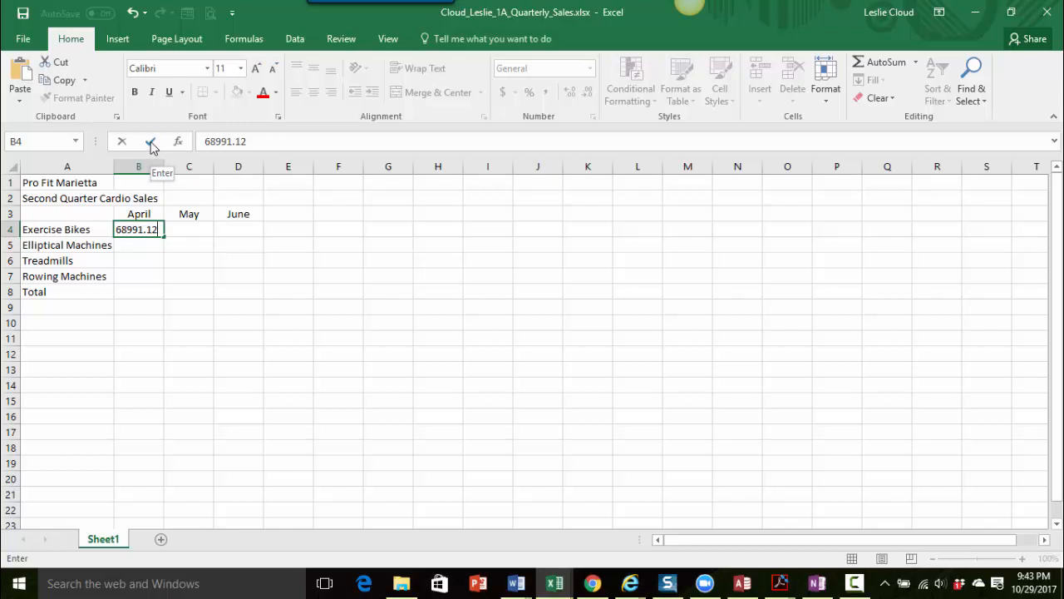
pyautogui.click(151, 141)
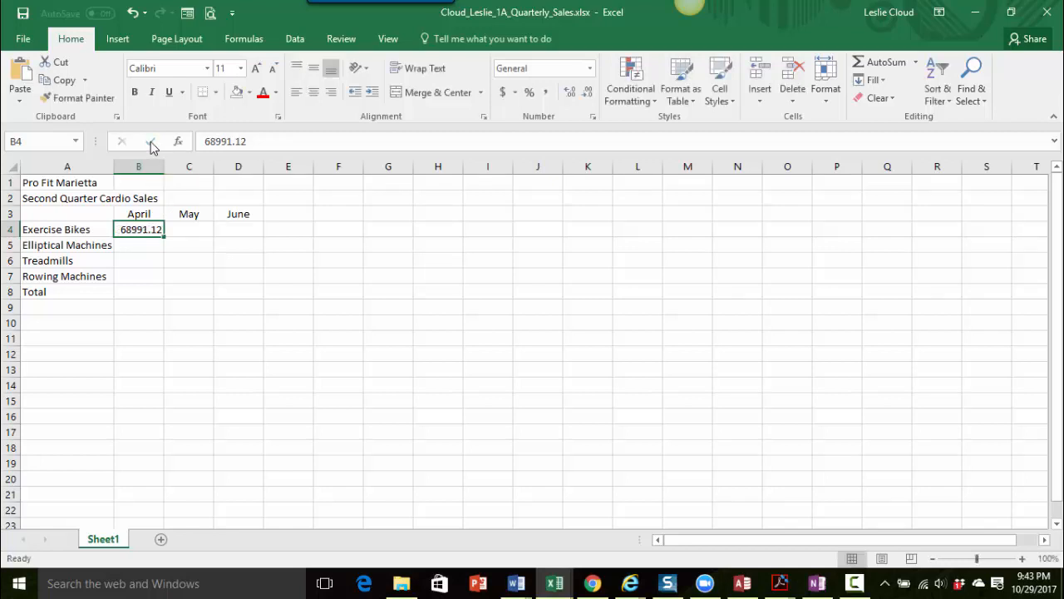
pyautogui.moveTo(139, 229)
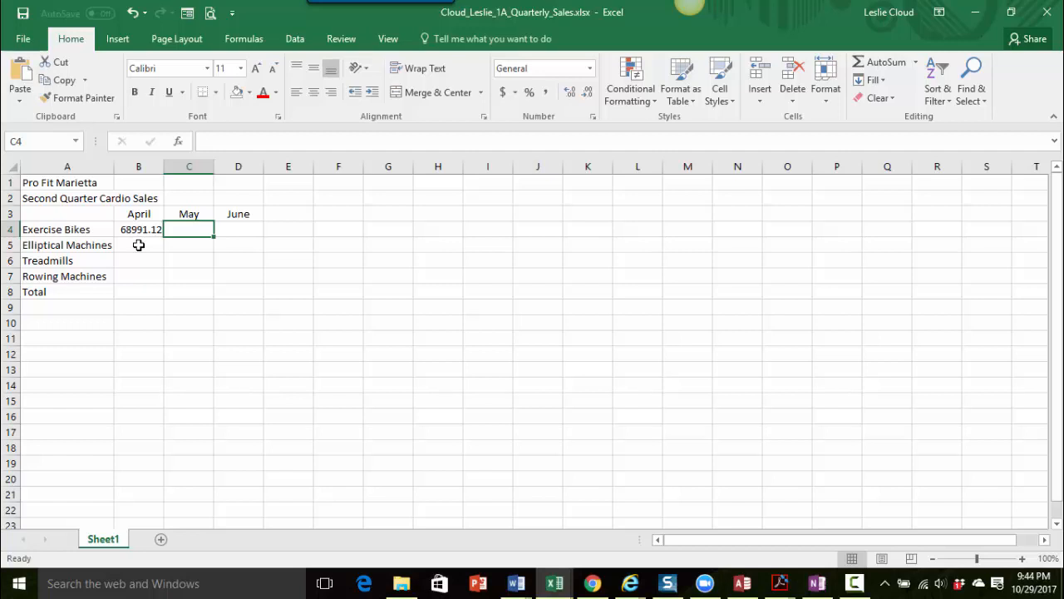
# Step: Enter 86894.82 in C4 and 99650.58 in D4 for Exercise Bikes
pyautogui.write('8')
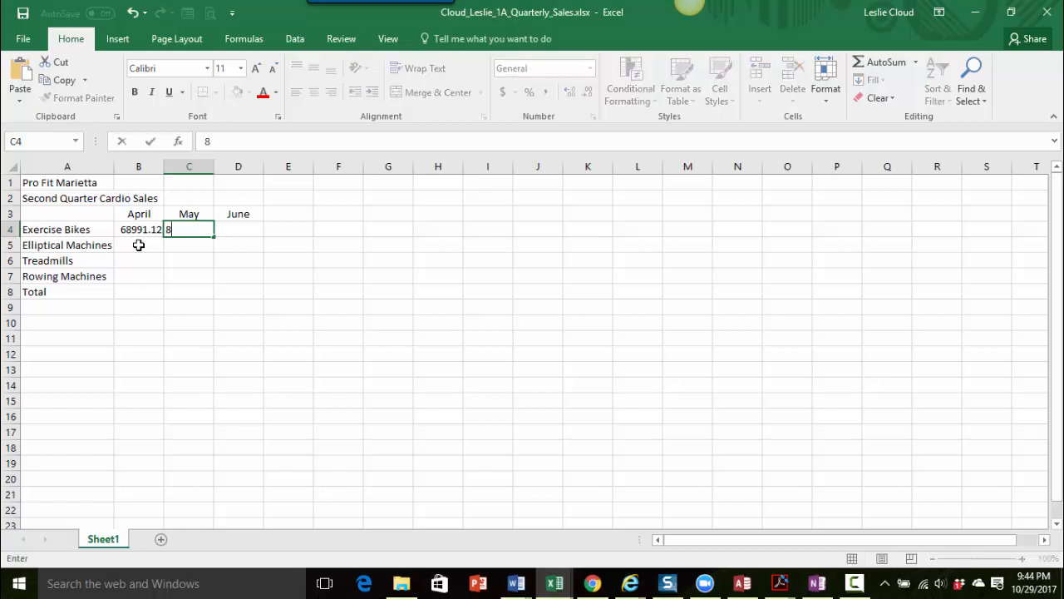
pyautogui.write('6894.82')
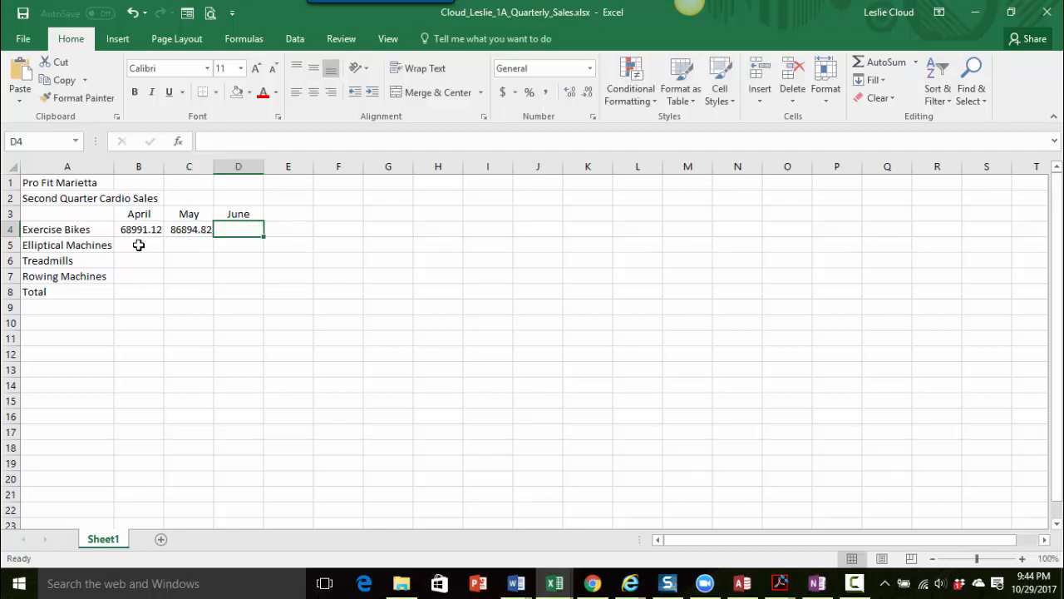
pyautogui.write('99650.58')
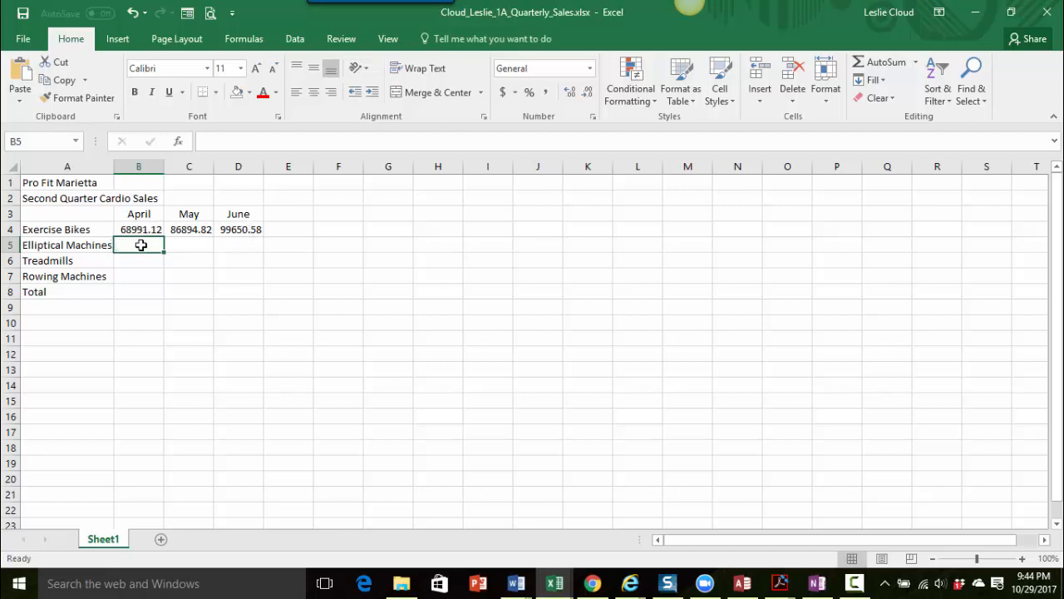
pyautogui.moveTo(139, 245)
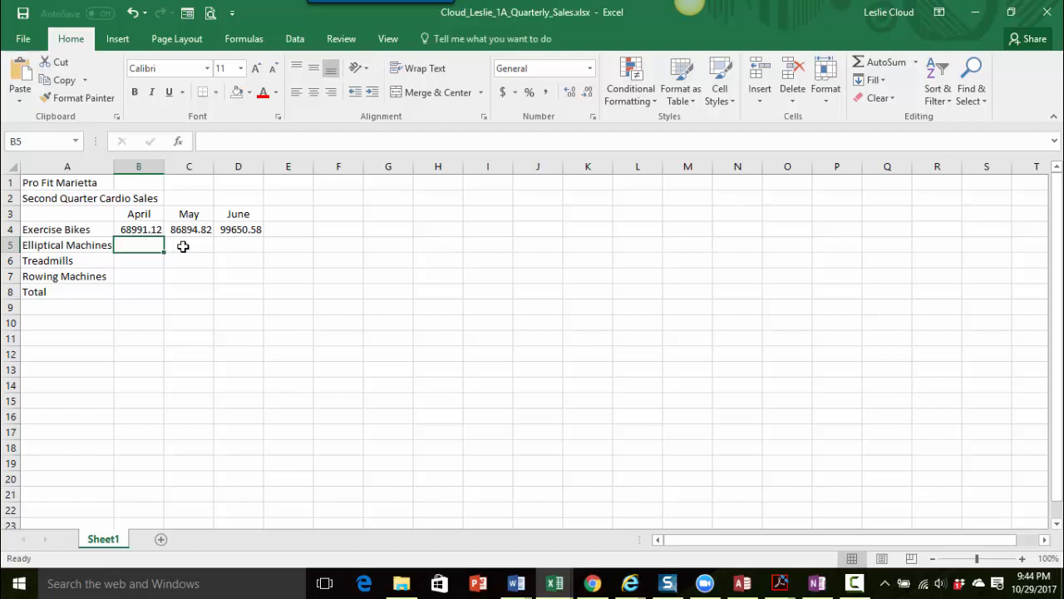
pyautogui.moveTo(235, 248)
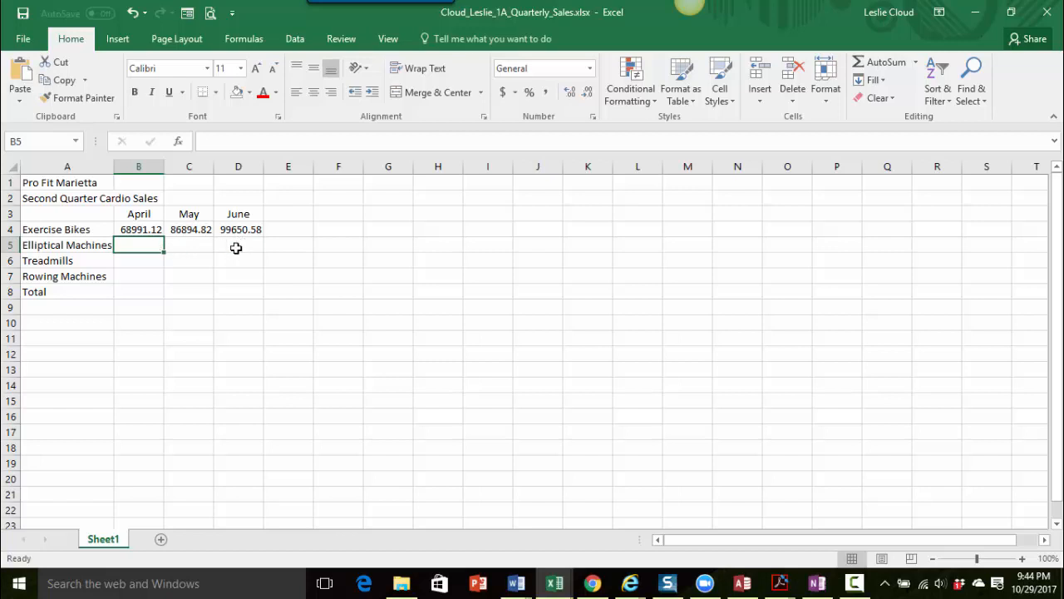
pyautogui.moveTo(166, 251)
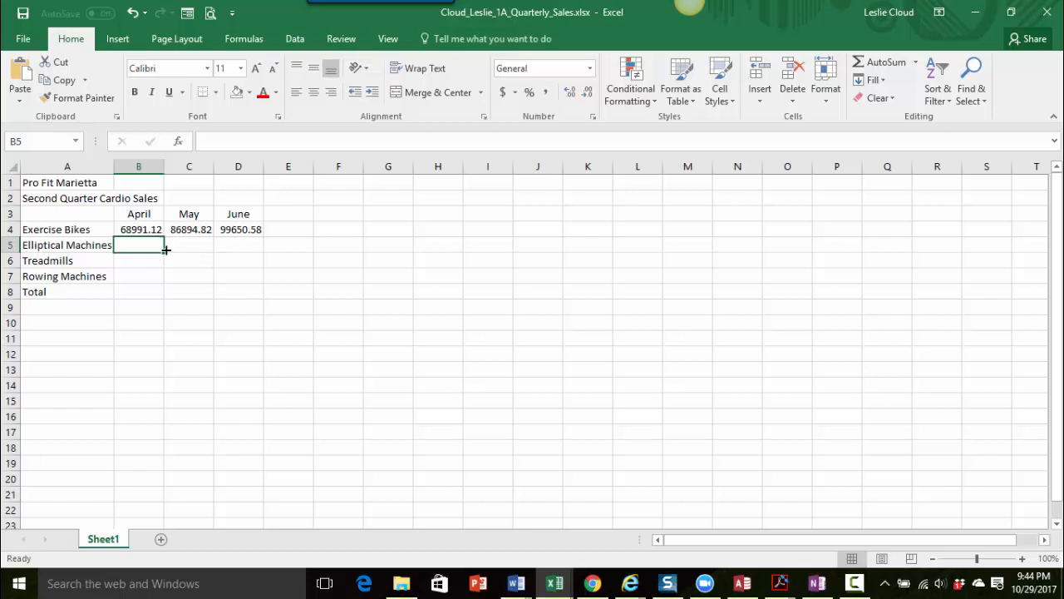
pyautogui.moveTo(227, 267)
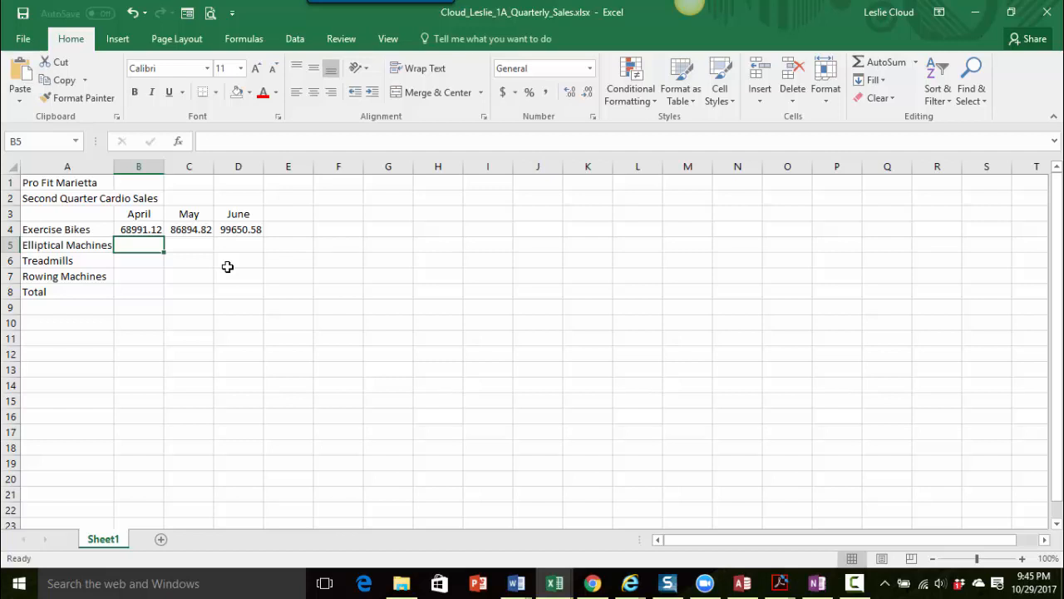
pyautogui.moveTo(181, 279)
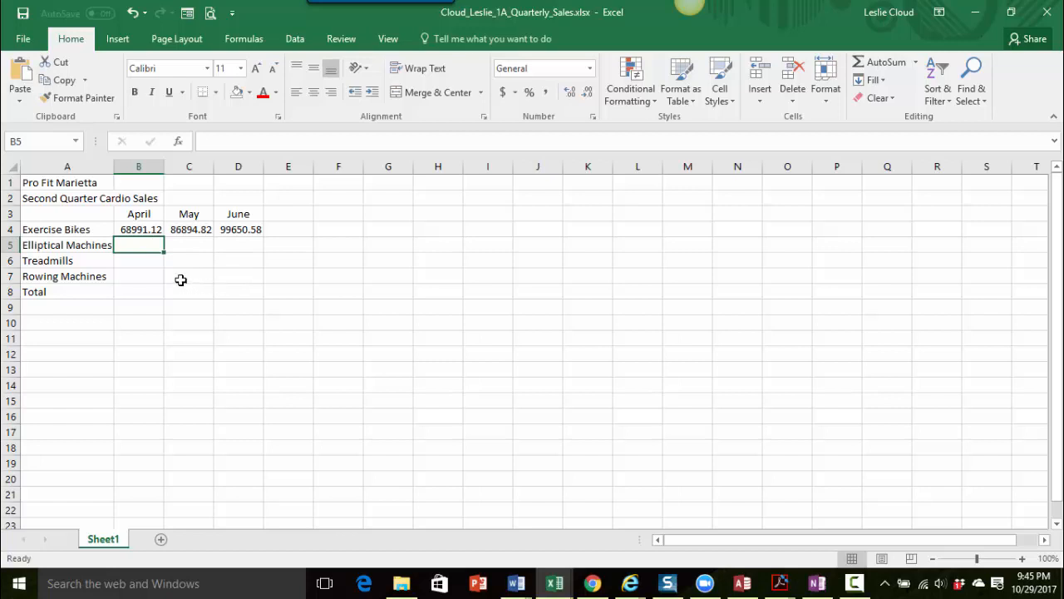
pyautogui.moveTo(245, 277)
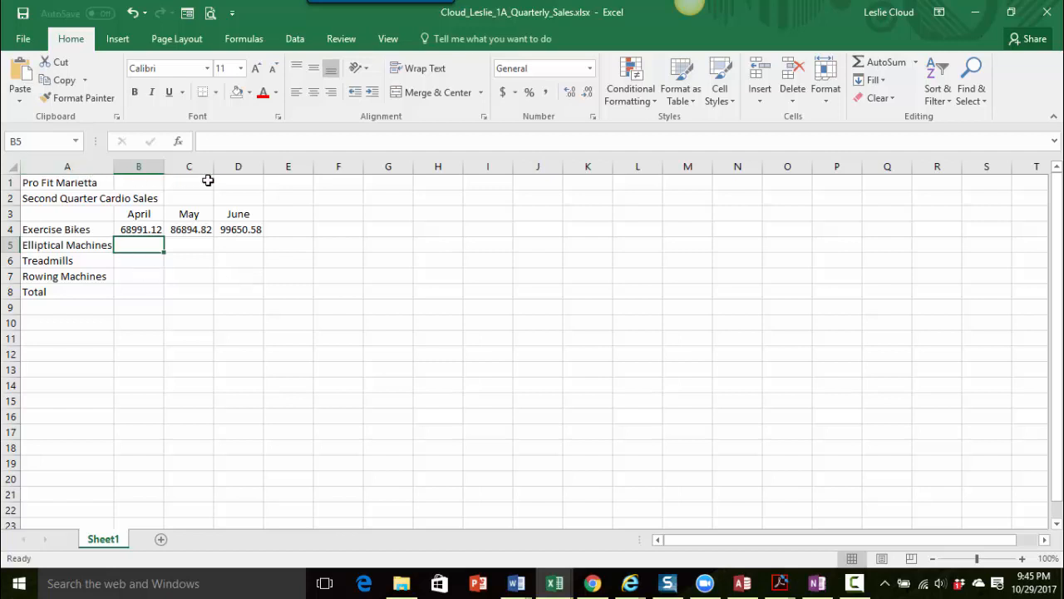
pyautogui.moveTo(162, 340)
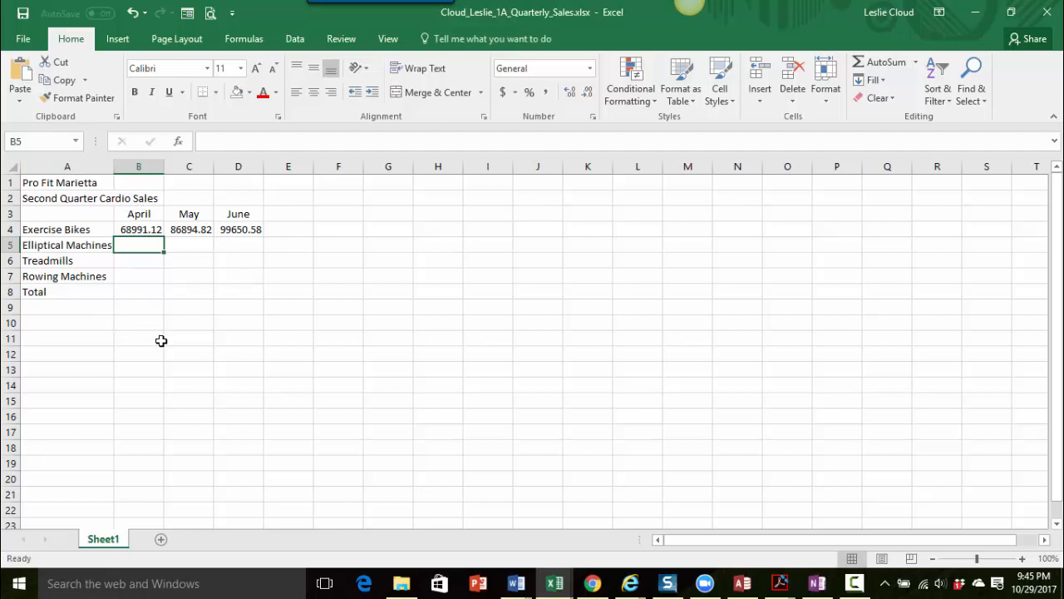